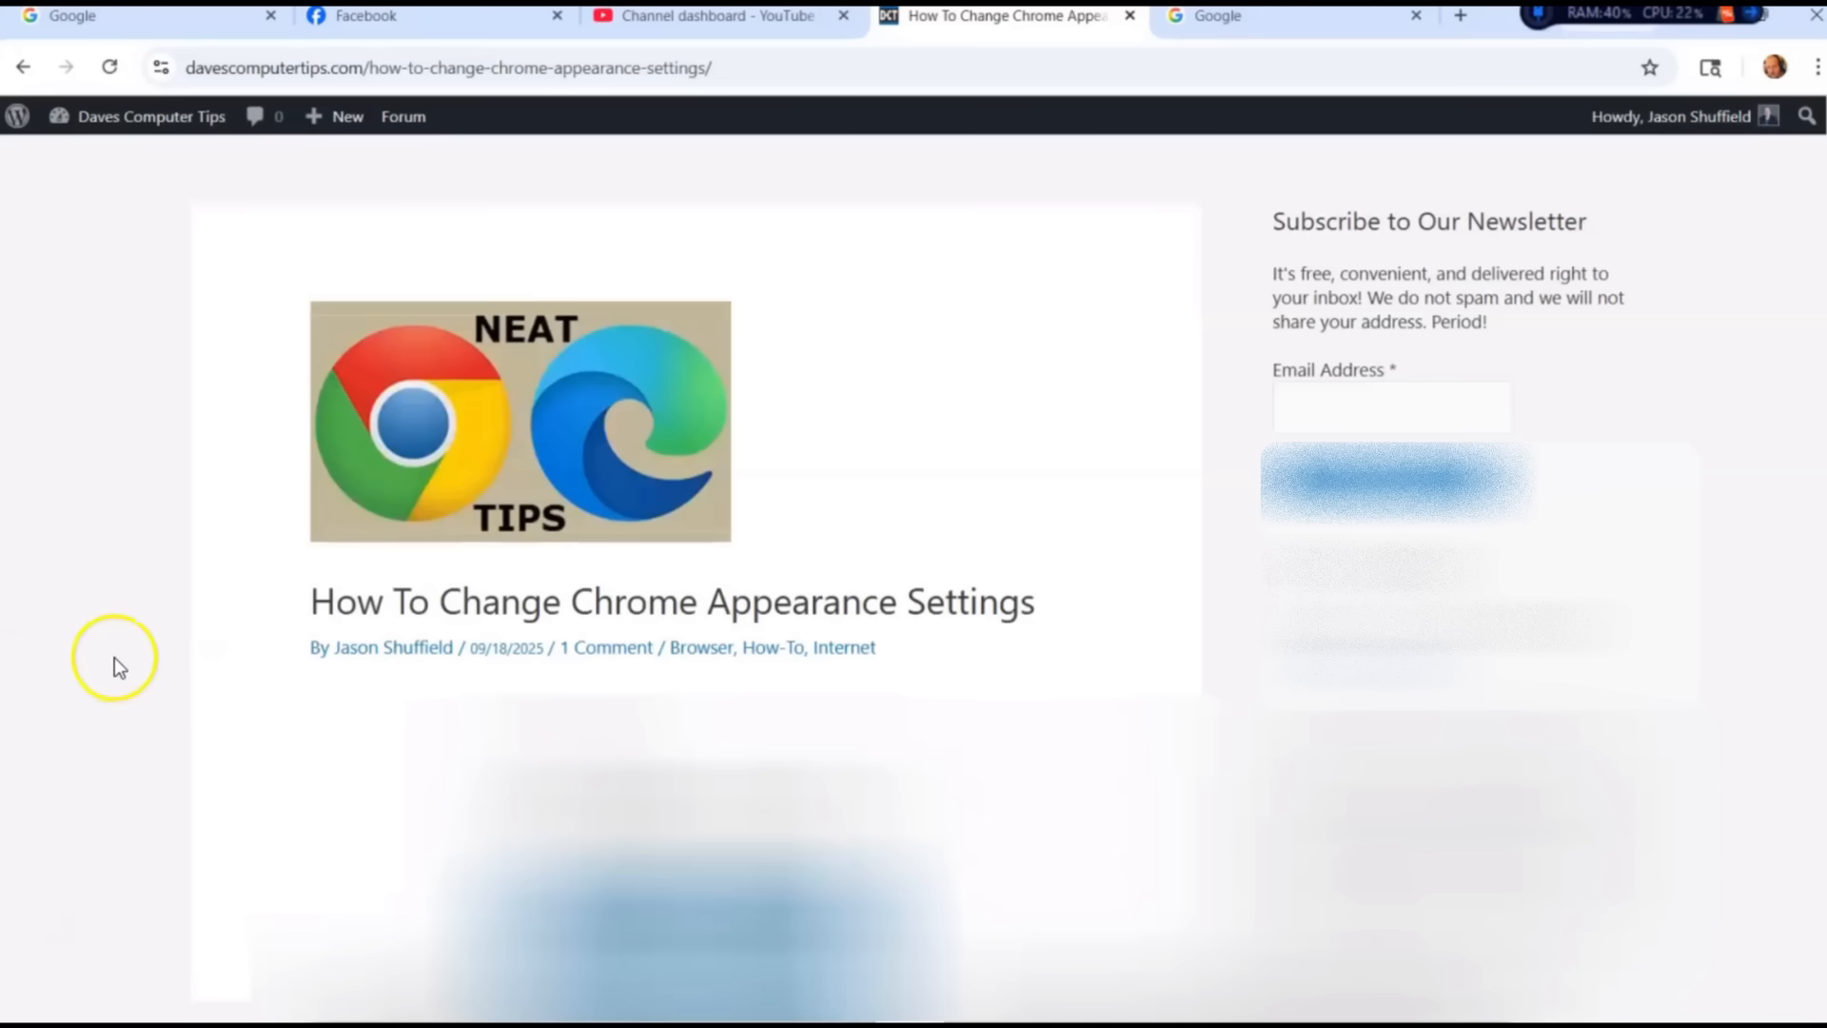
mouse_move(1000, 477)
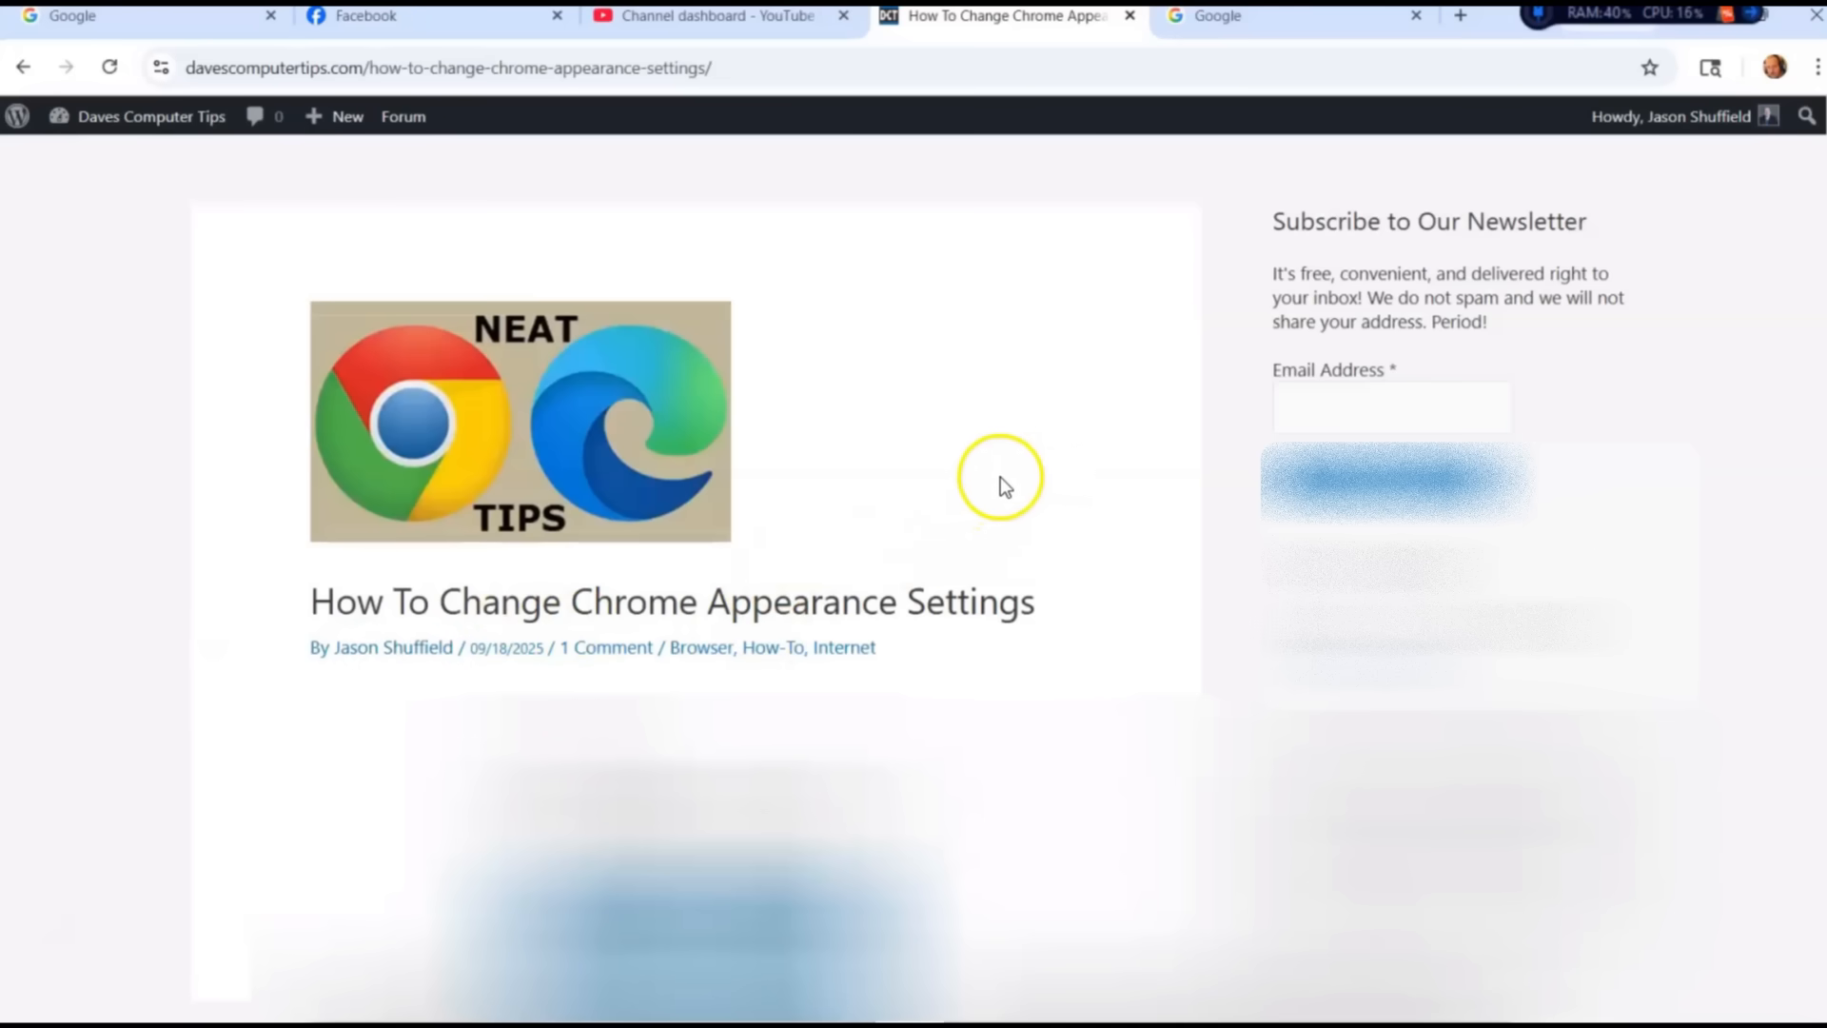
Step: Open Chrome's Settings page from the three-dot Customize and control Chrome menu
scroll(down, 3)
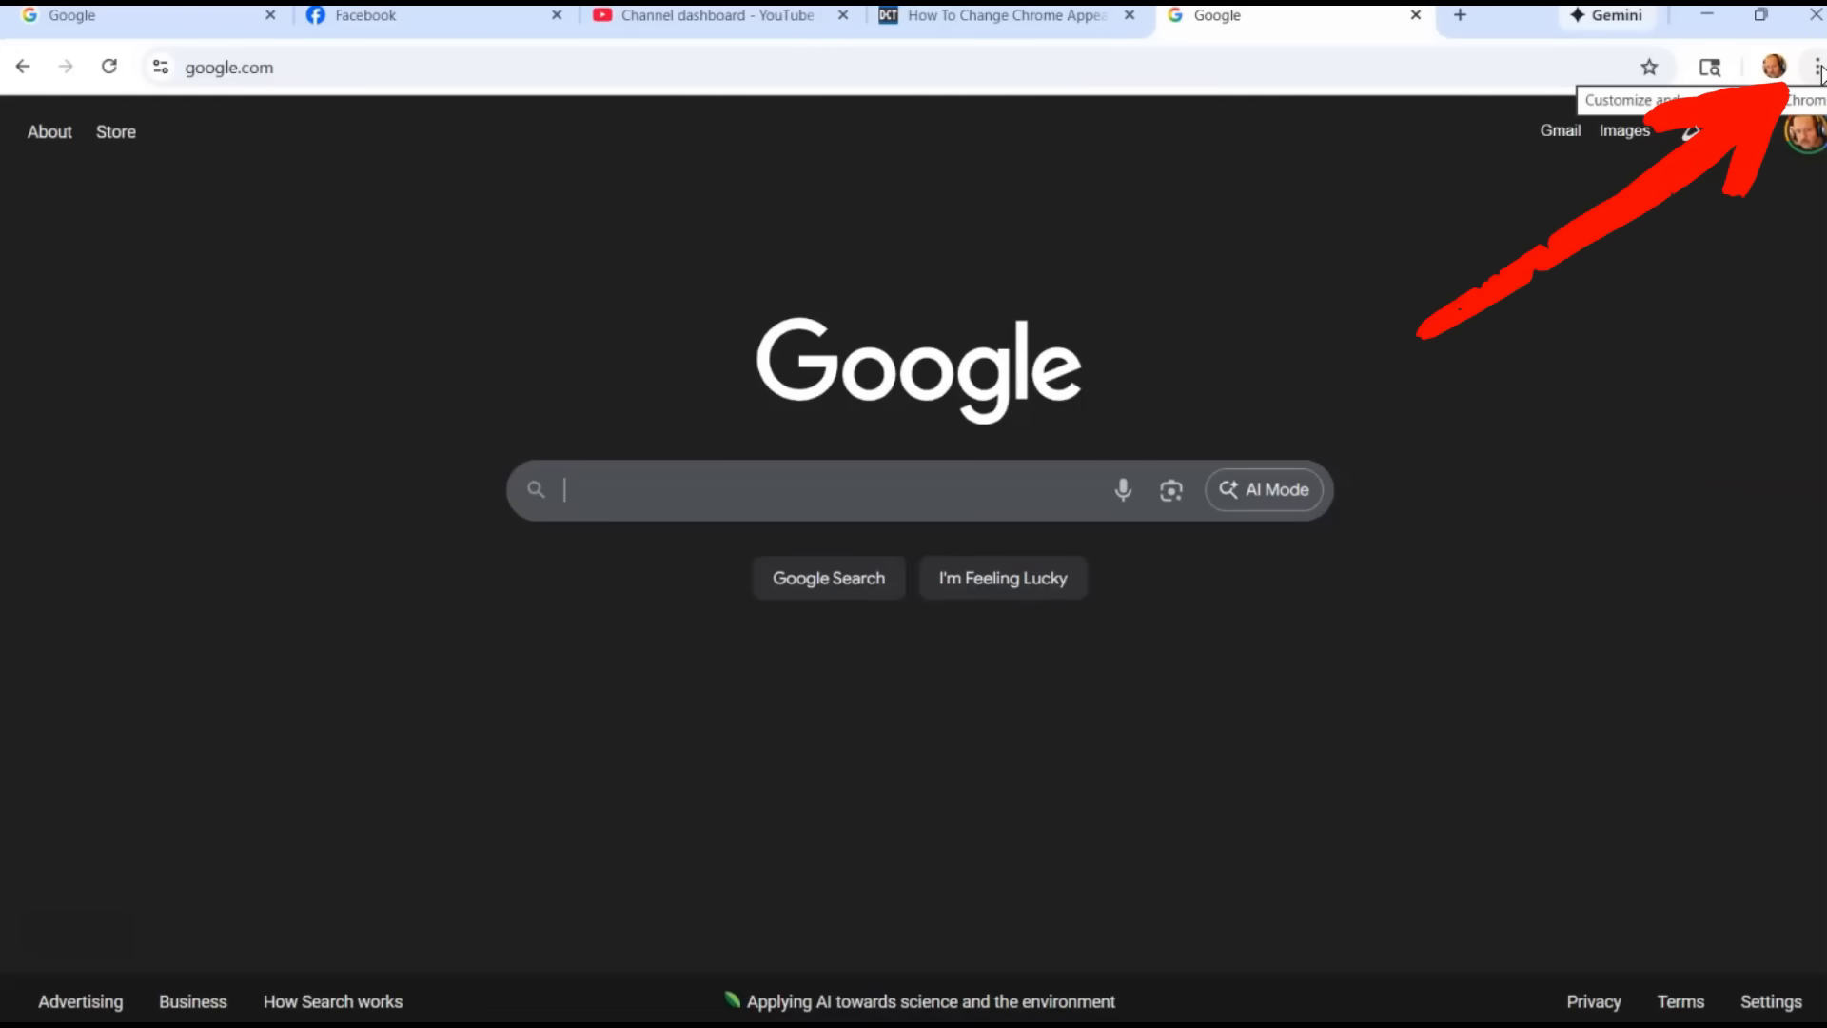
mouse_move(1702, 216)
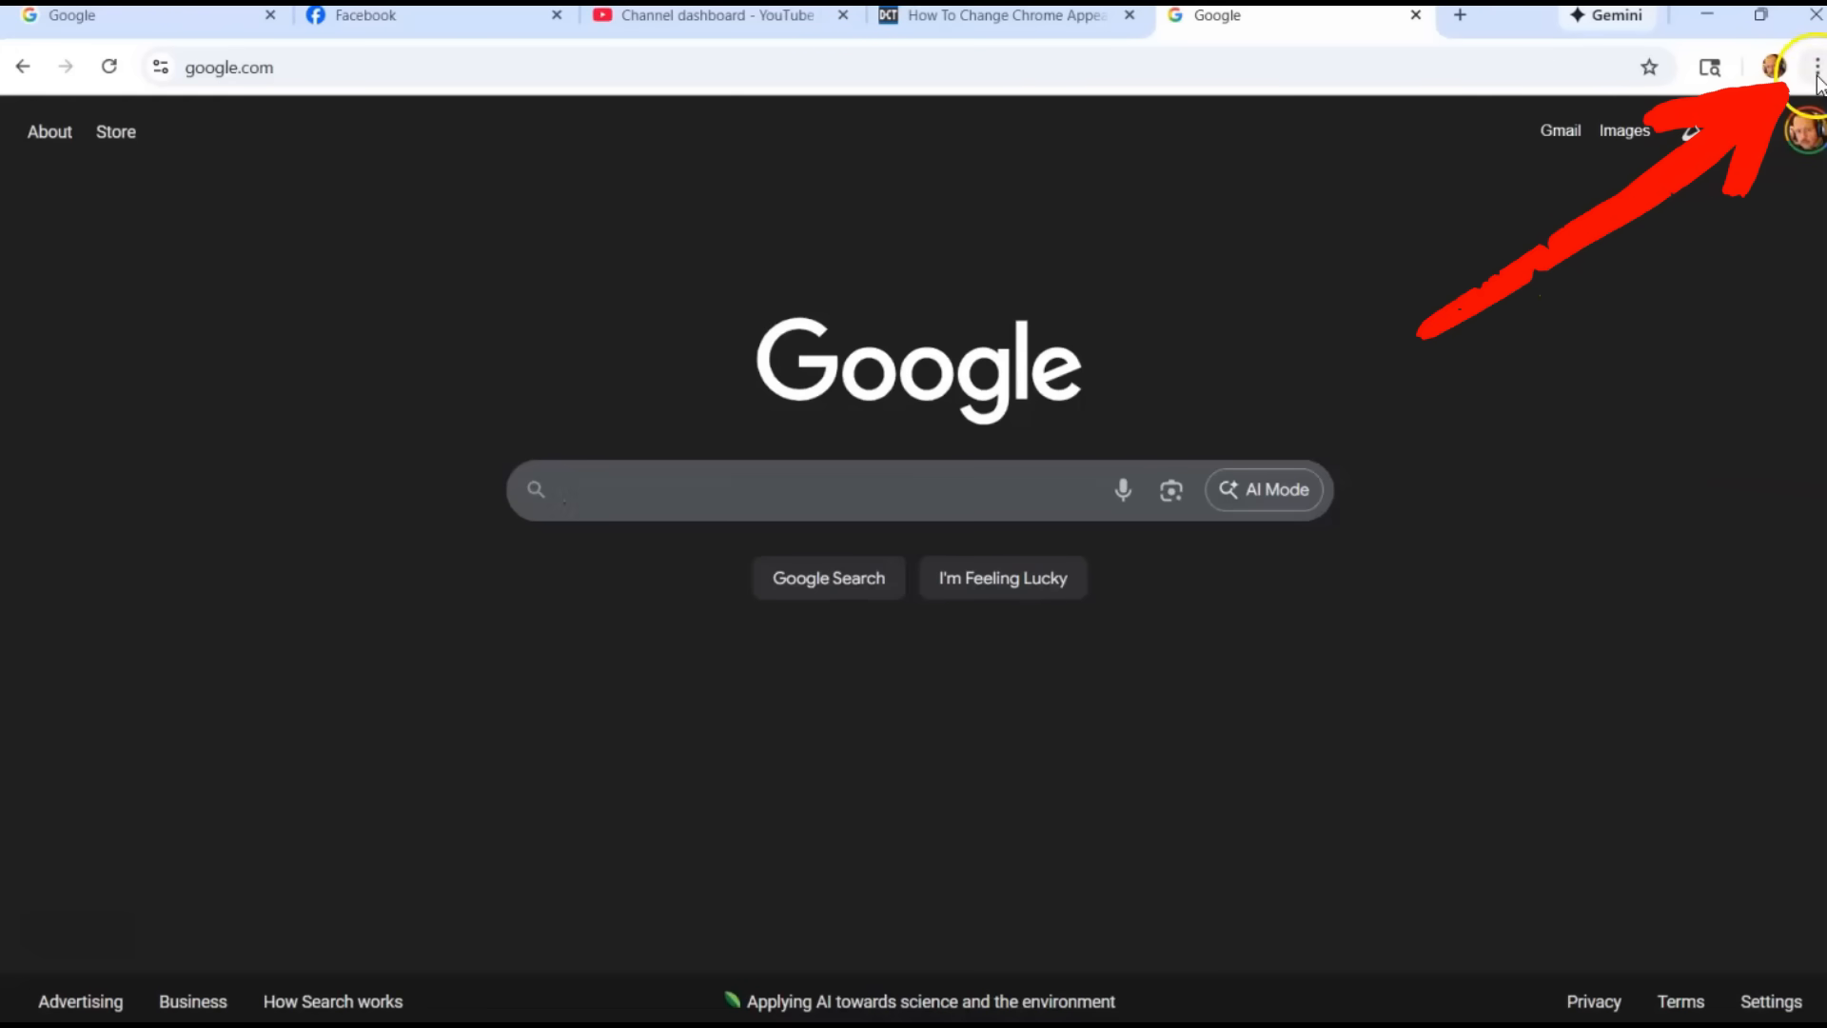
click(1815, 67)
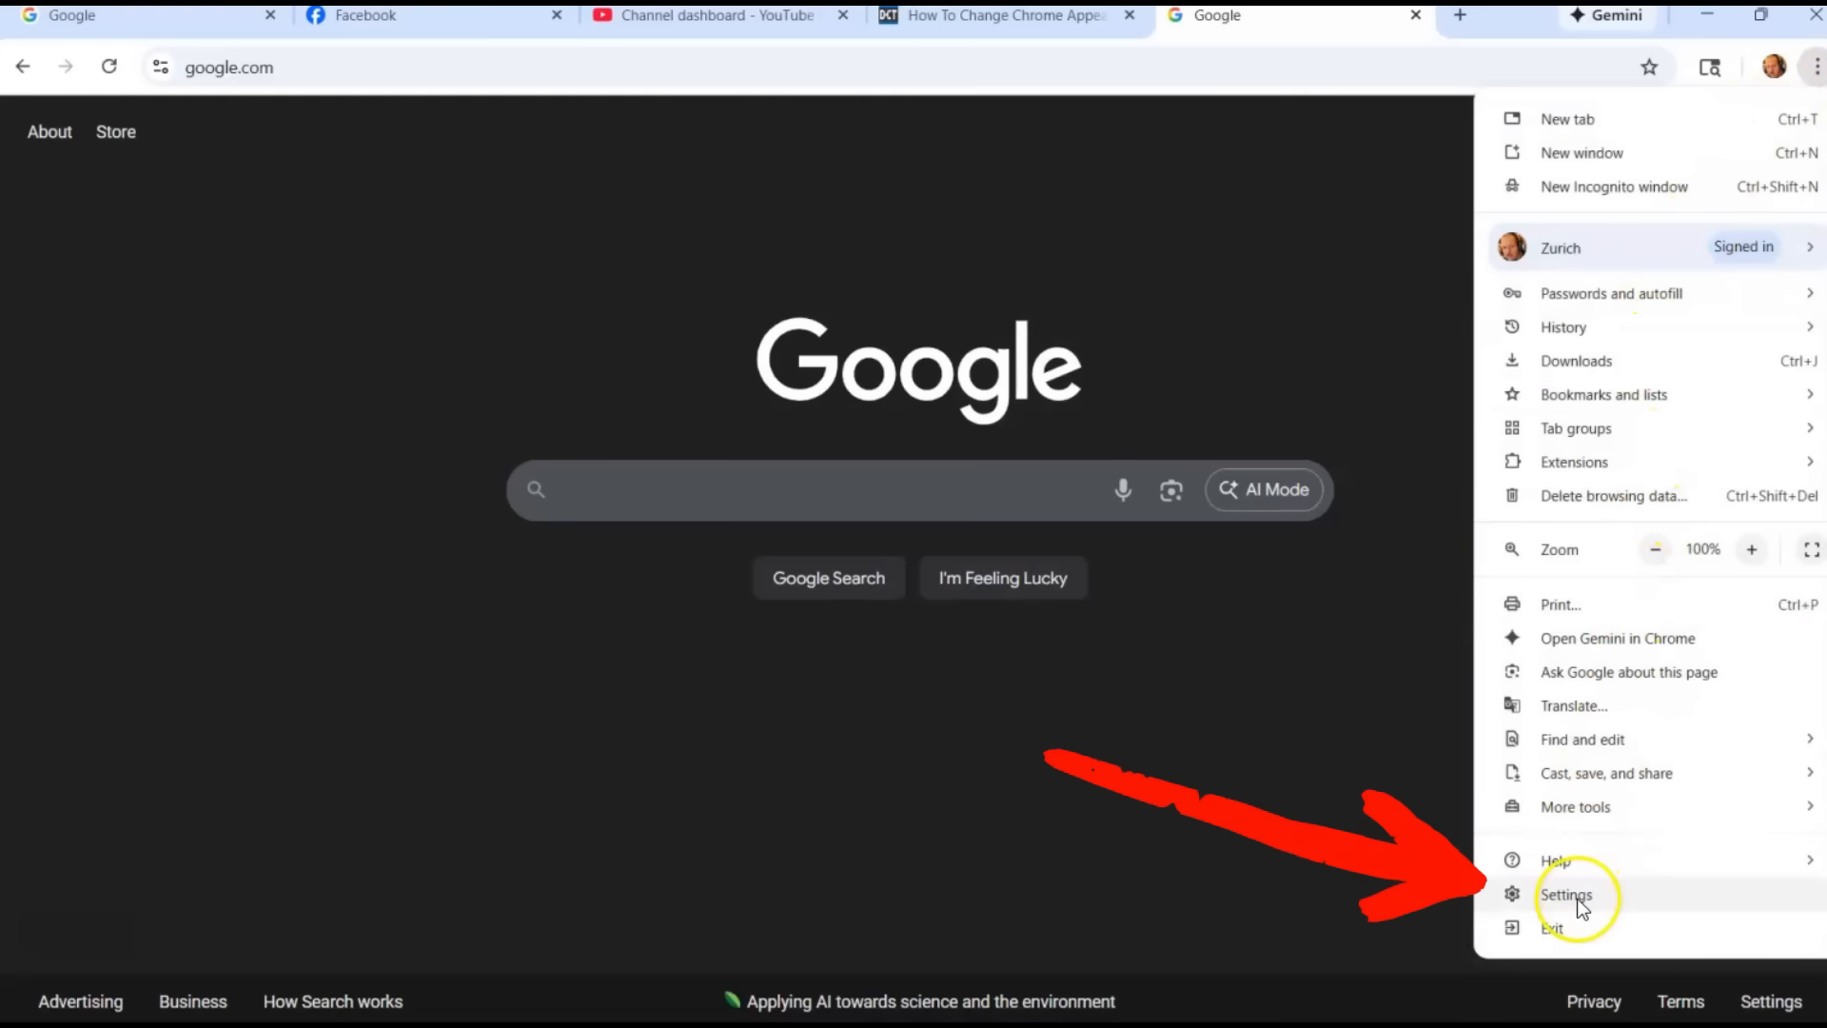
click(1566, 893)
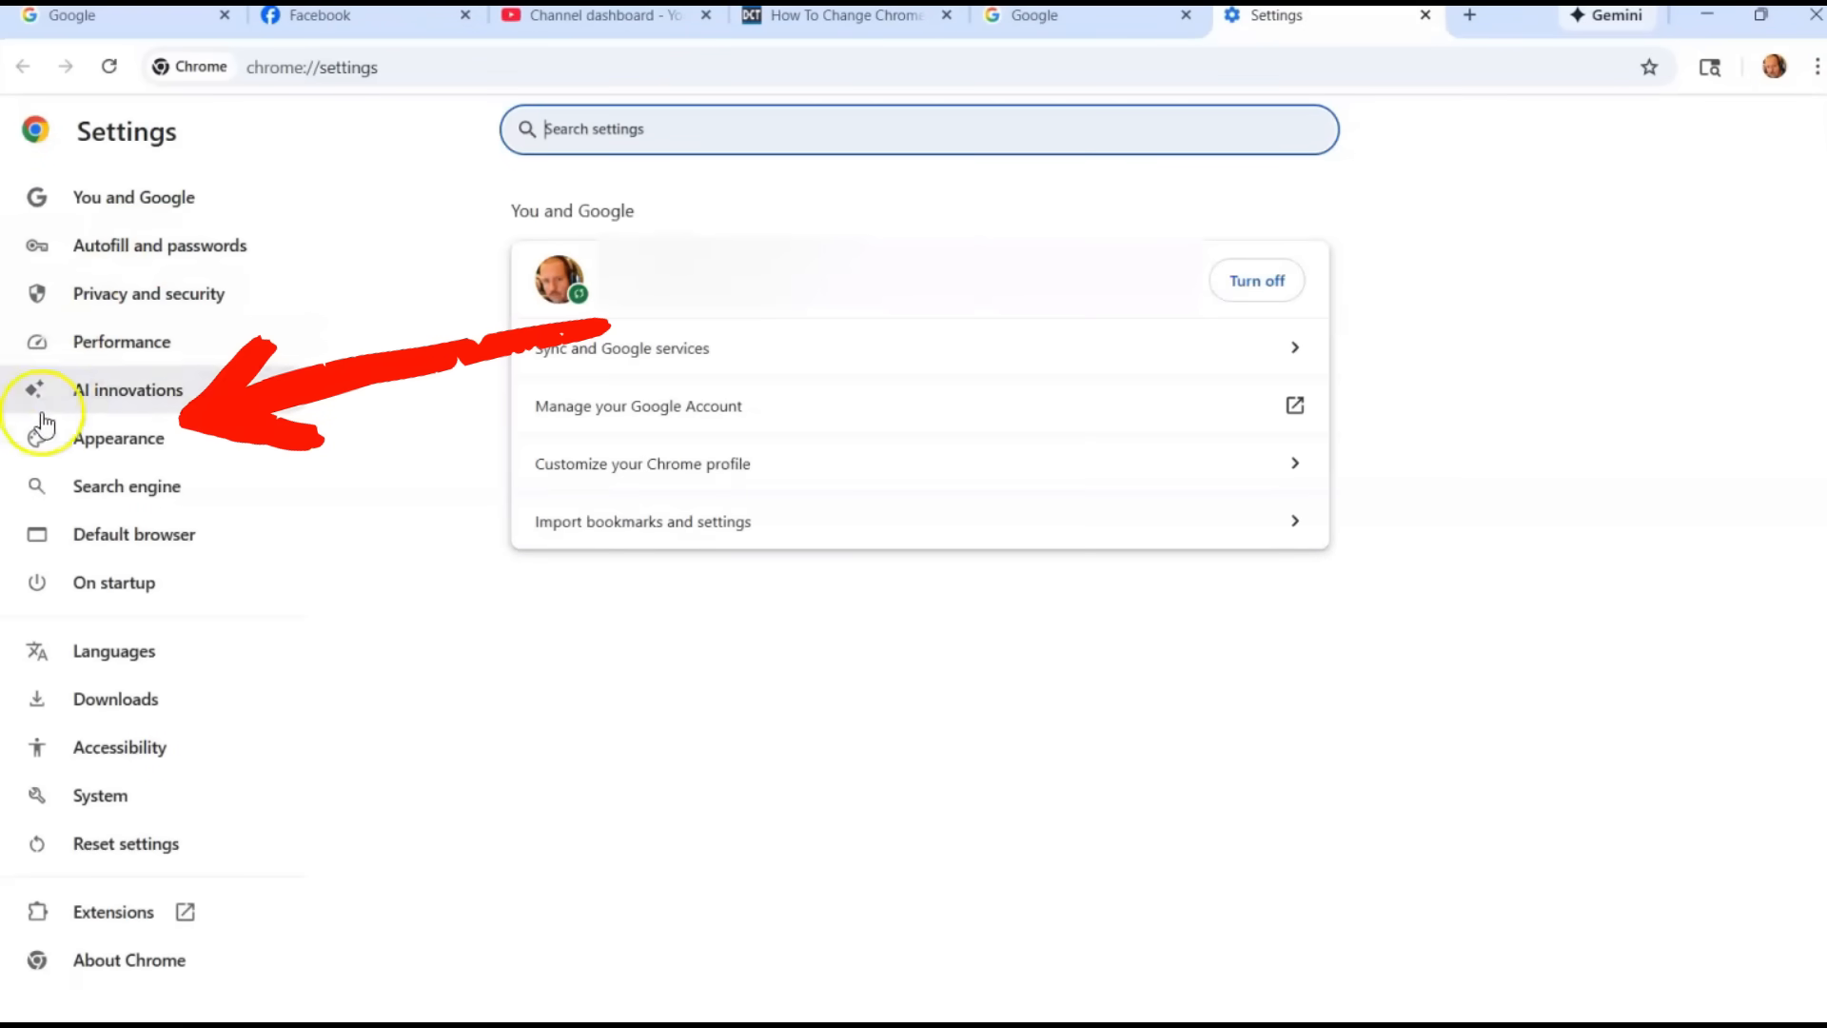
mouse_move(118, 438)
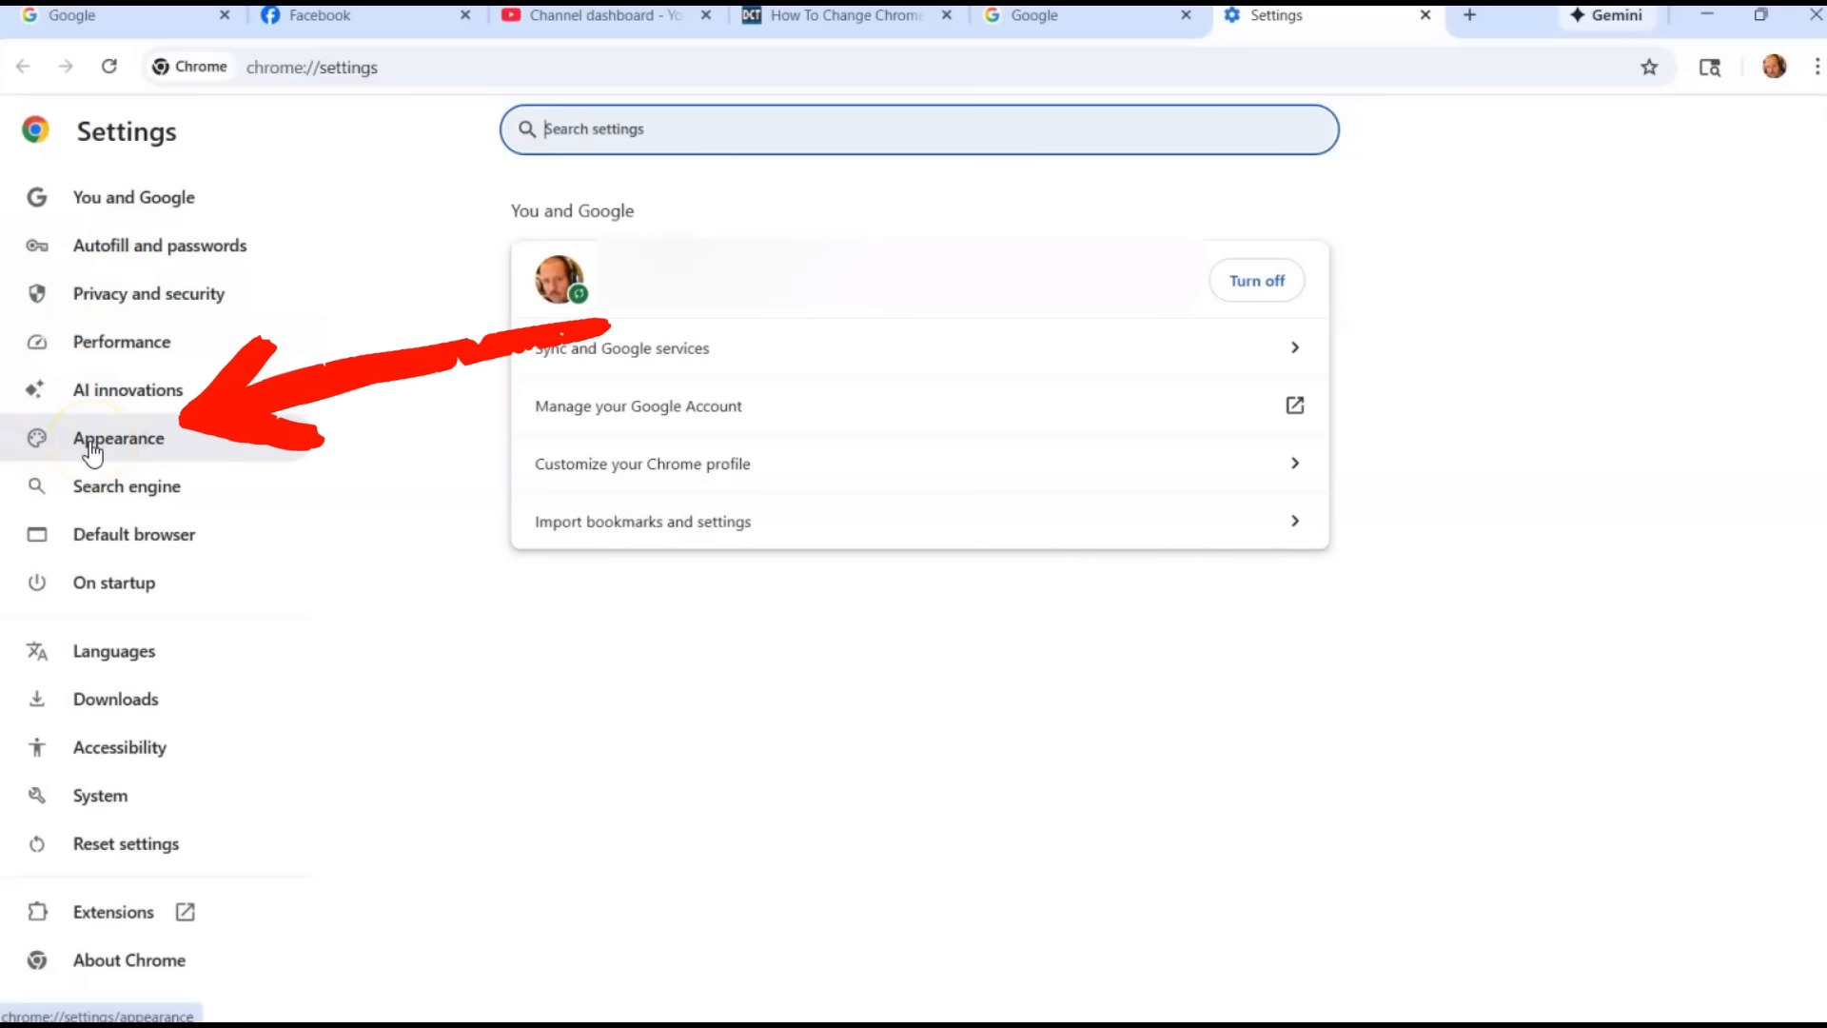
Step: Show the Appearance section of Chrome Settings
click(118, 438)
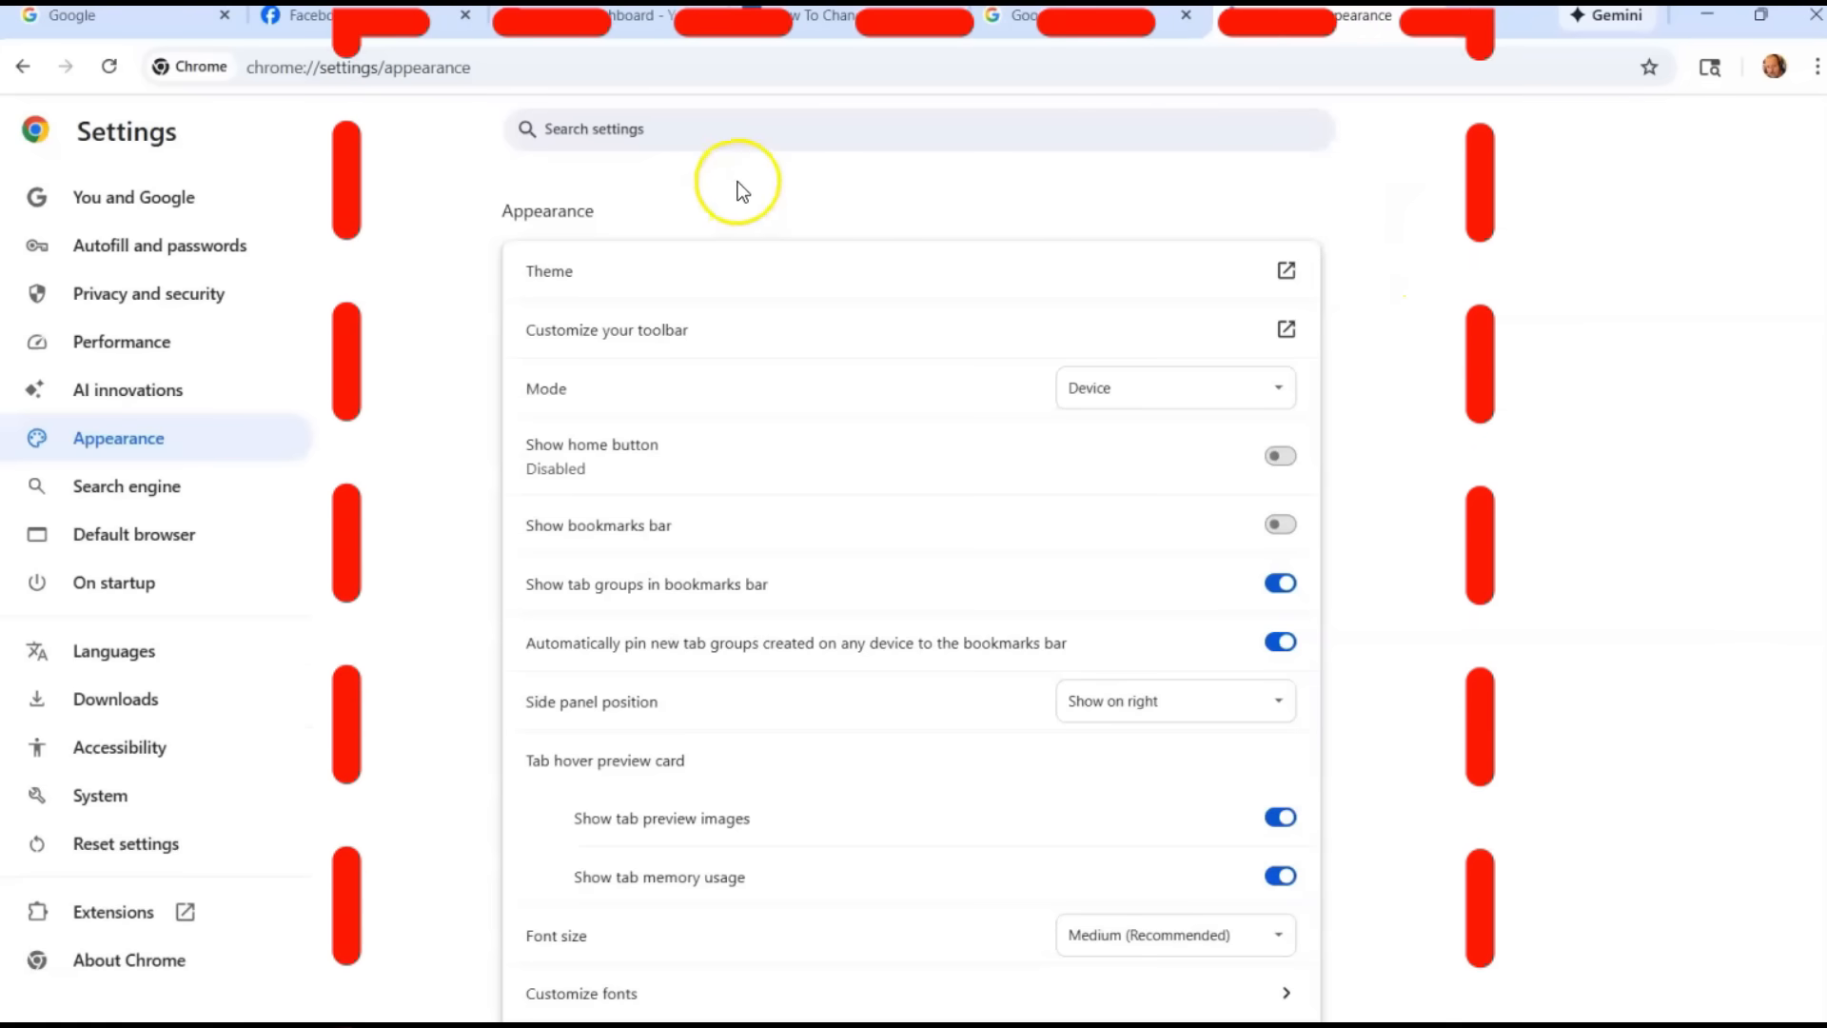
mouse_move(800, 286)
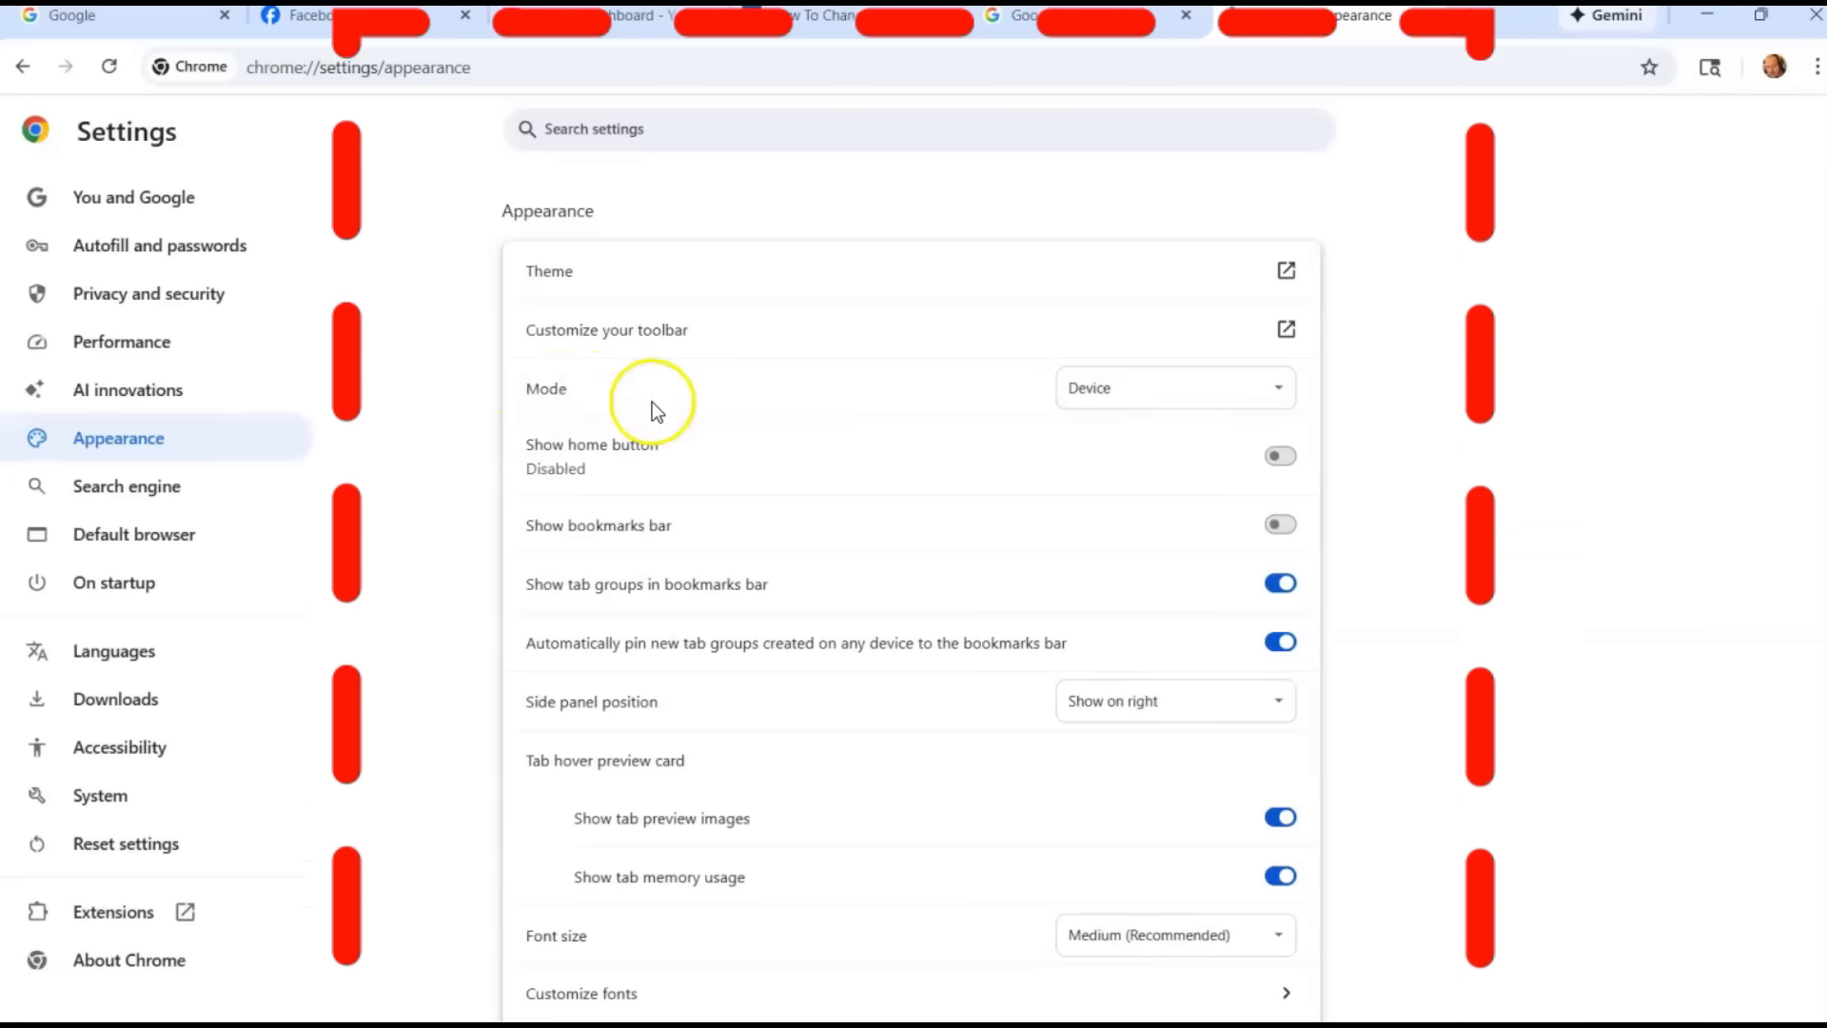
click(1173, 389)
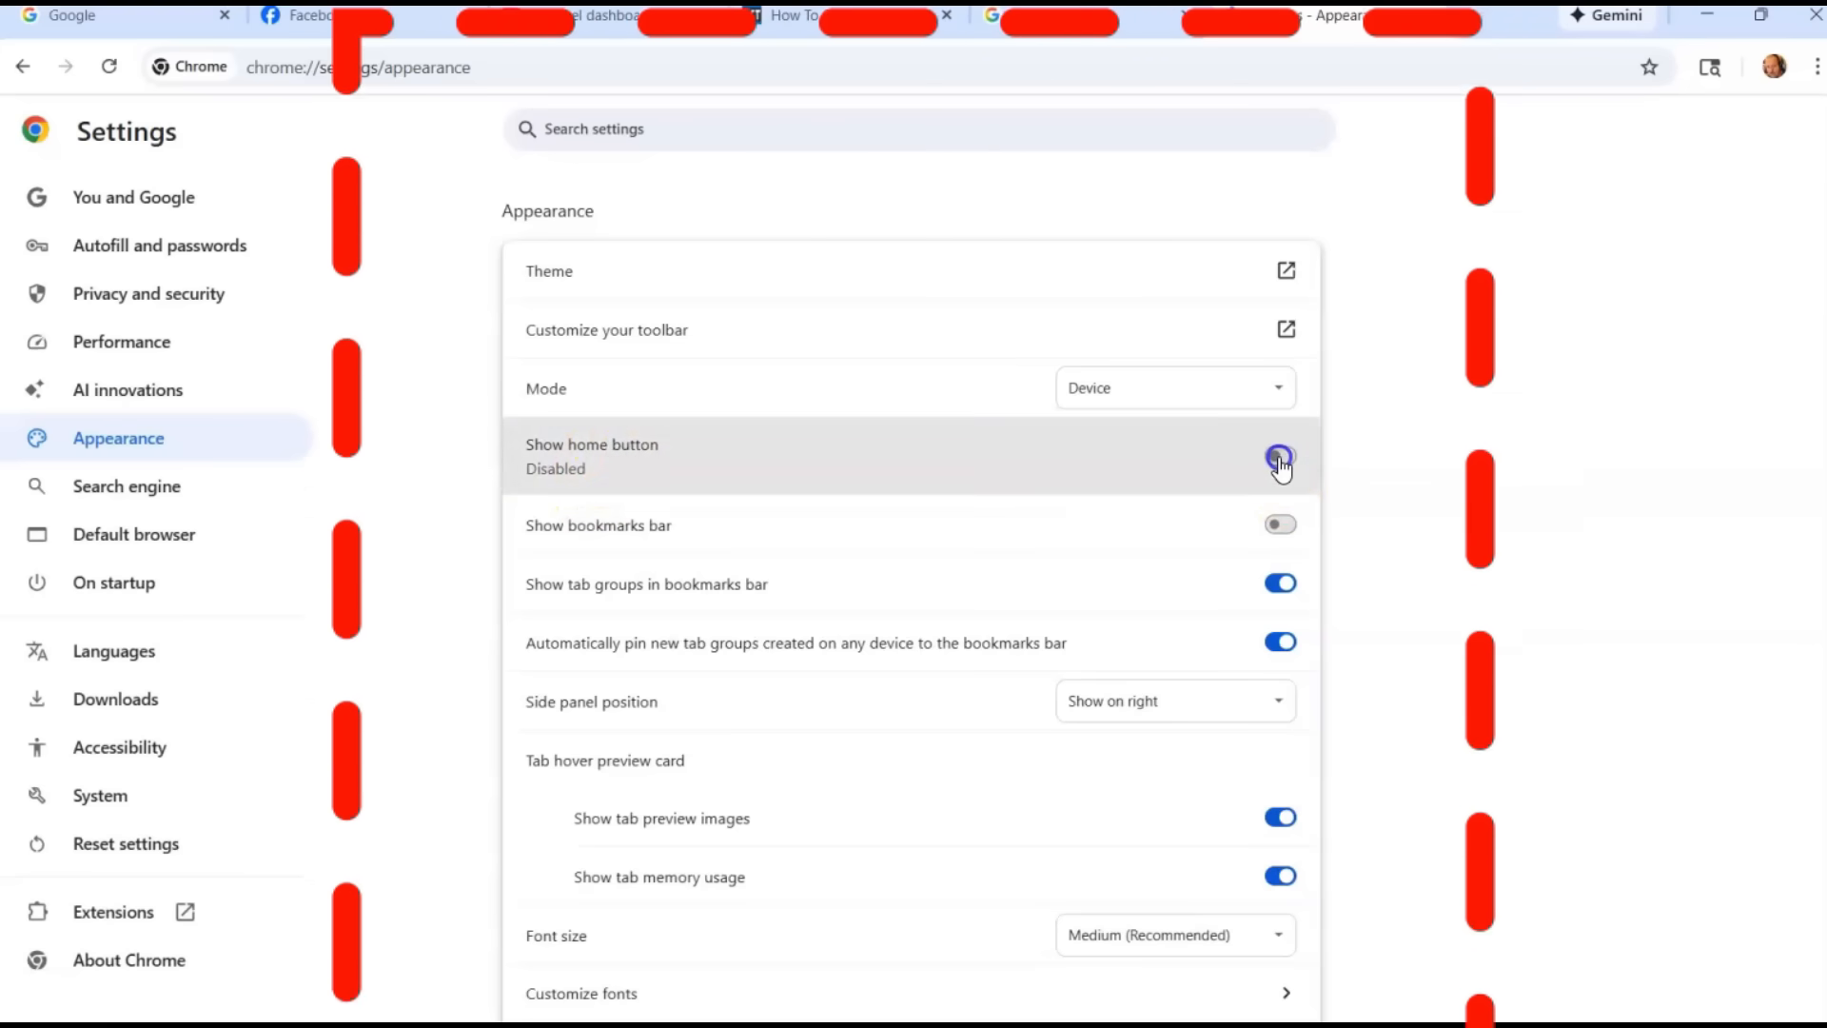
click(1279, 457)
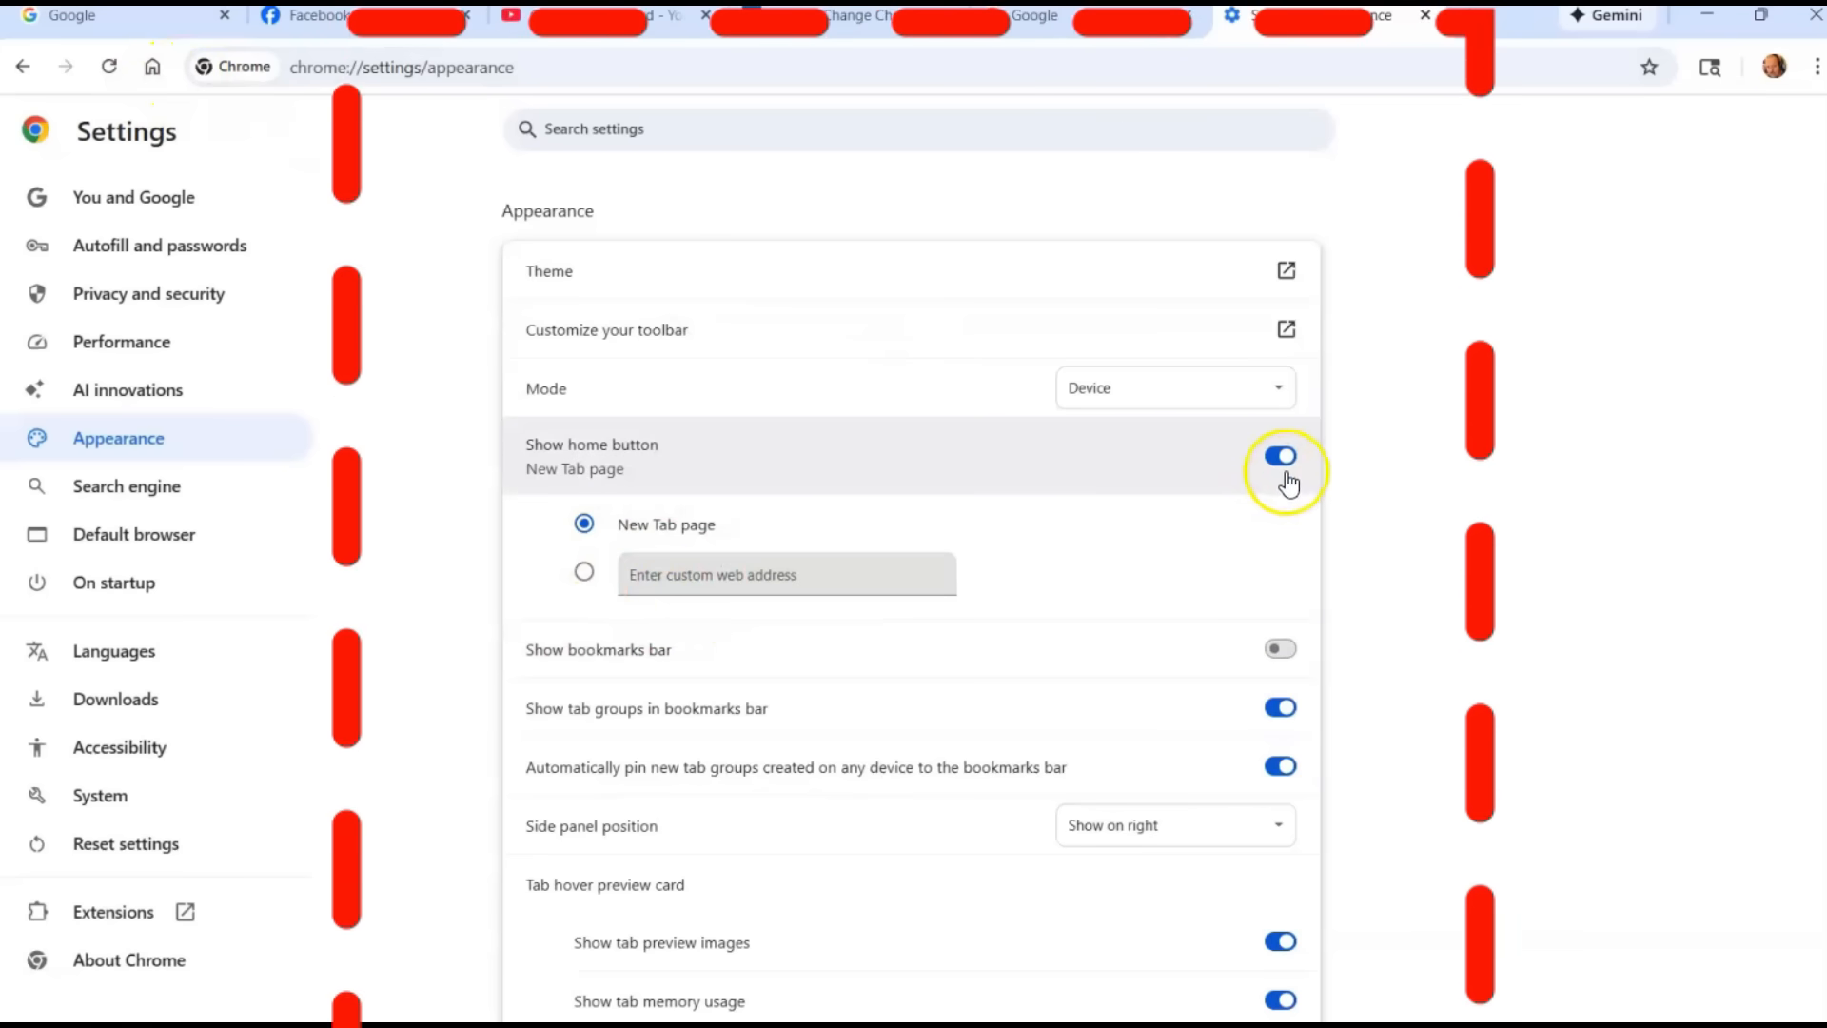
click(1279, 455)
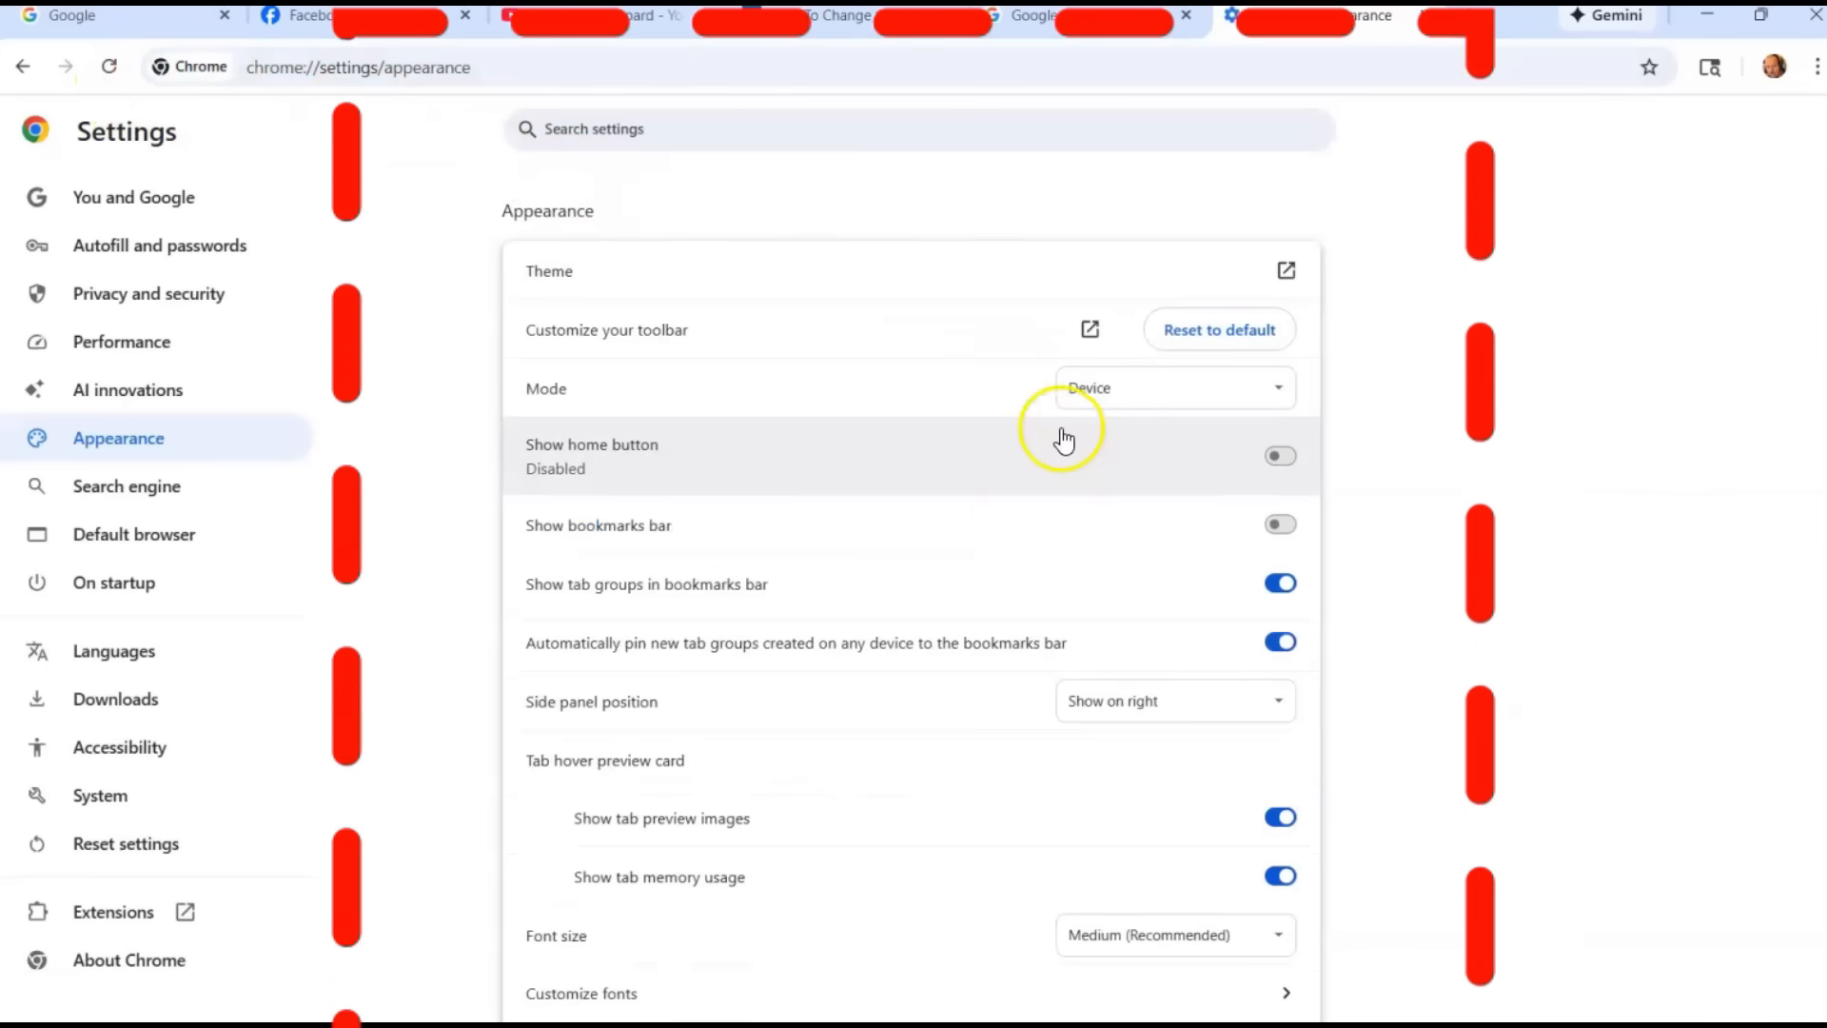
mouse_move(1218, 526)
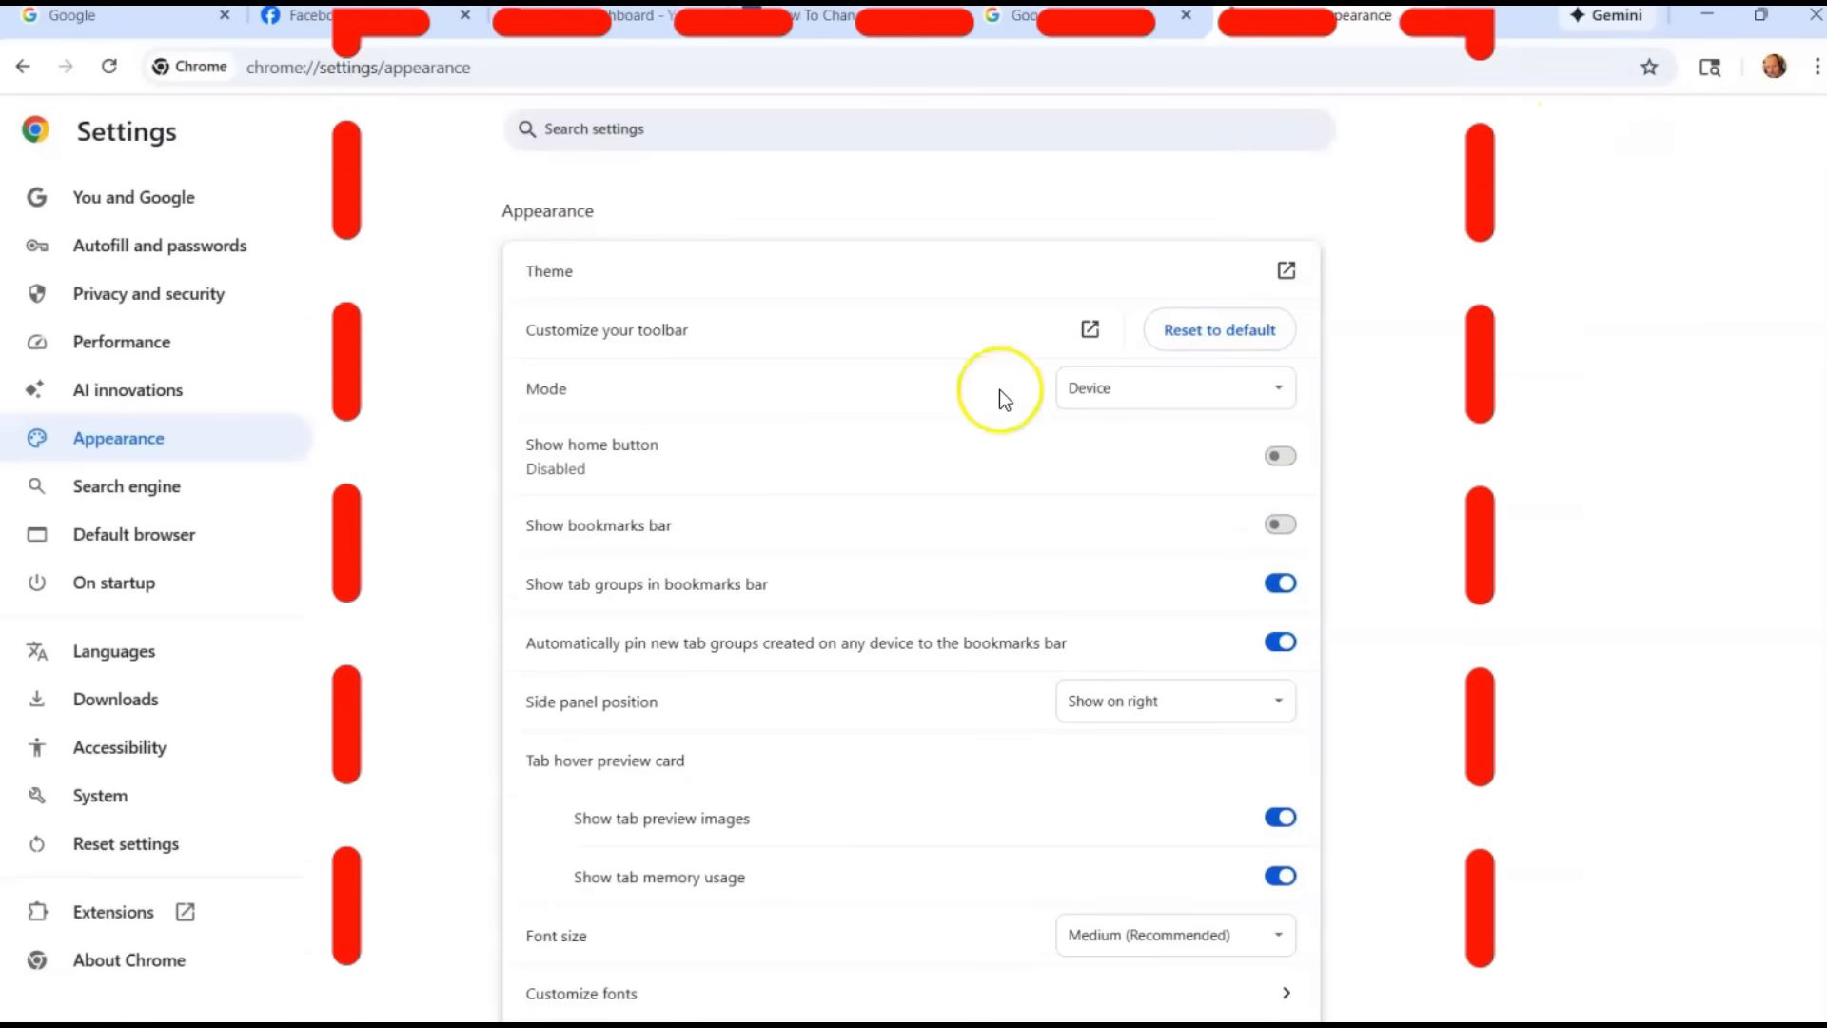
mouse_move(1095, 508)
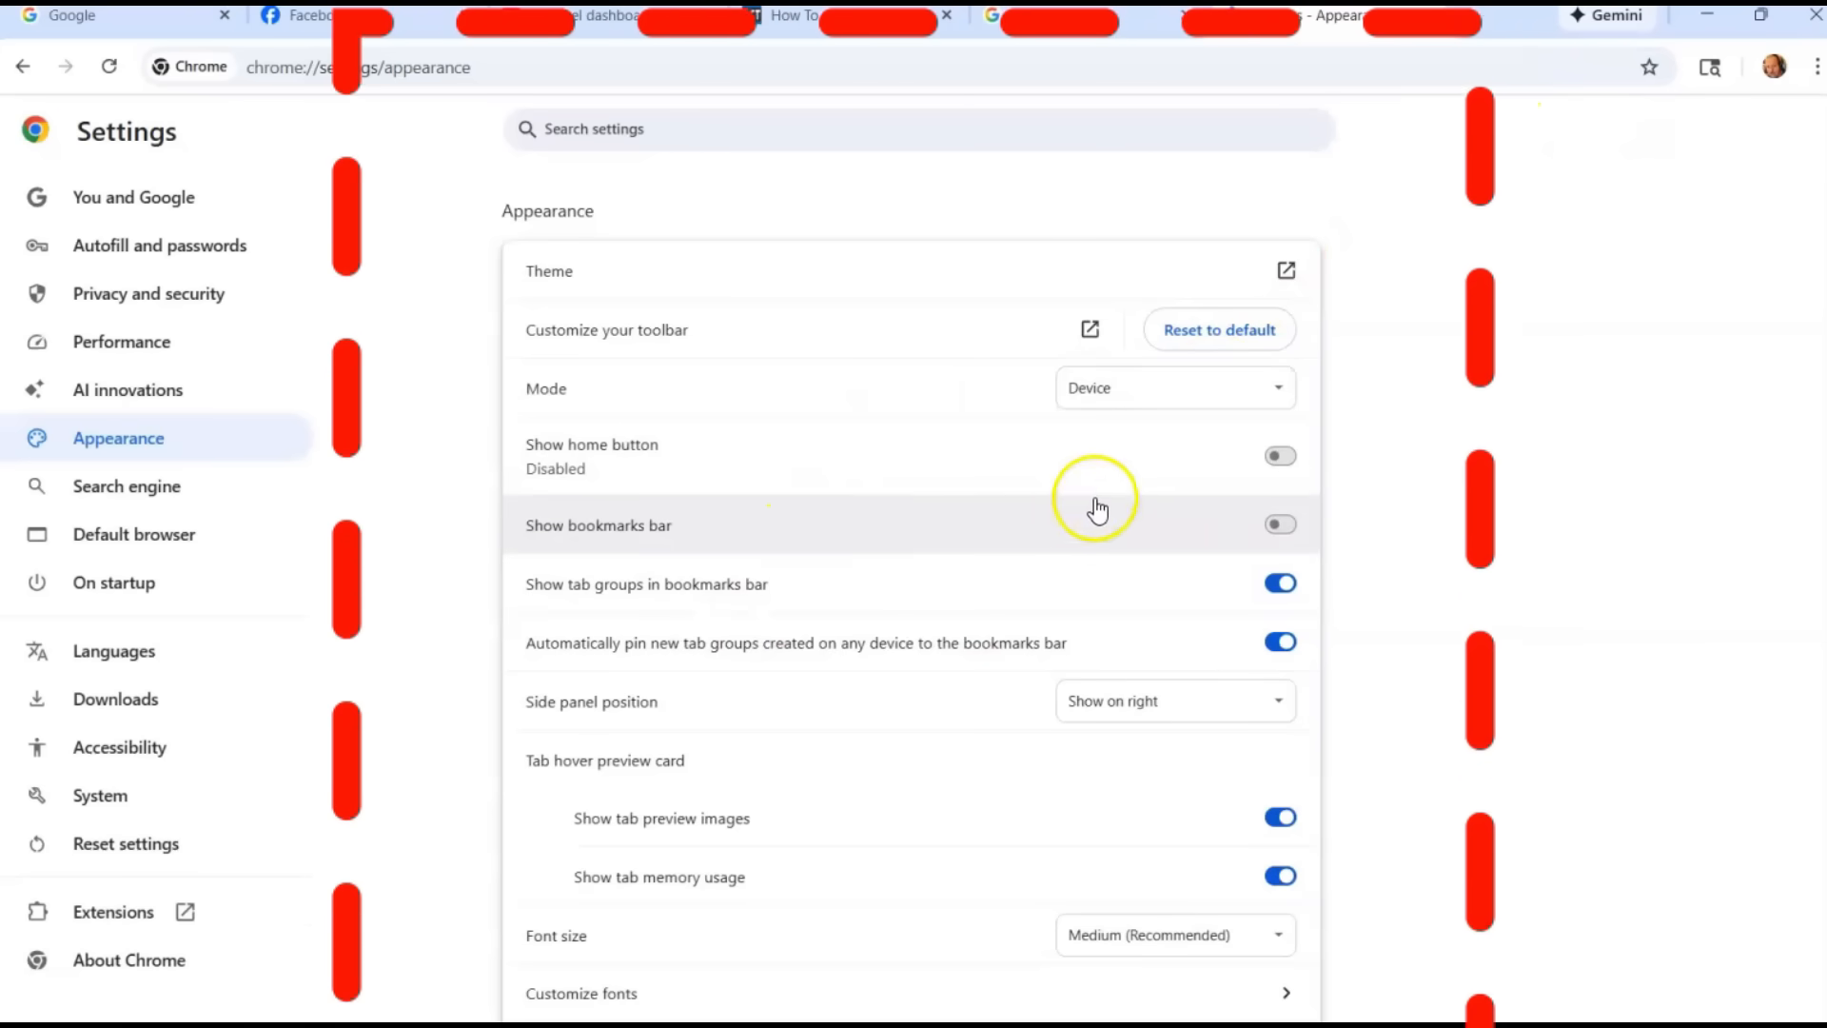
mouse_move(956, 536)
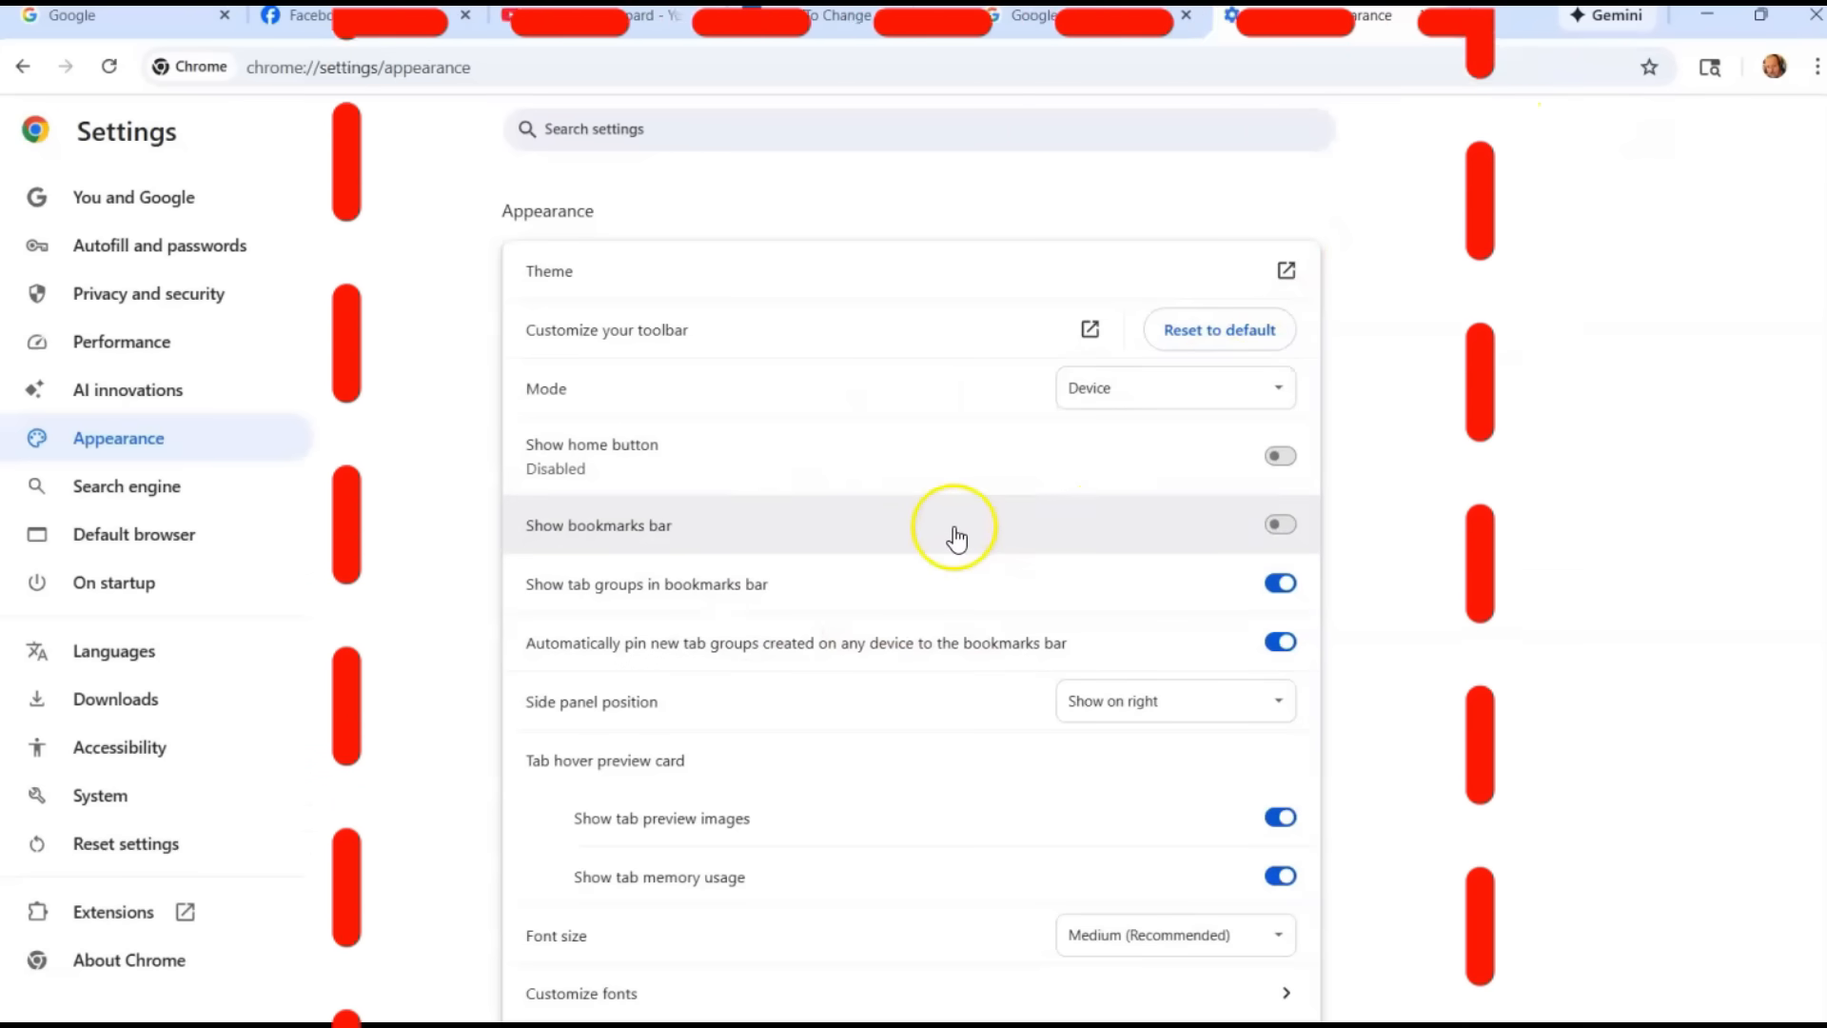
mouse_move(549, 619)
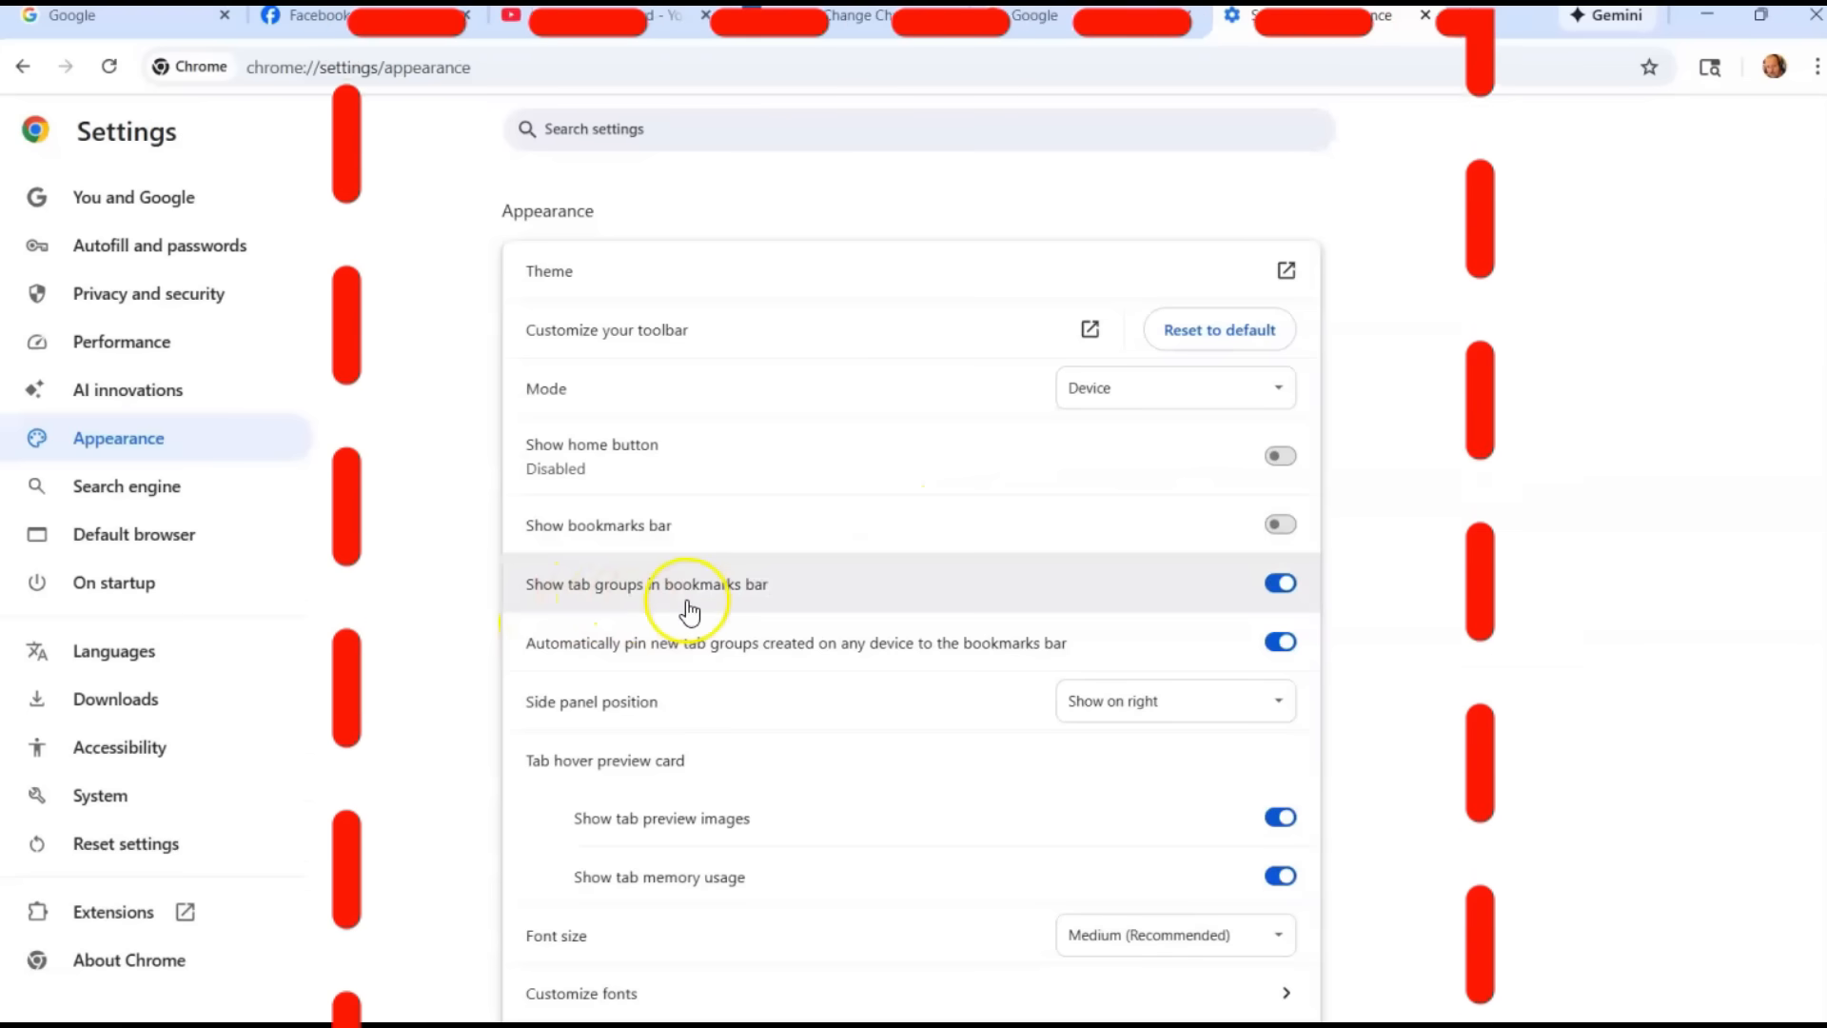
mouse_move(850, 629)
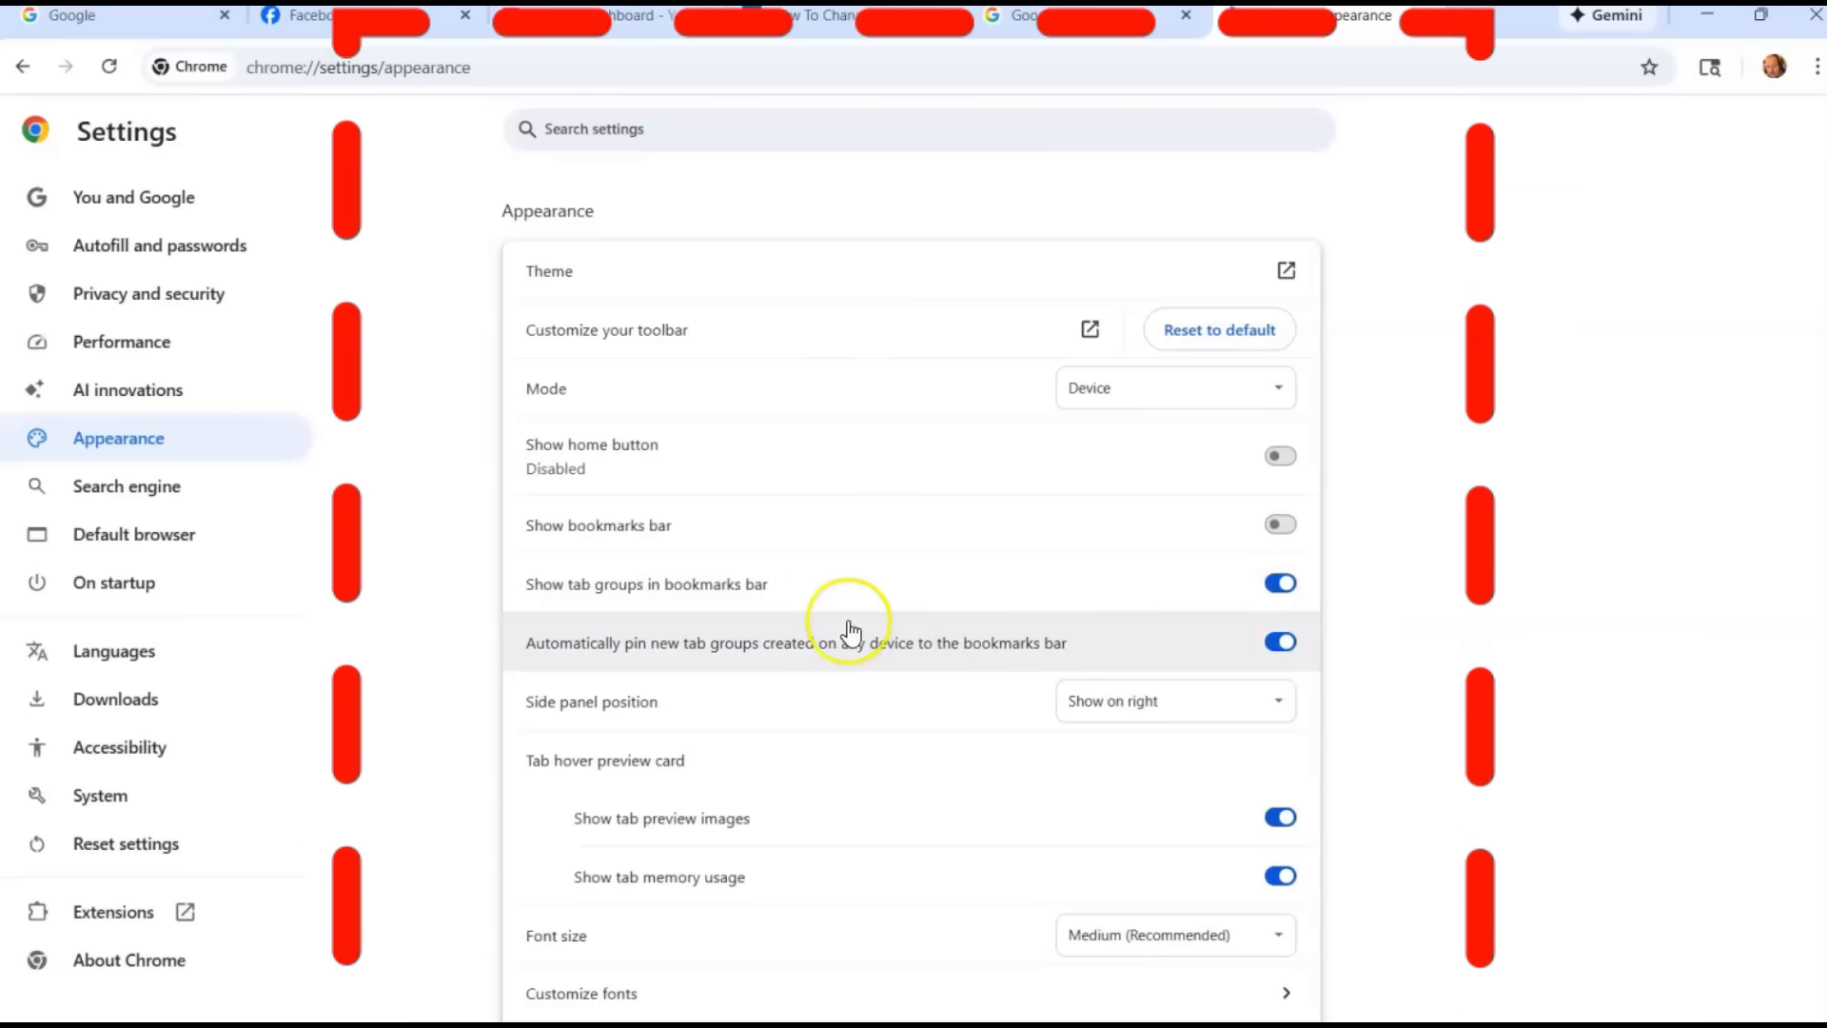
Step: Scroll the Appearance settings down to the page zoom option and back up
scroll(down, 3)
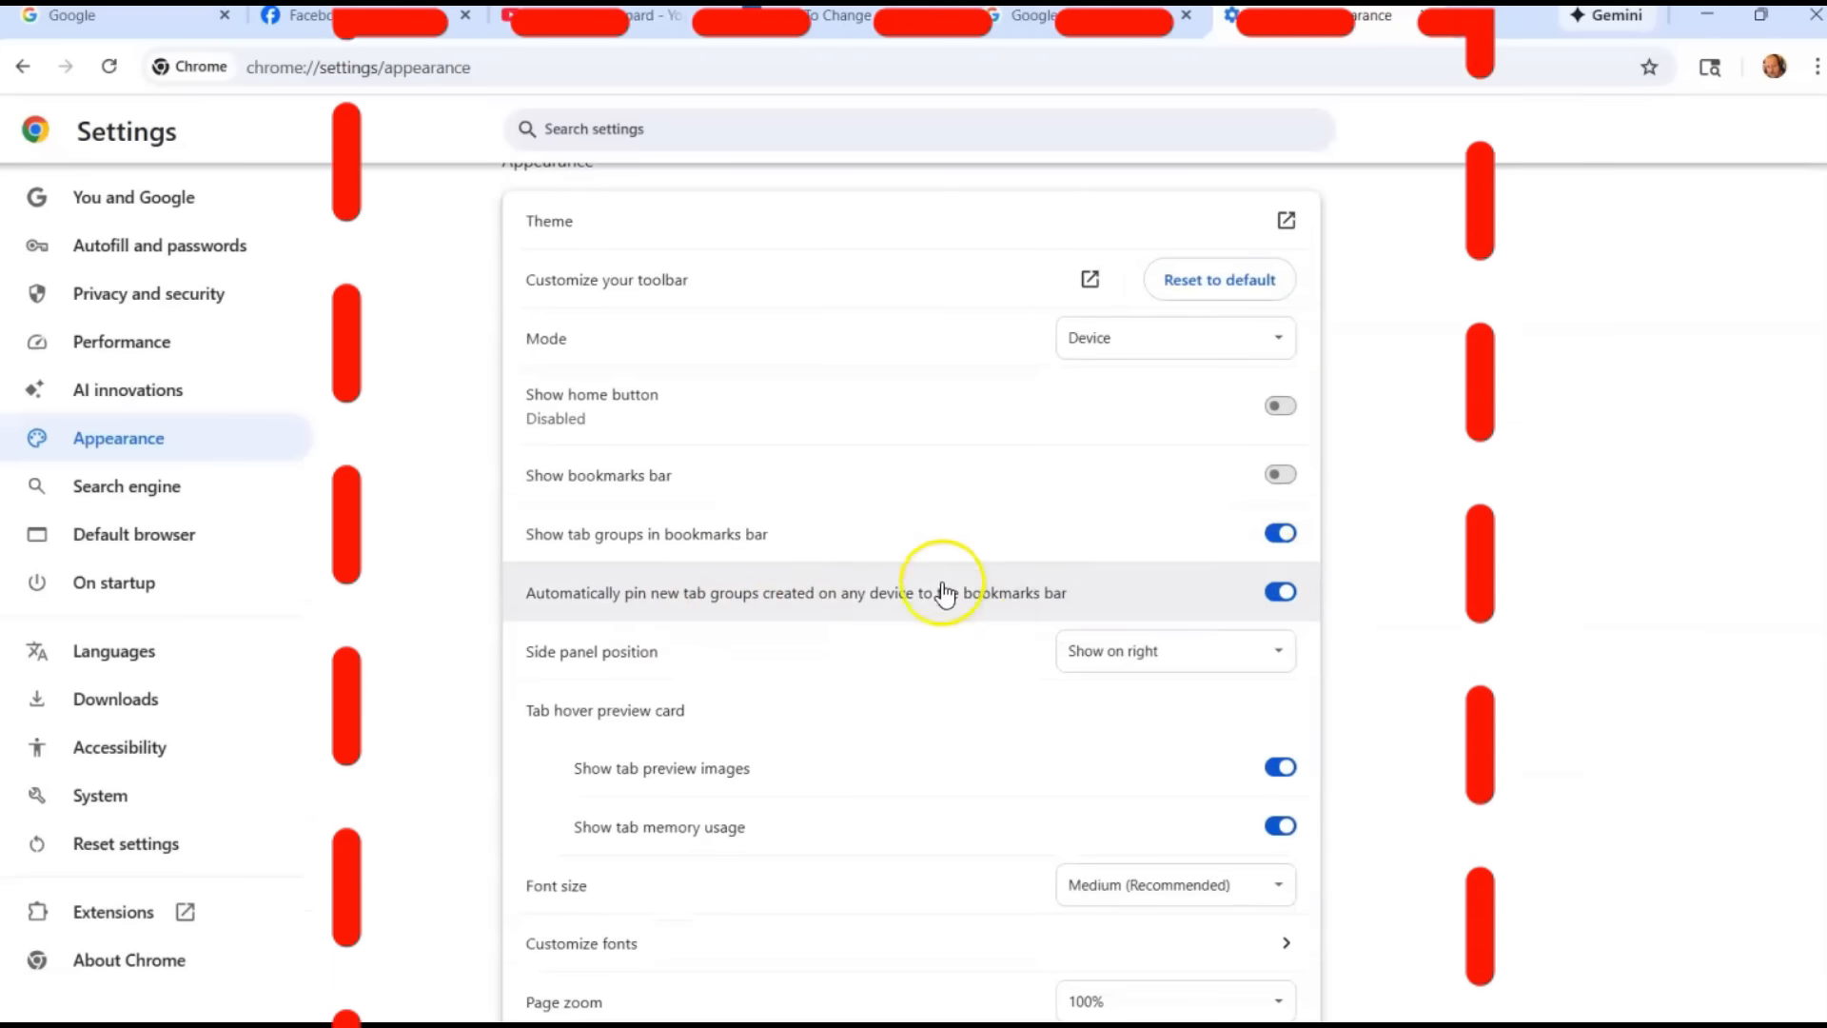
mouse_move(1317, 682)
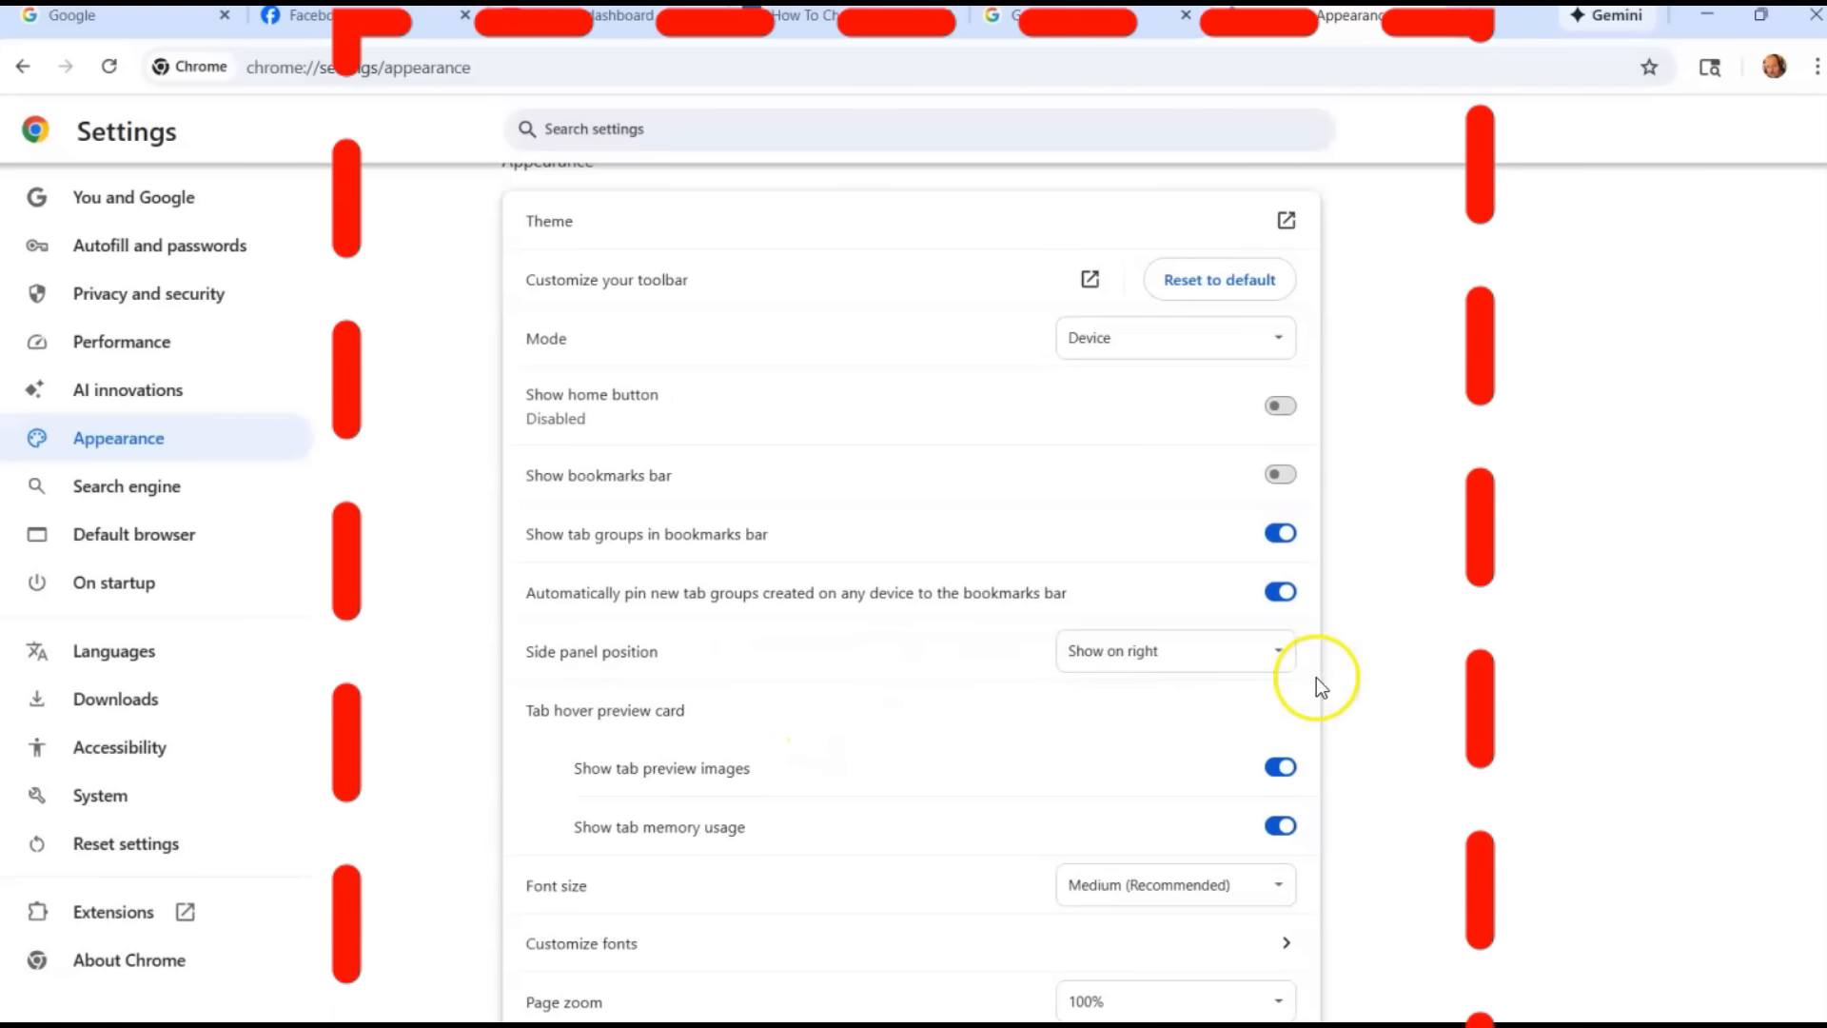
scroll(up, 3)
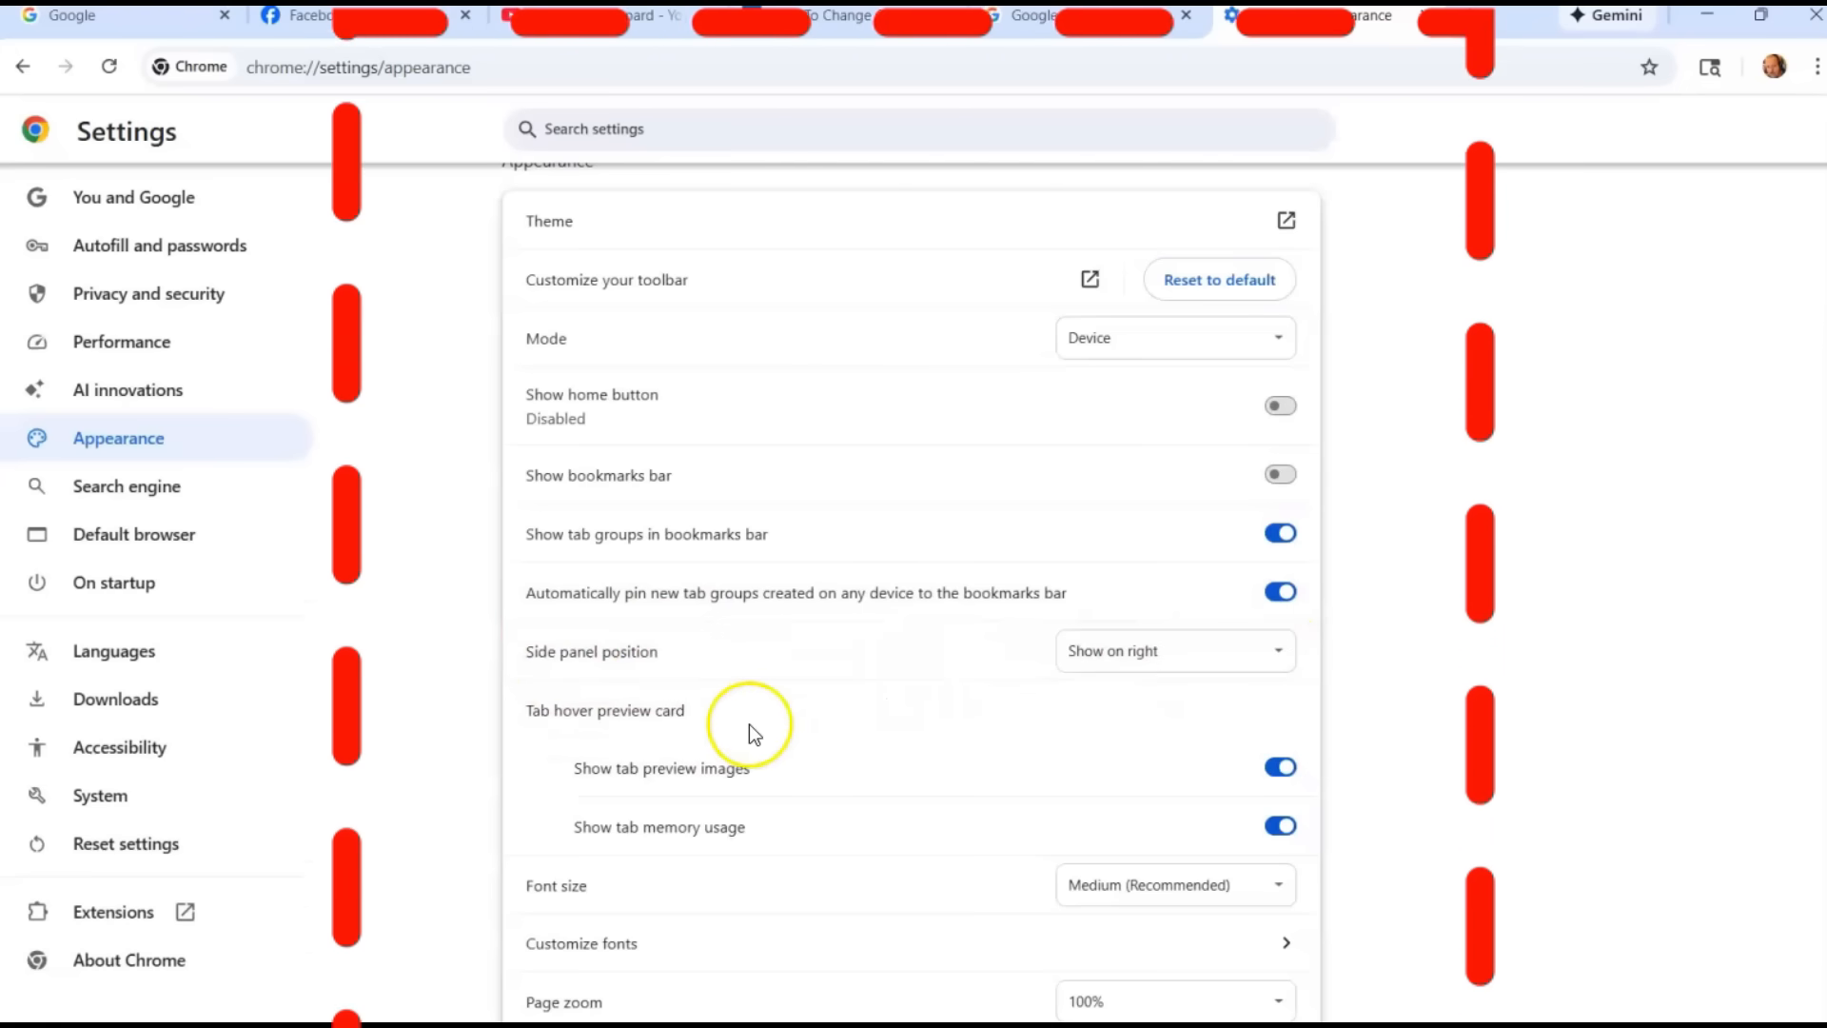
mouse_move(711, 972)
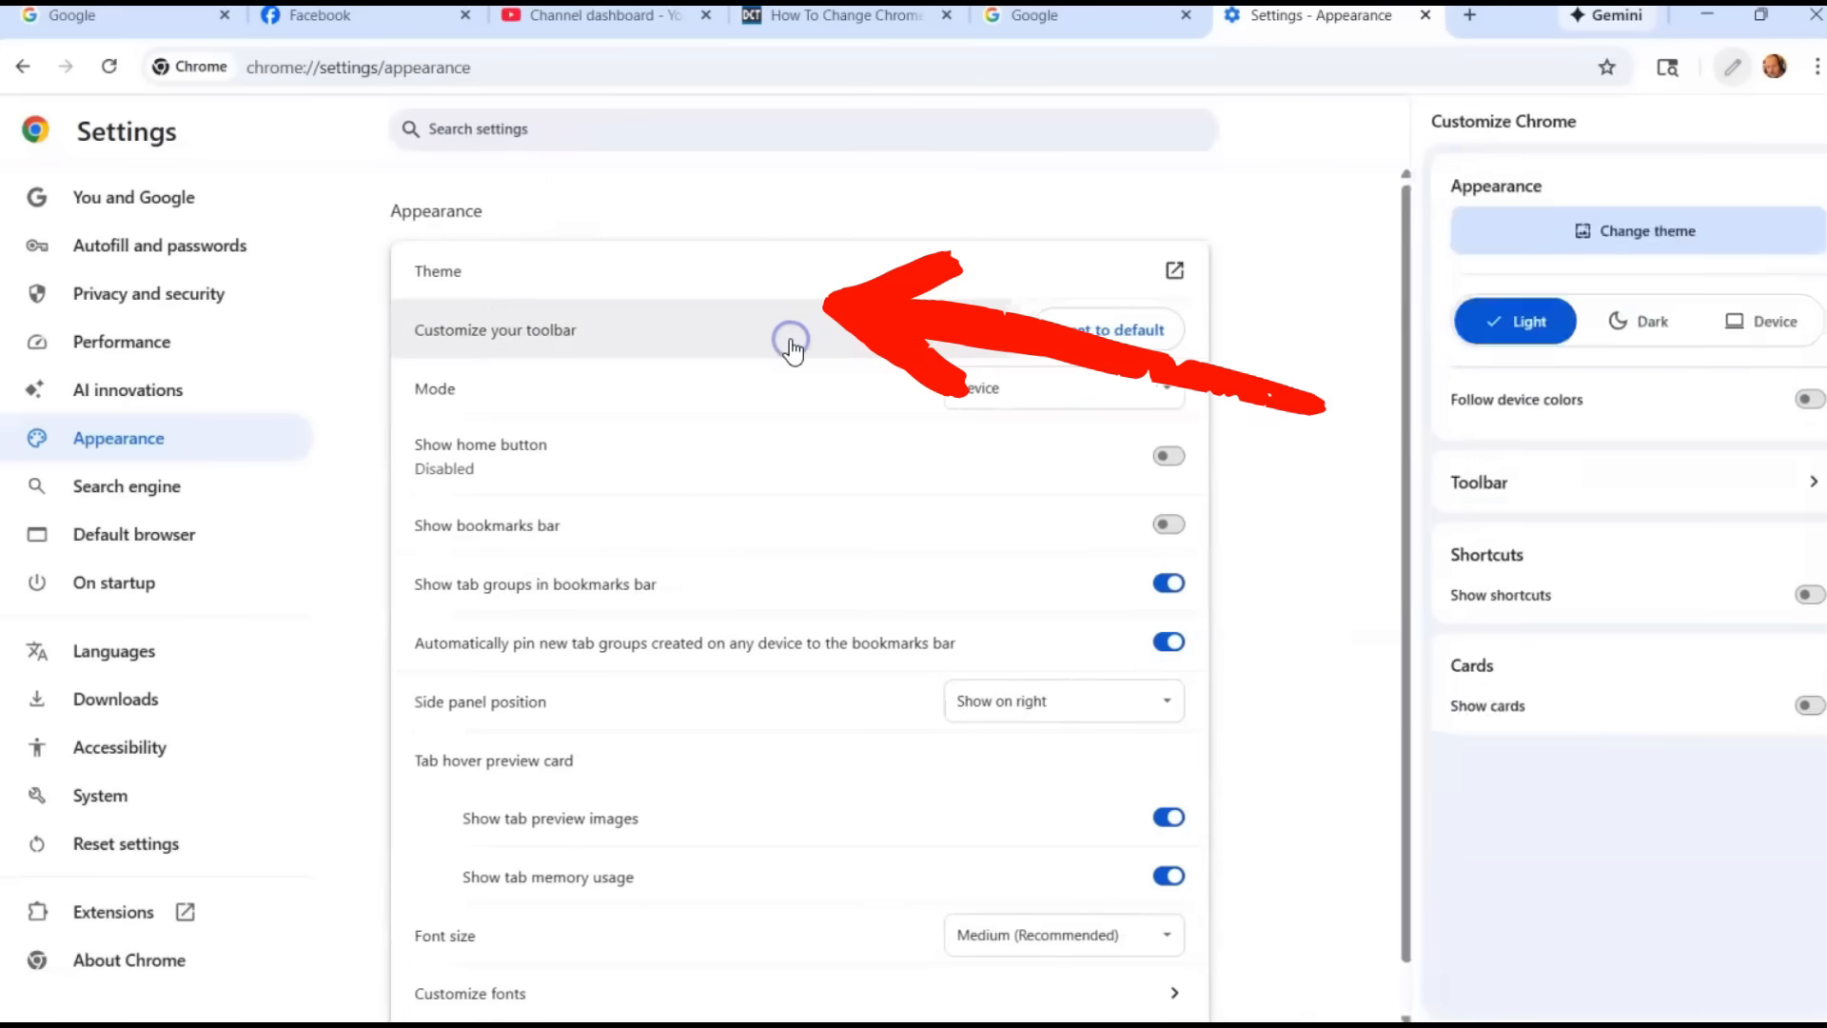
Step: Turn on the Home and New Incognito window toolbar buttons in Customize Chrome
click(1478, 481)
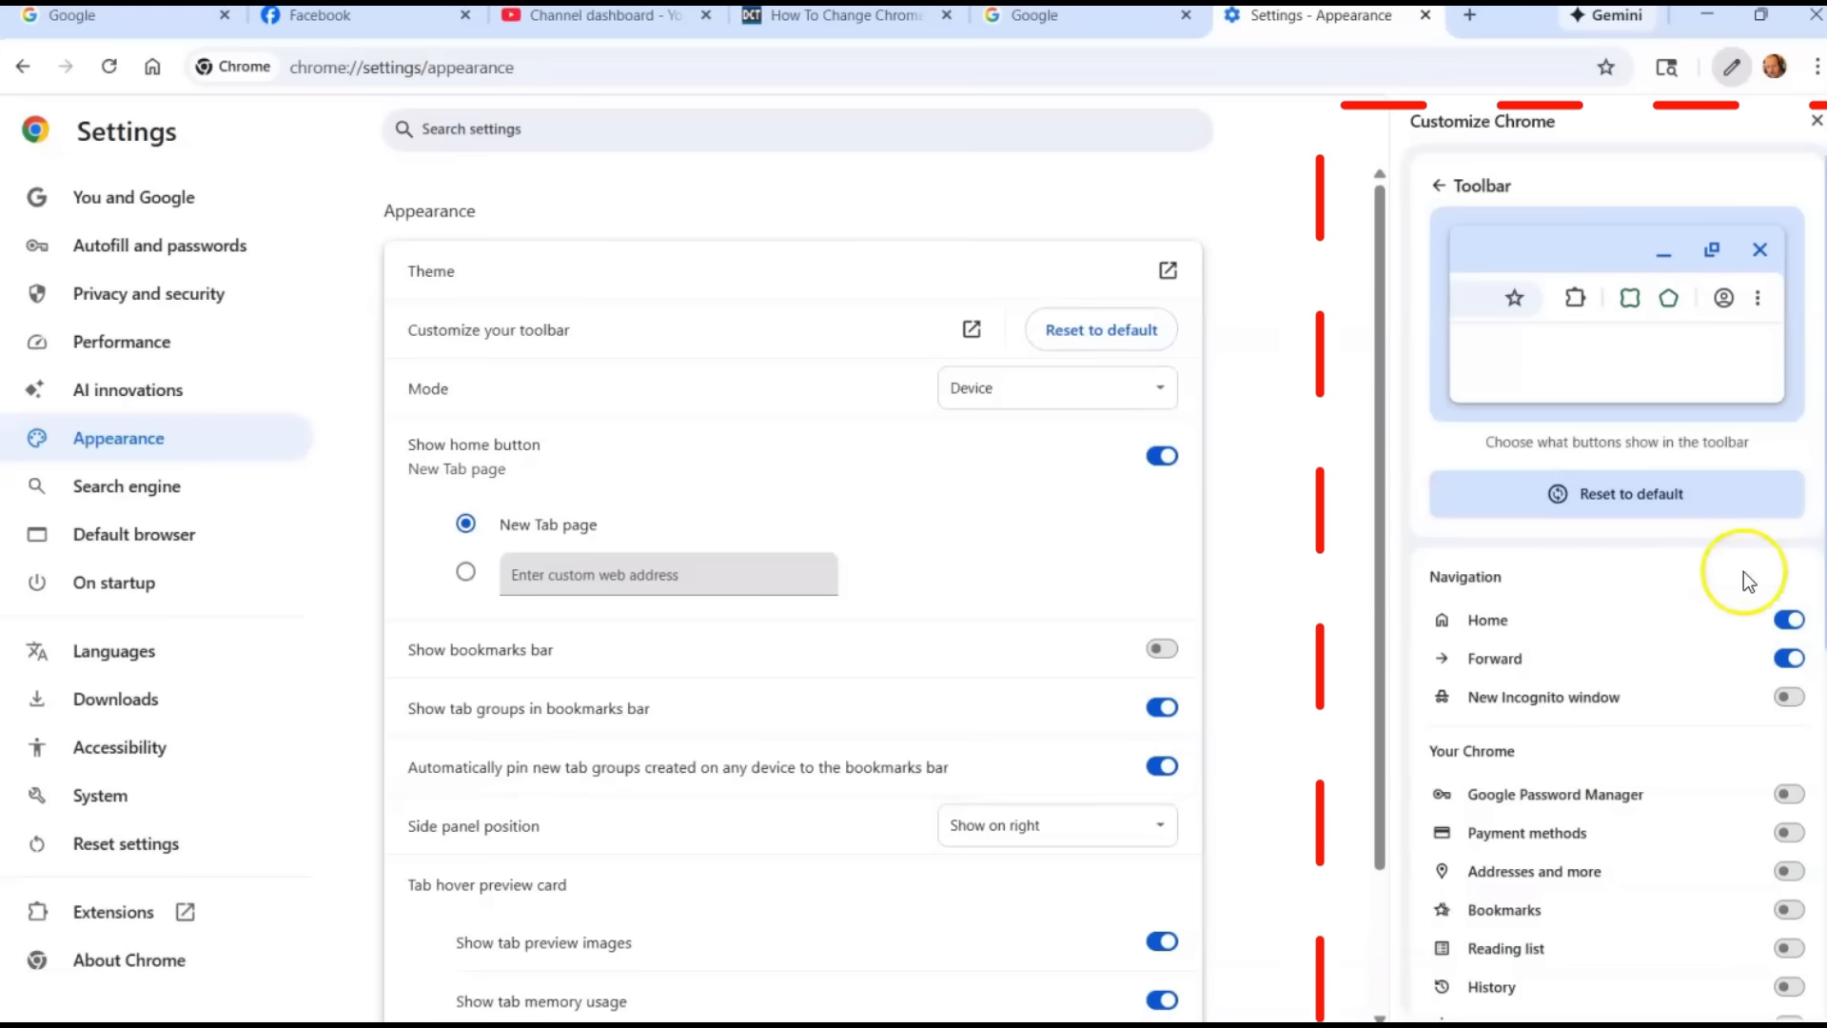
click(1787, 696)
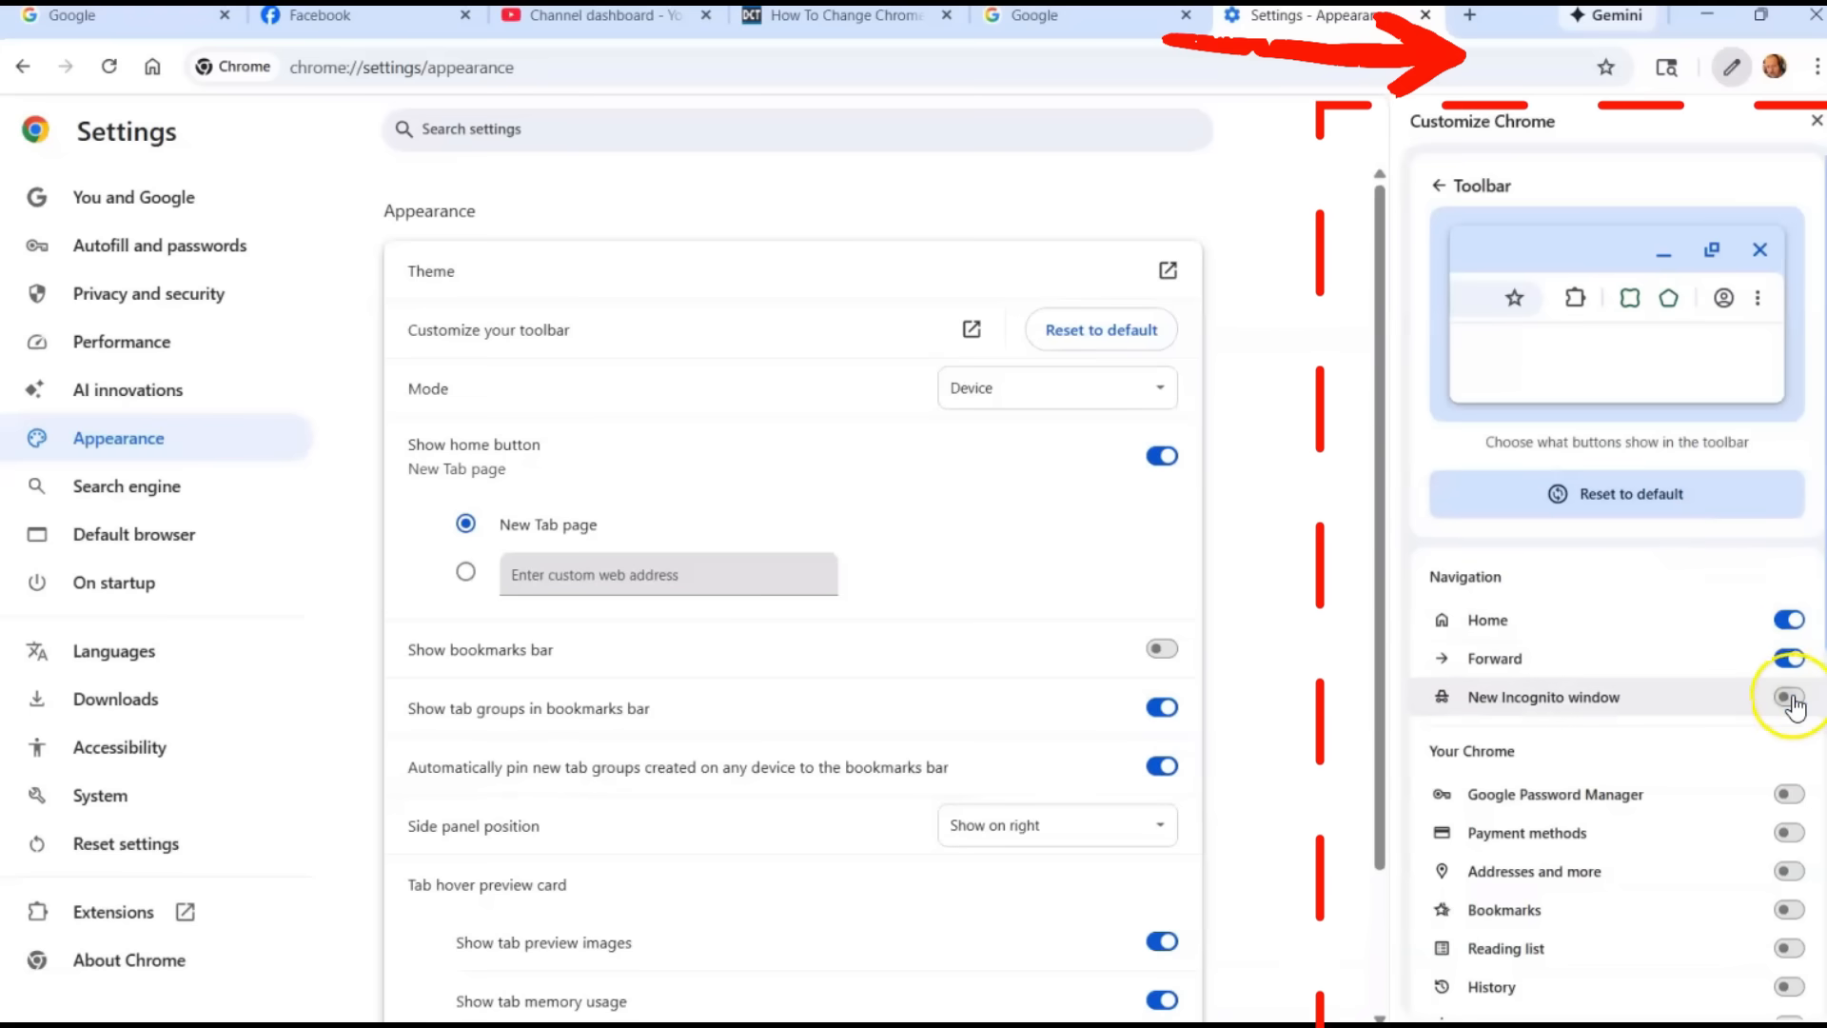
click(1789, 696)
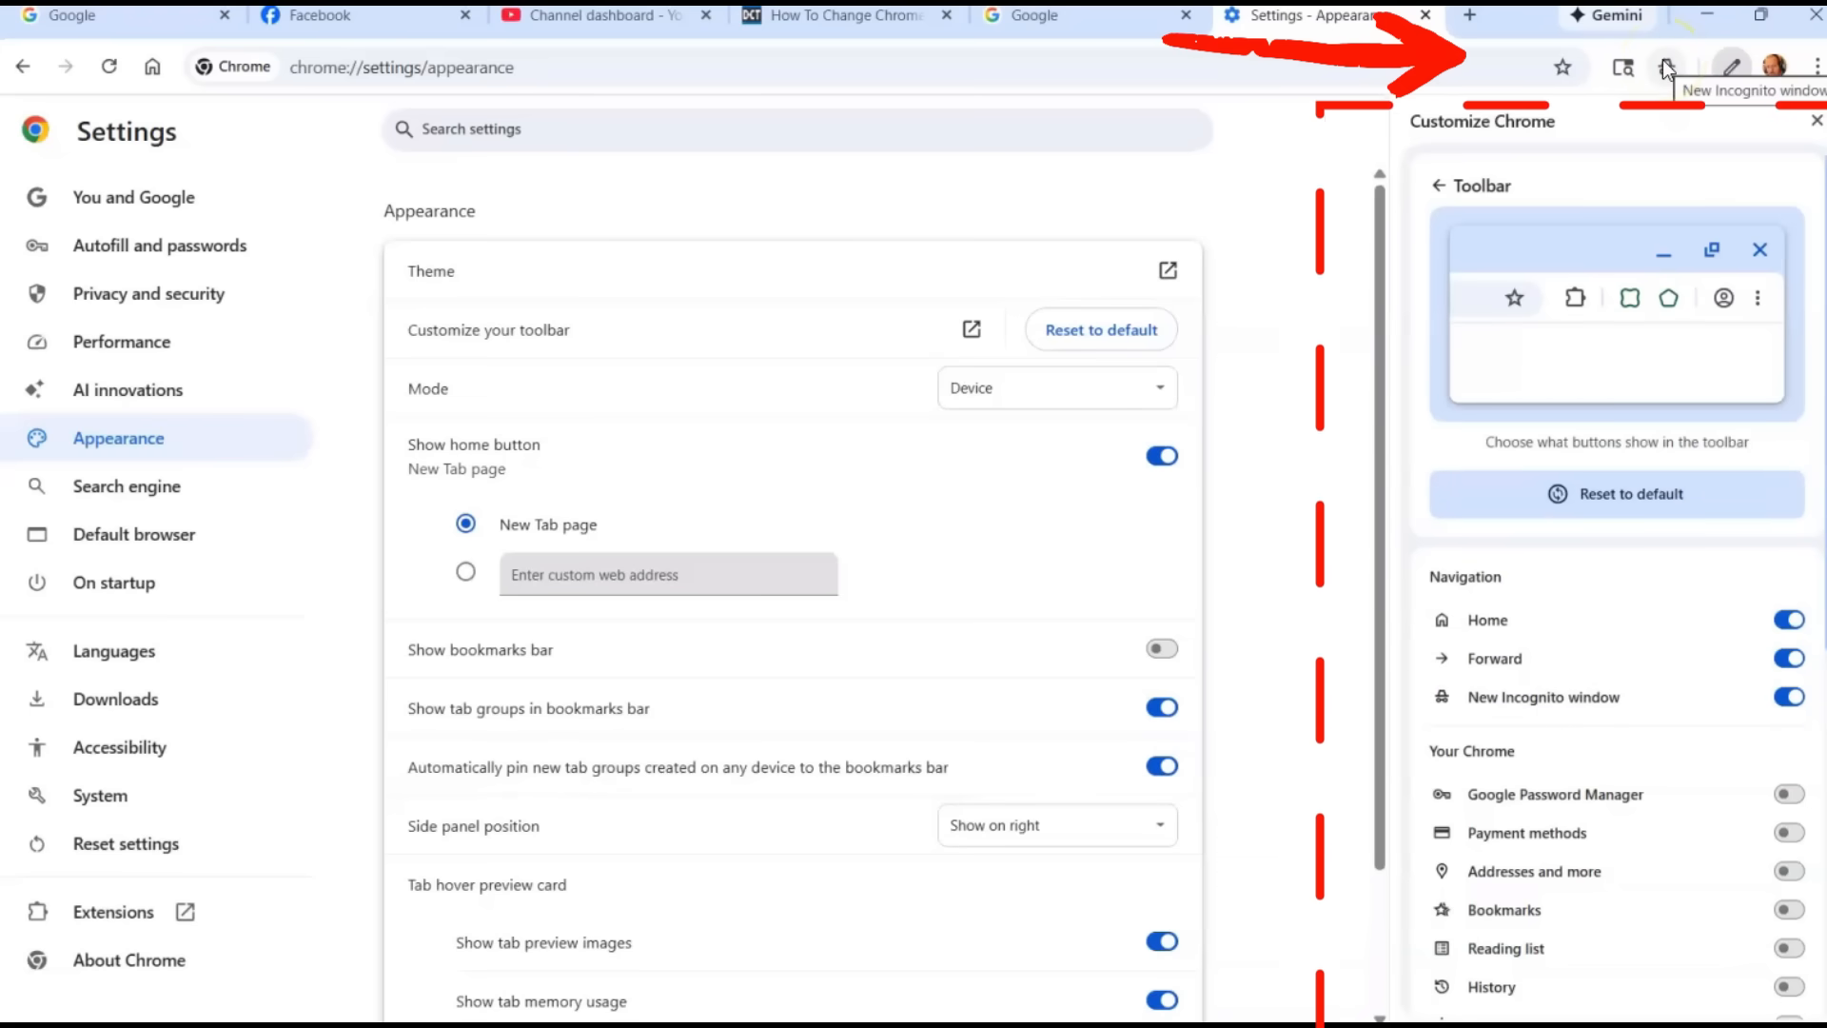
scroll(down, 3)
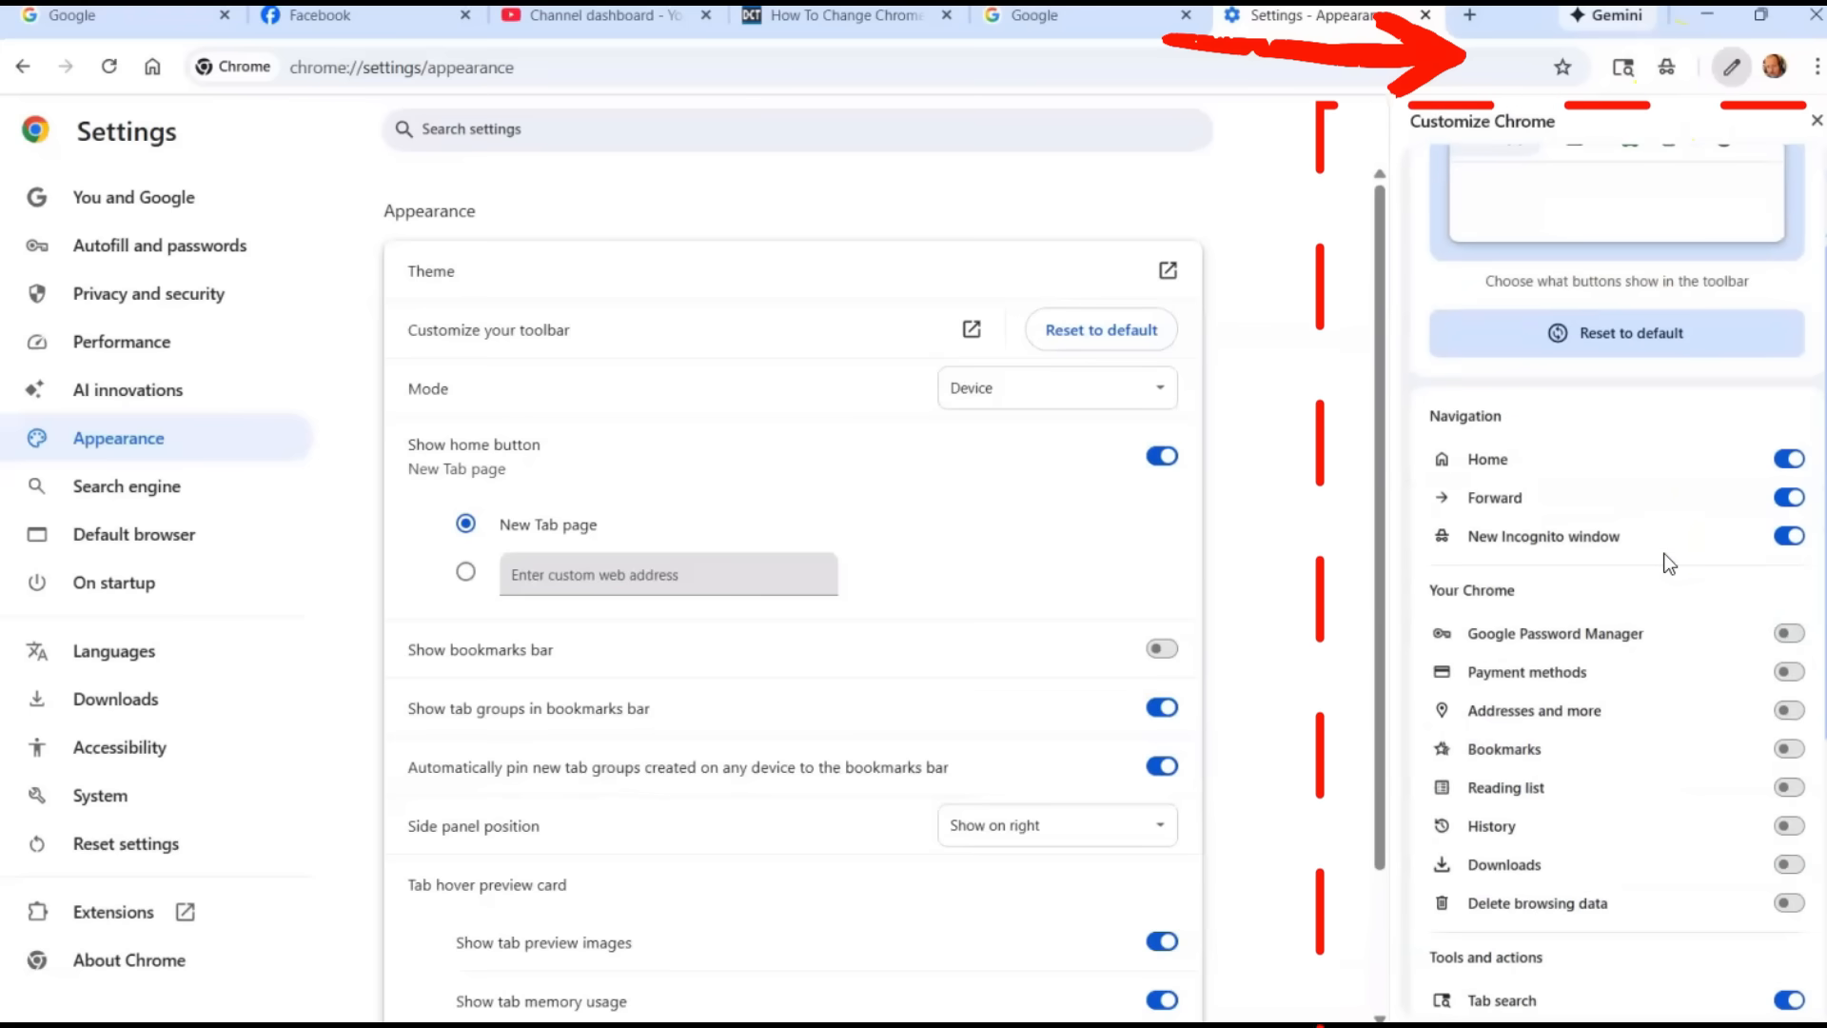
scroll(down, 3)
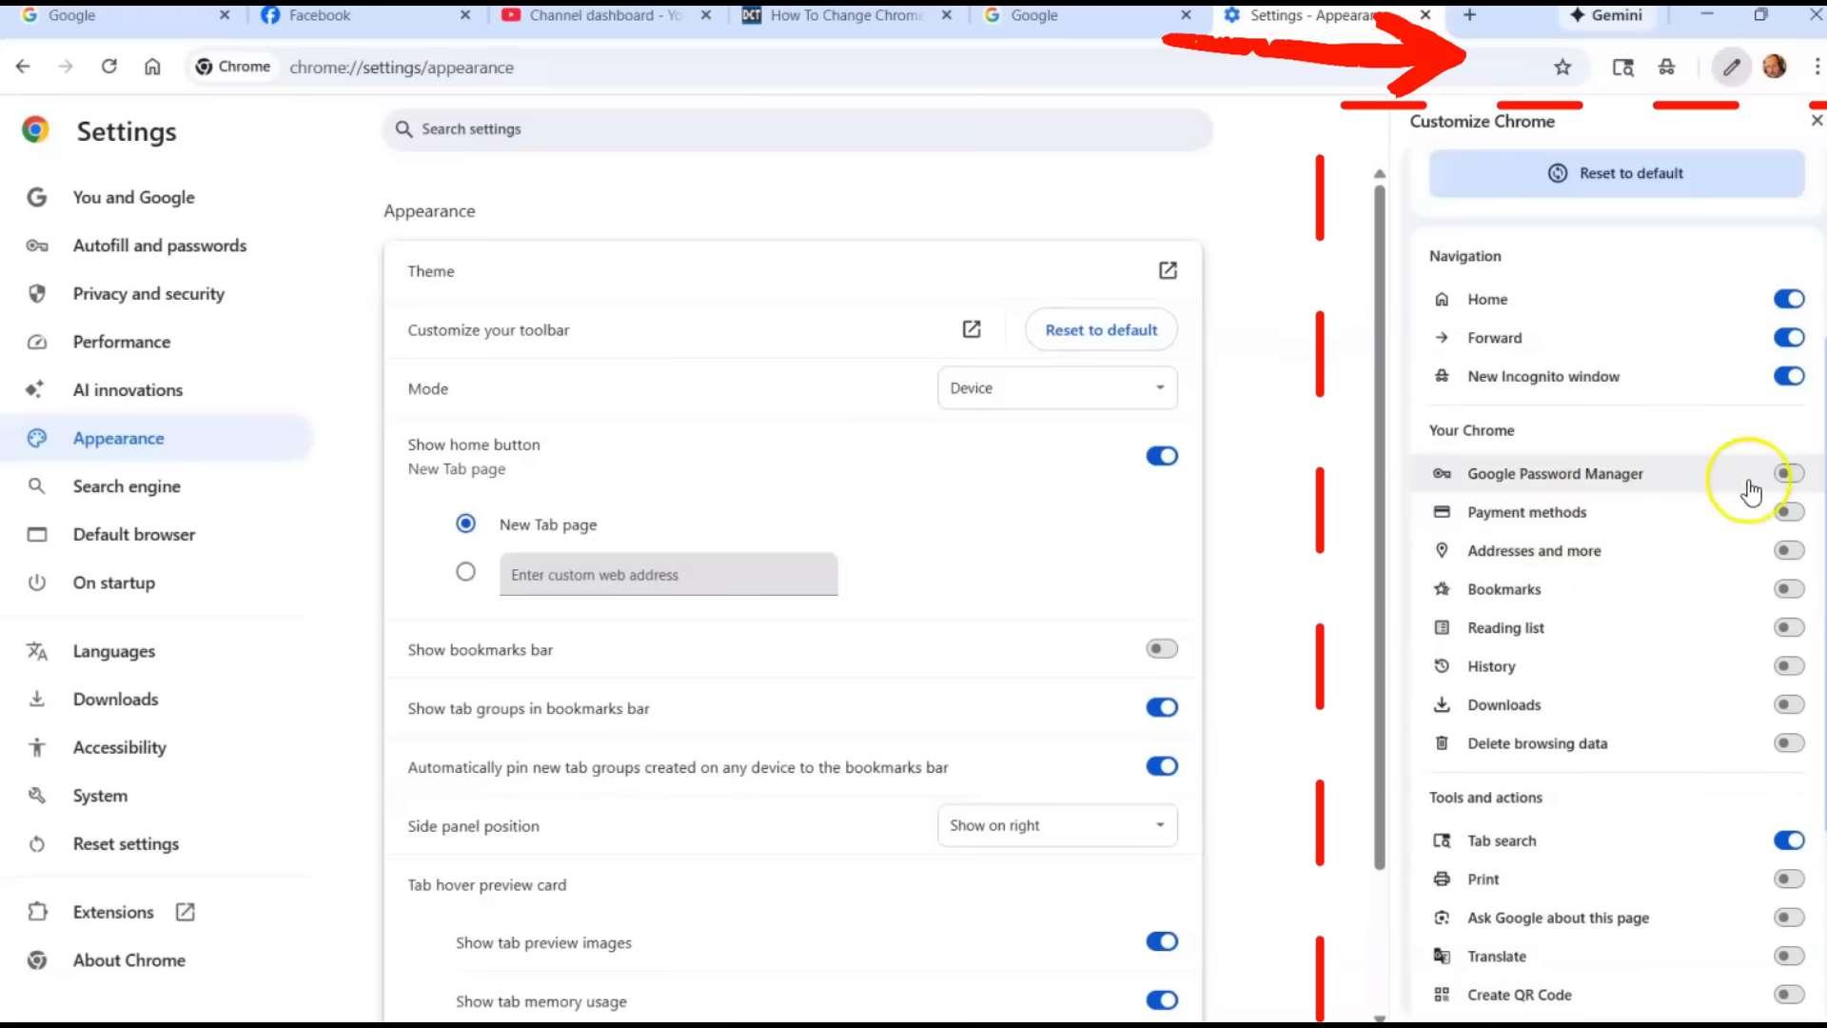
Step: Switch on the Password Manager, Downloads and Print toolbar buttons
click(1789, 473)
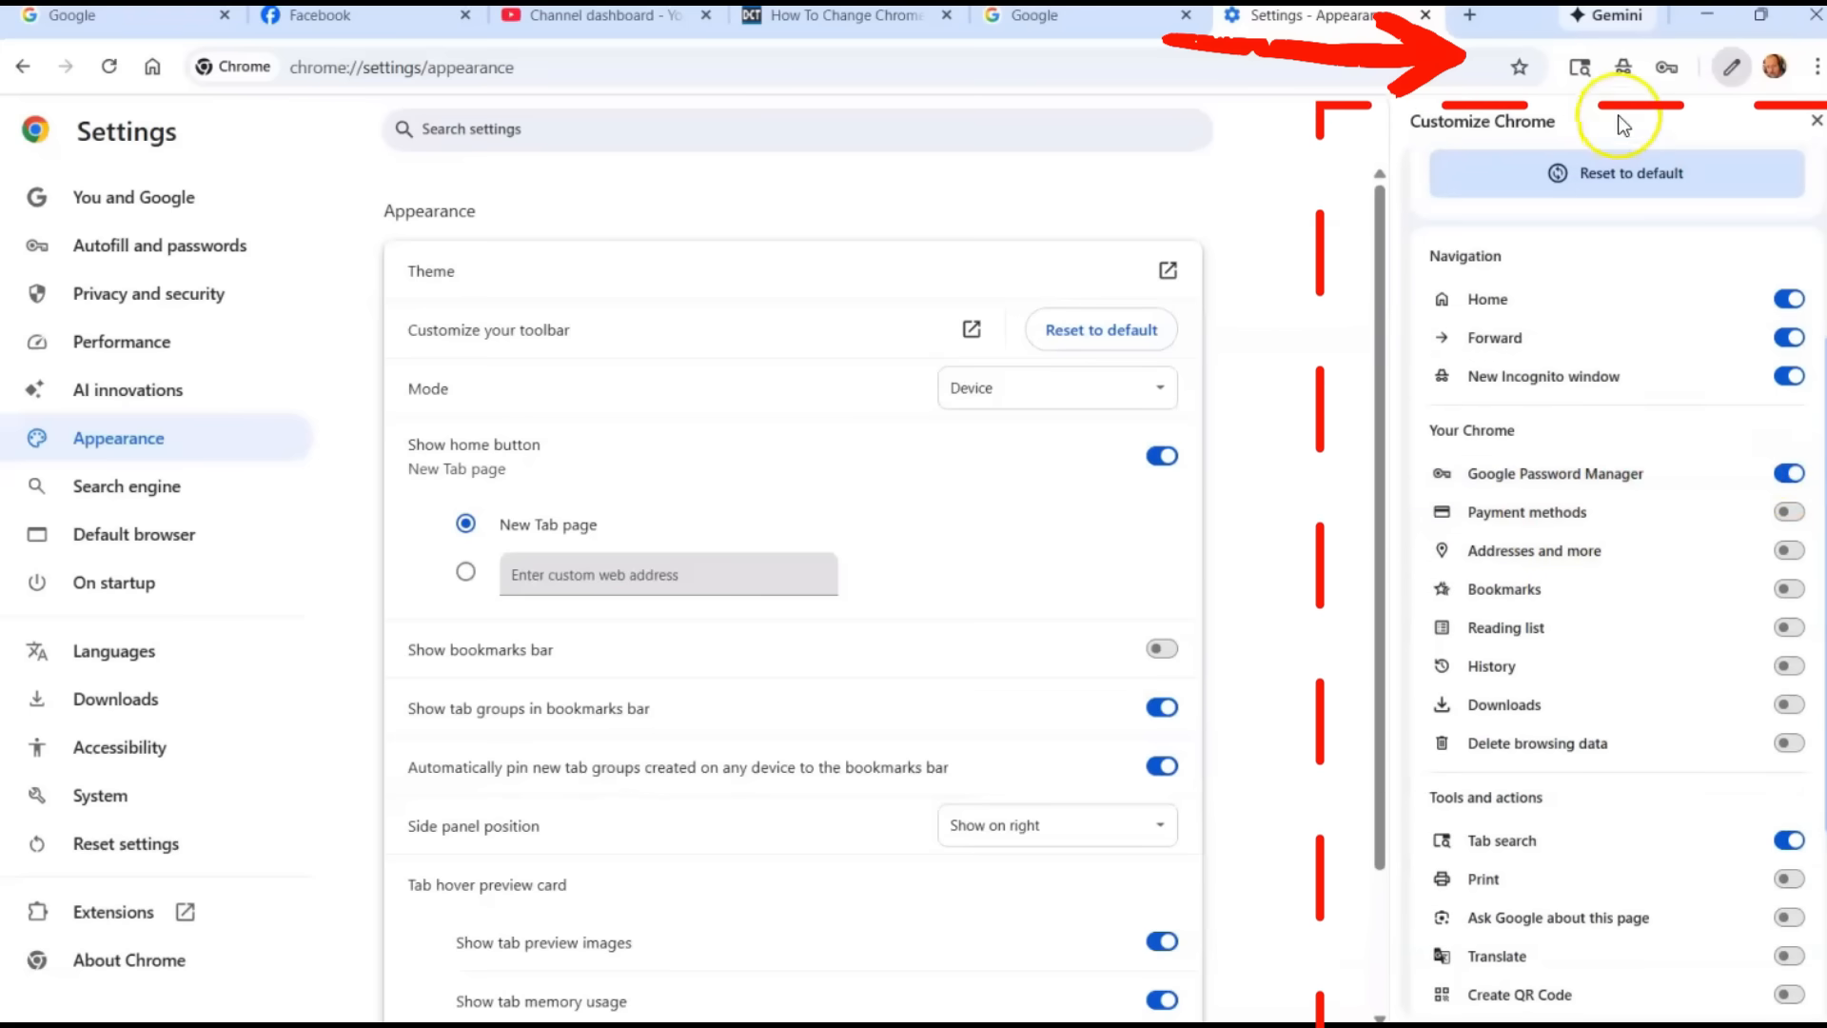
mouse_move(1666, 67)
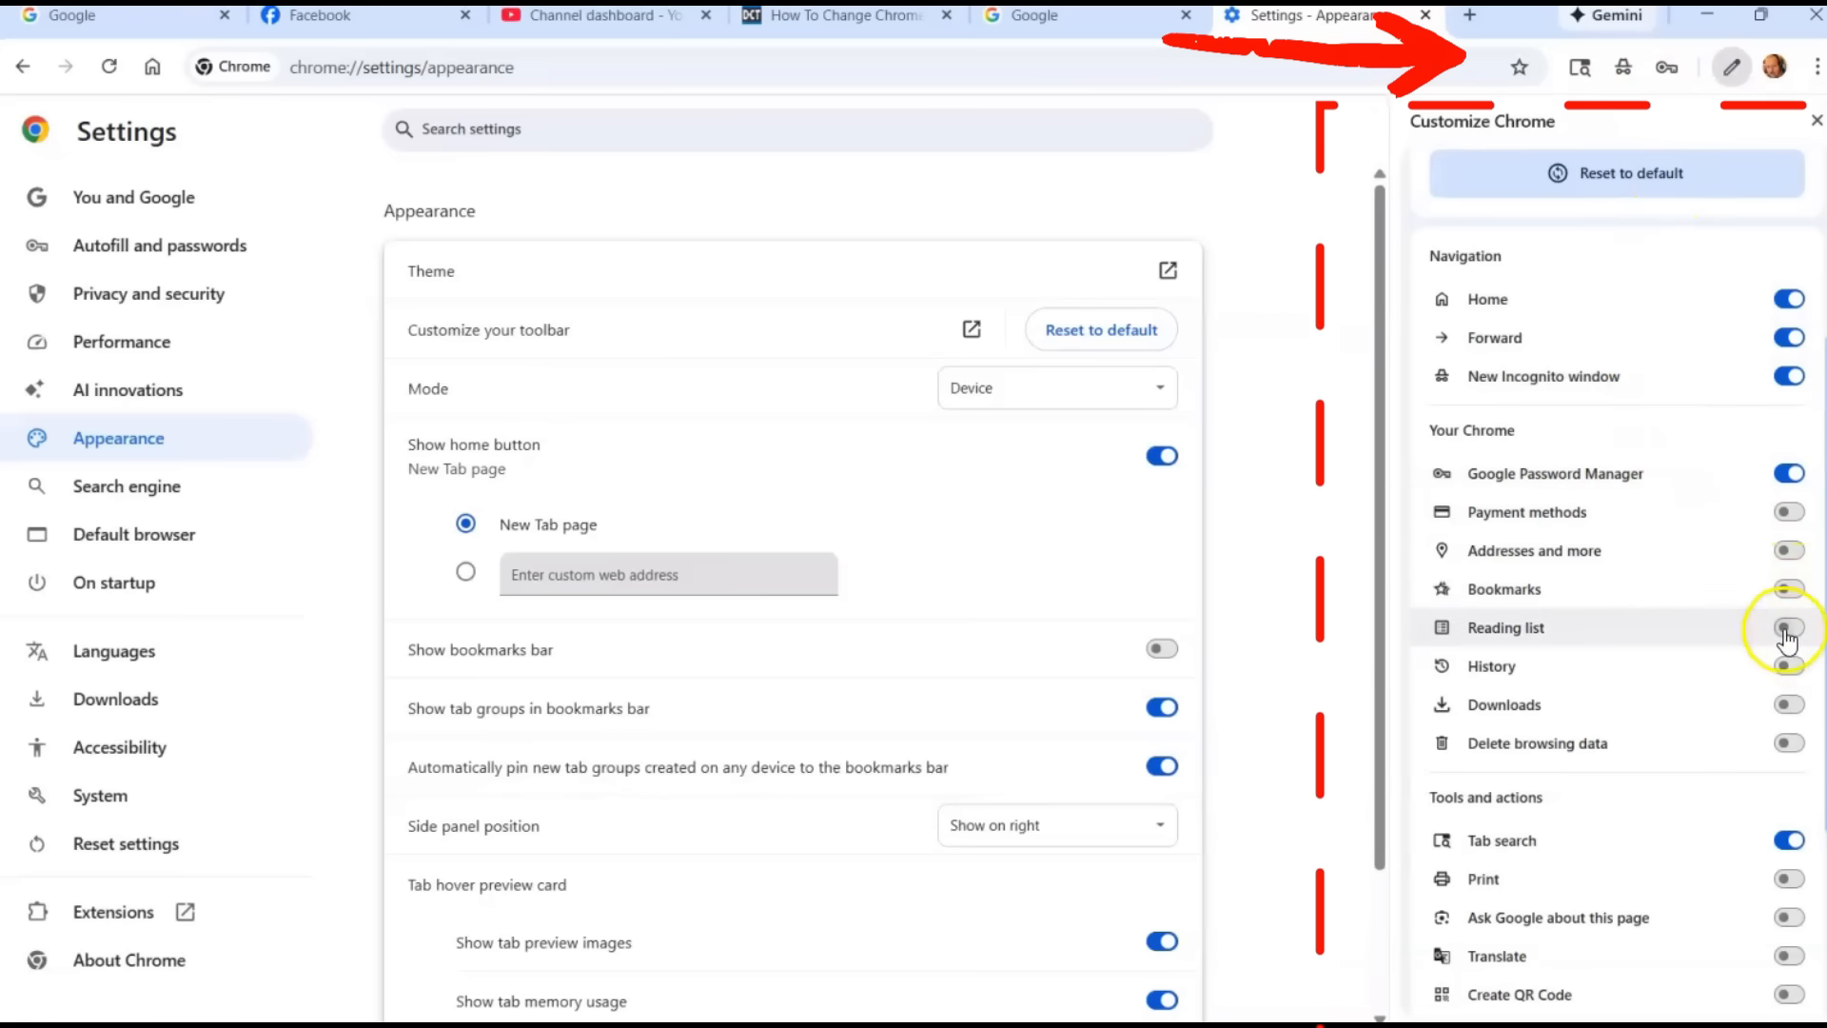
click(1789, 628)
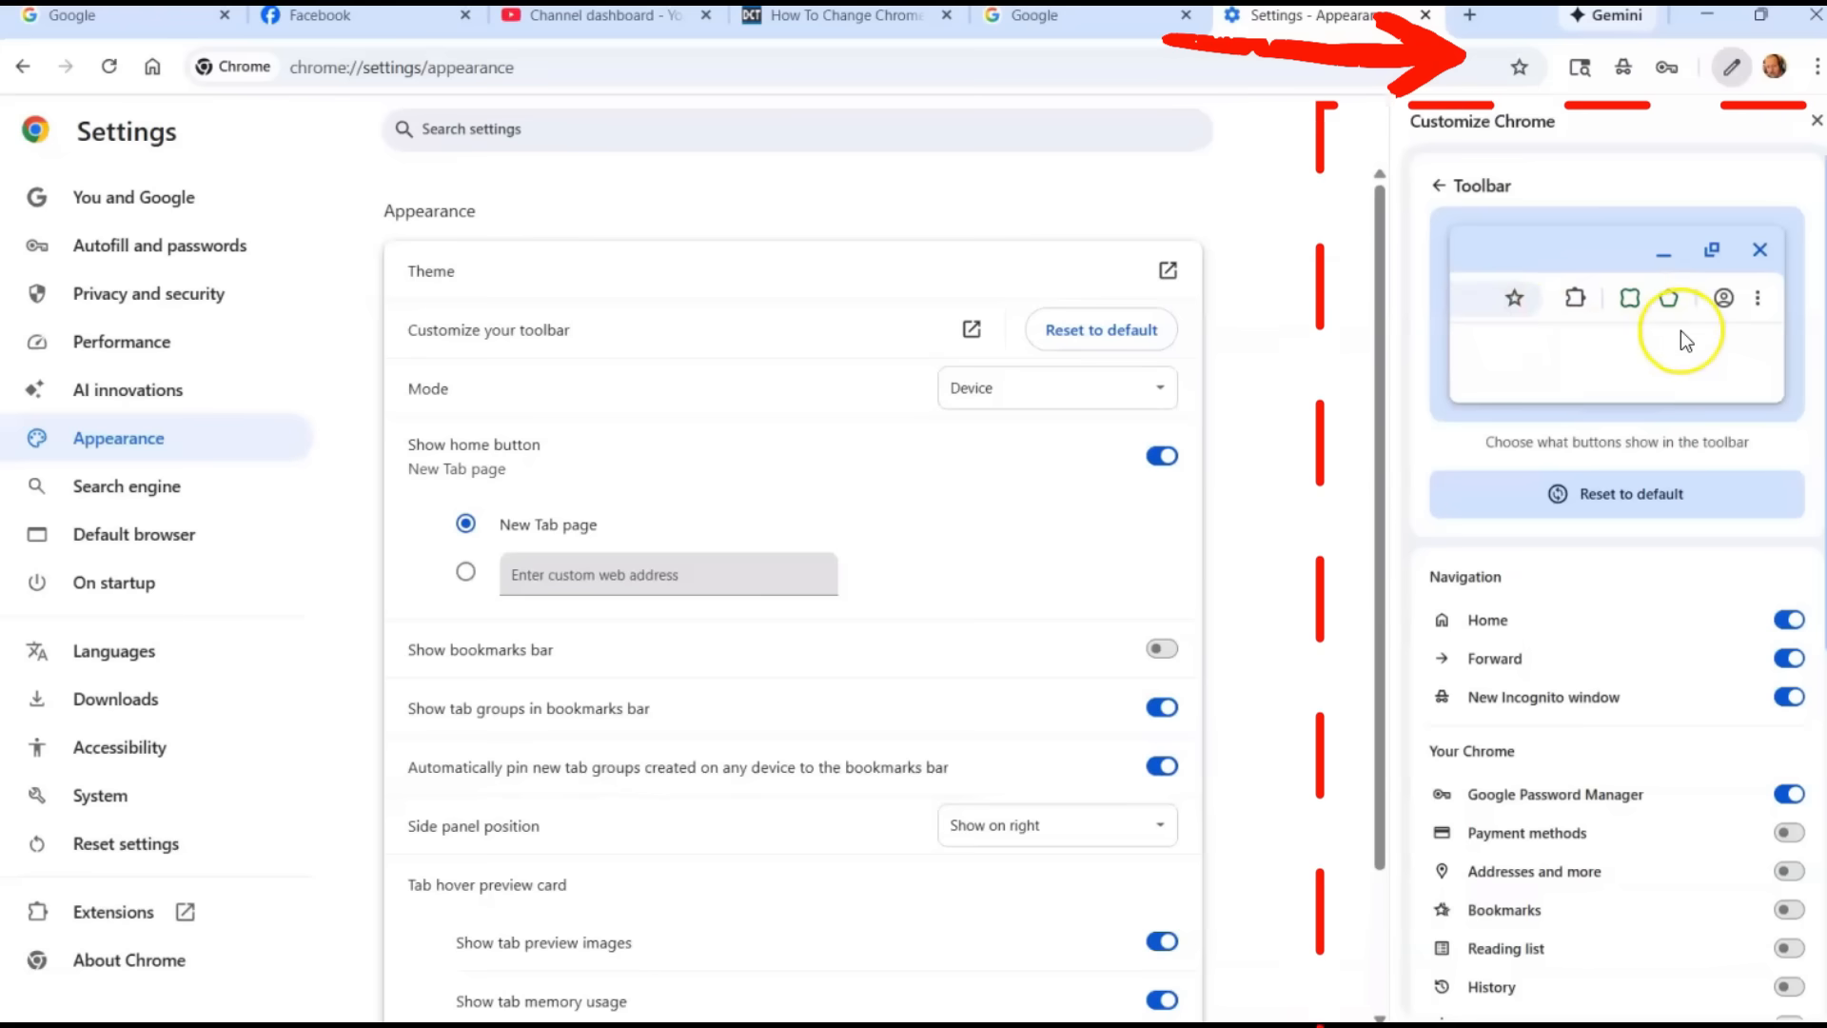
scroll(down, 3)
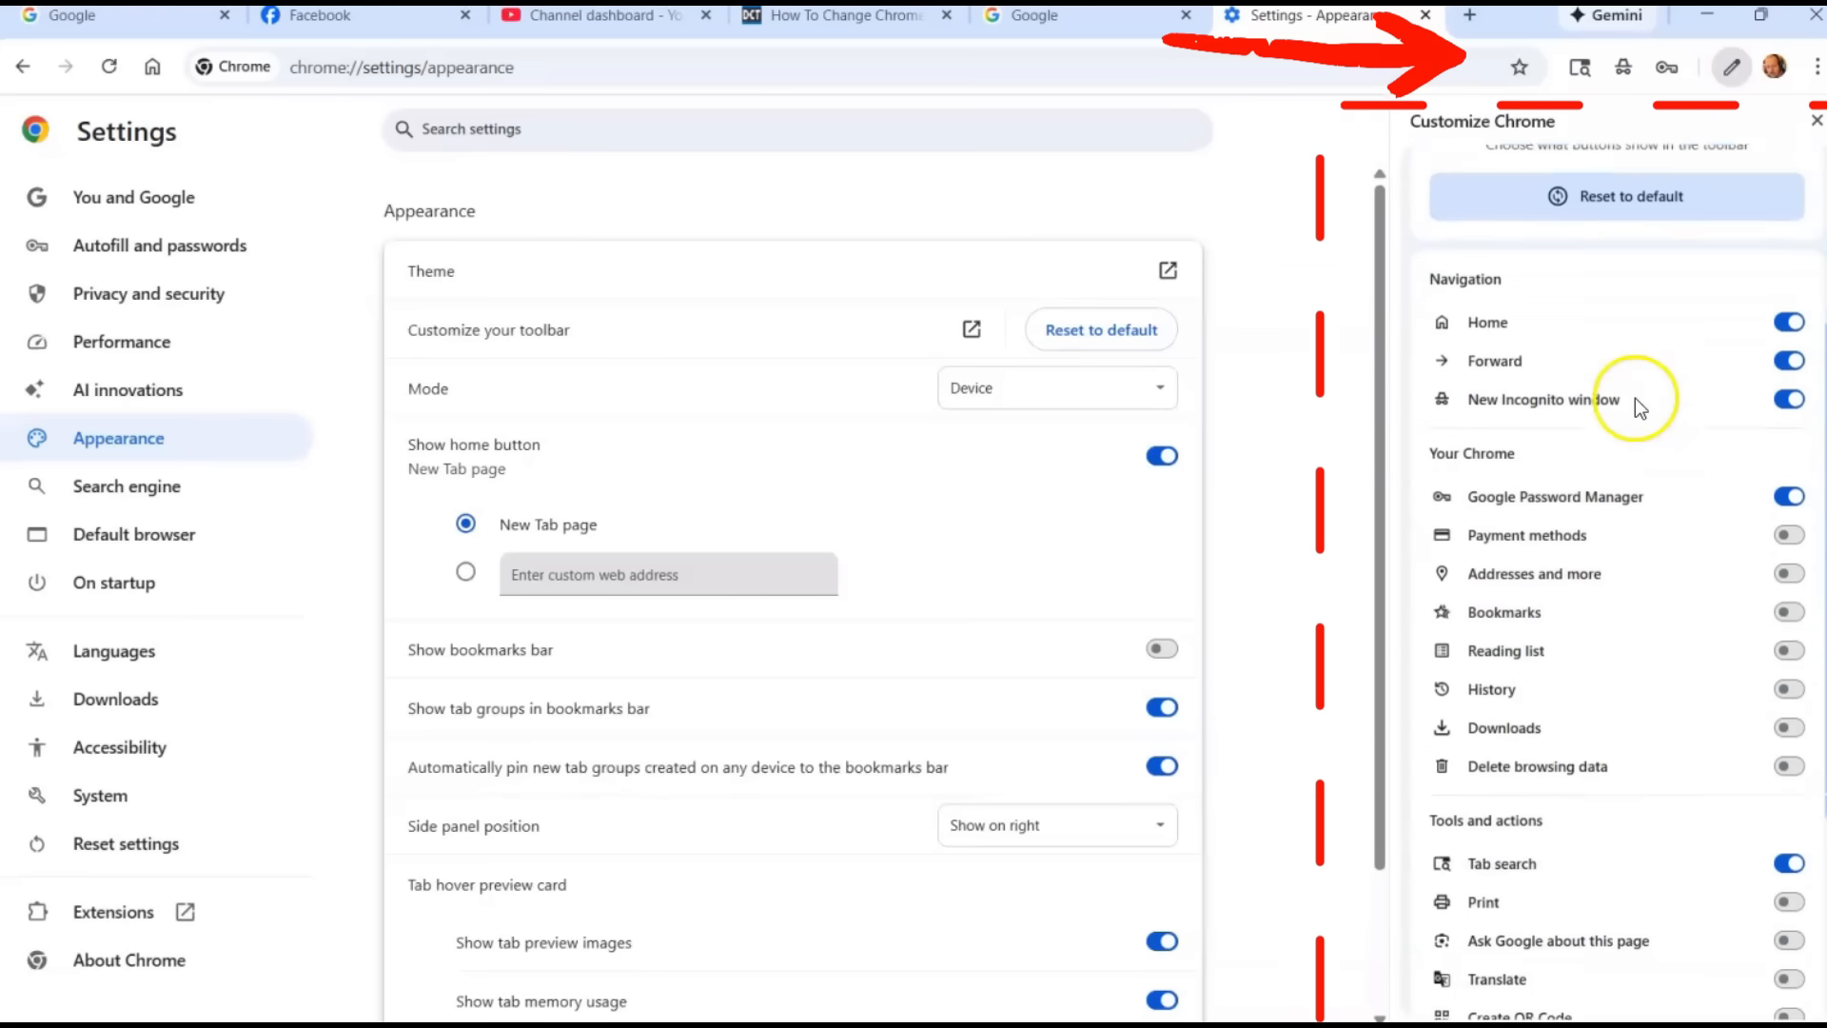
scroll(down, 3)
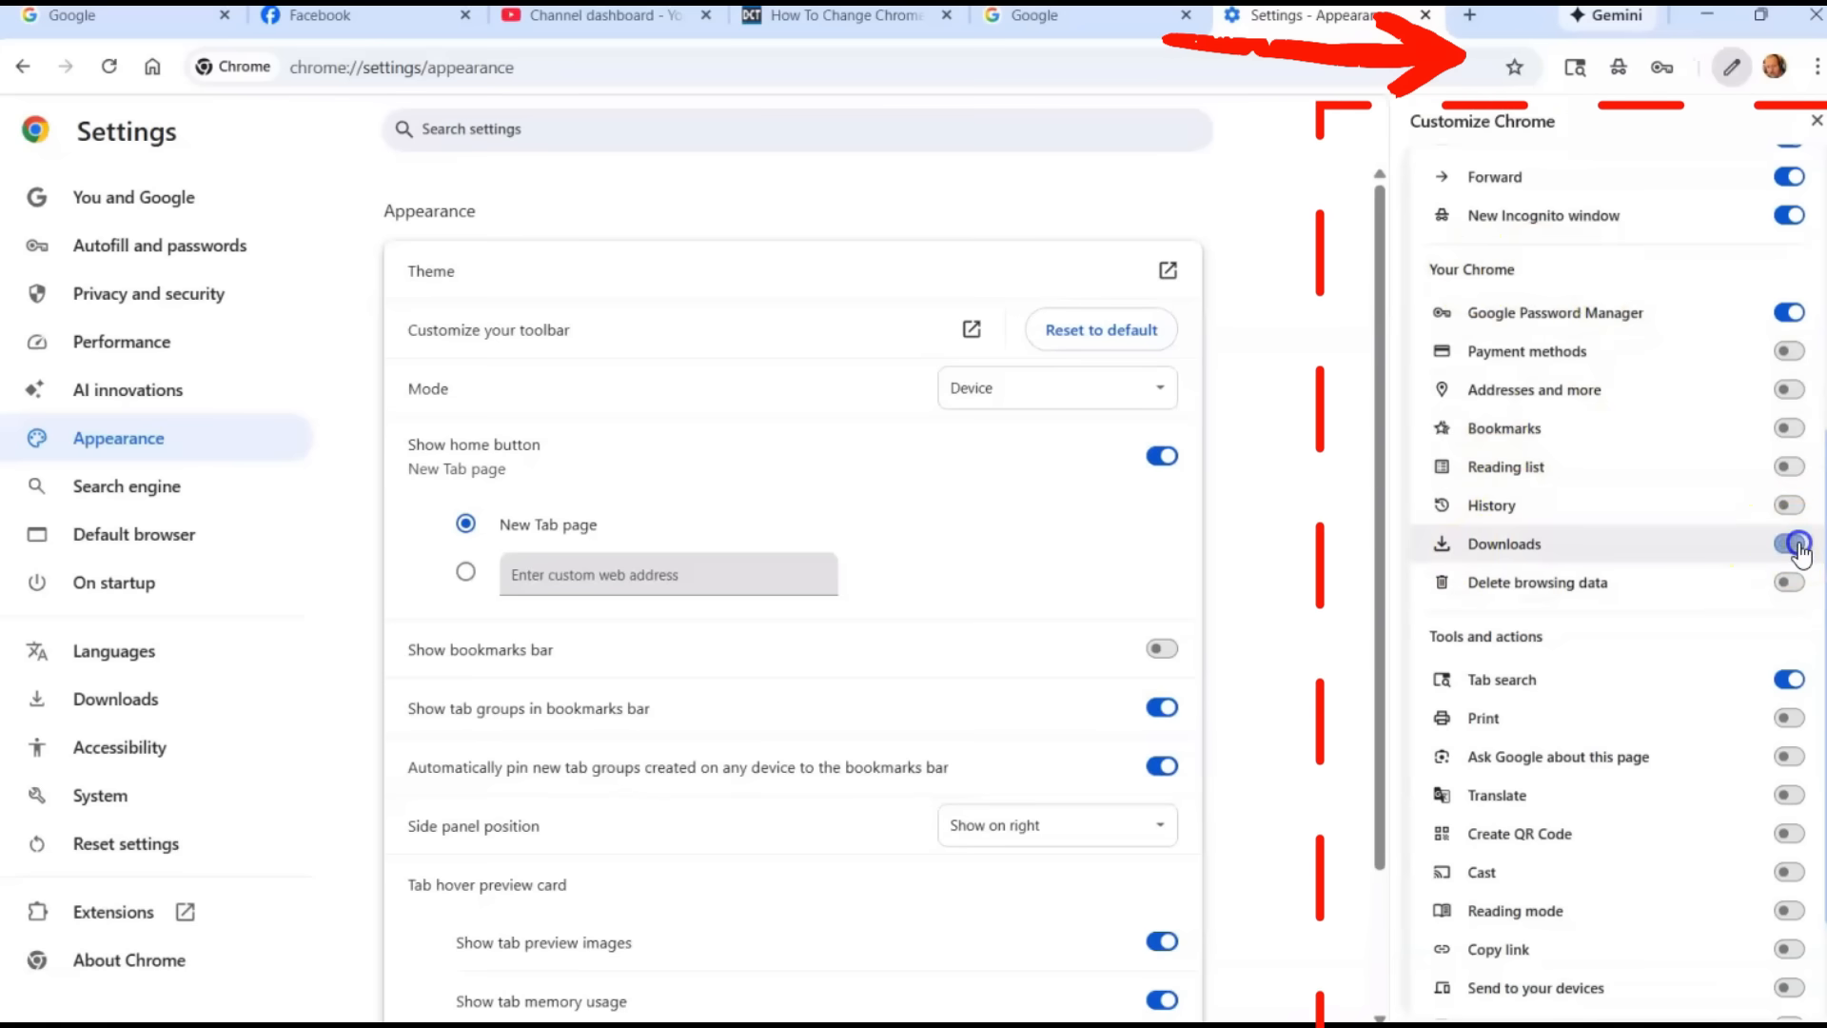
click(1789, 543)
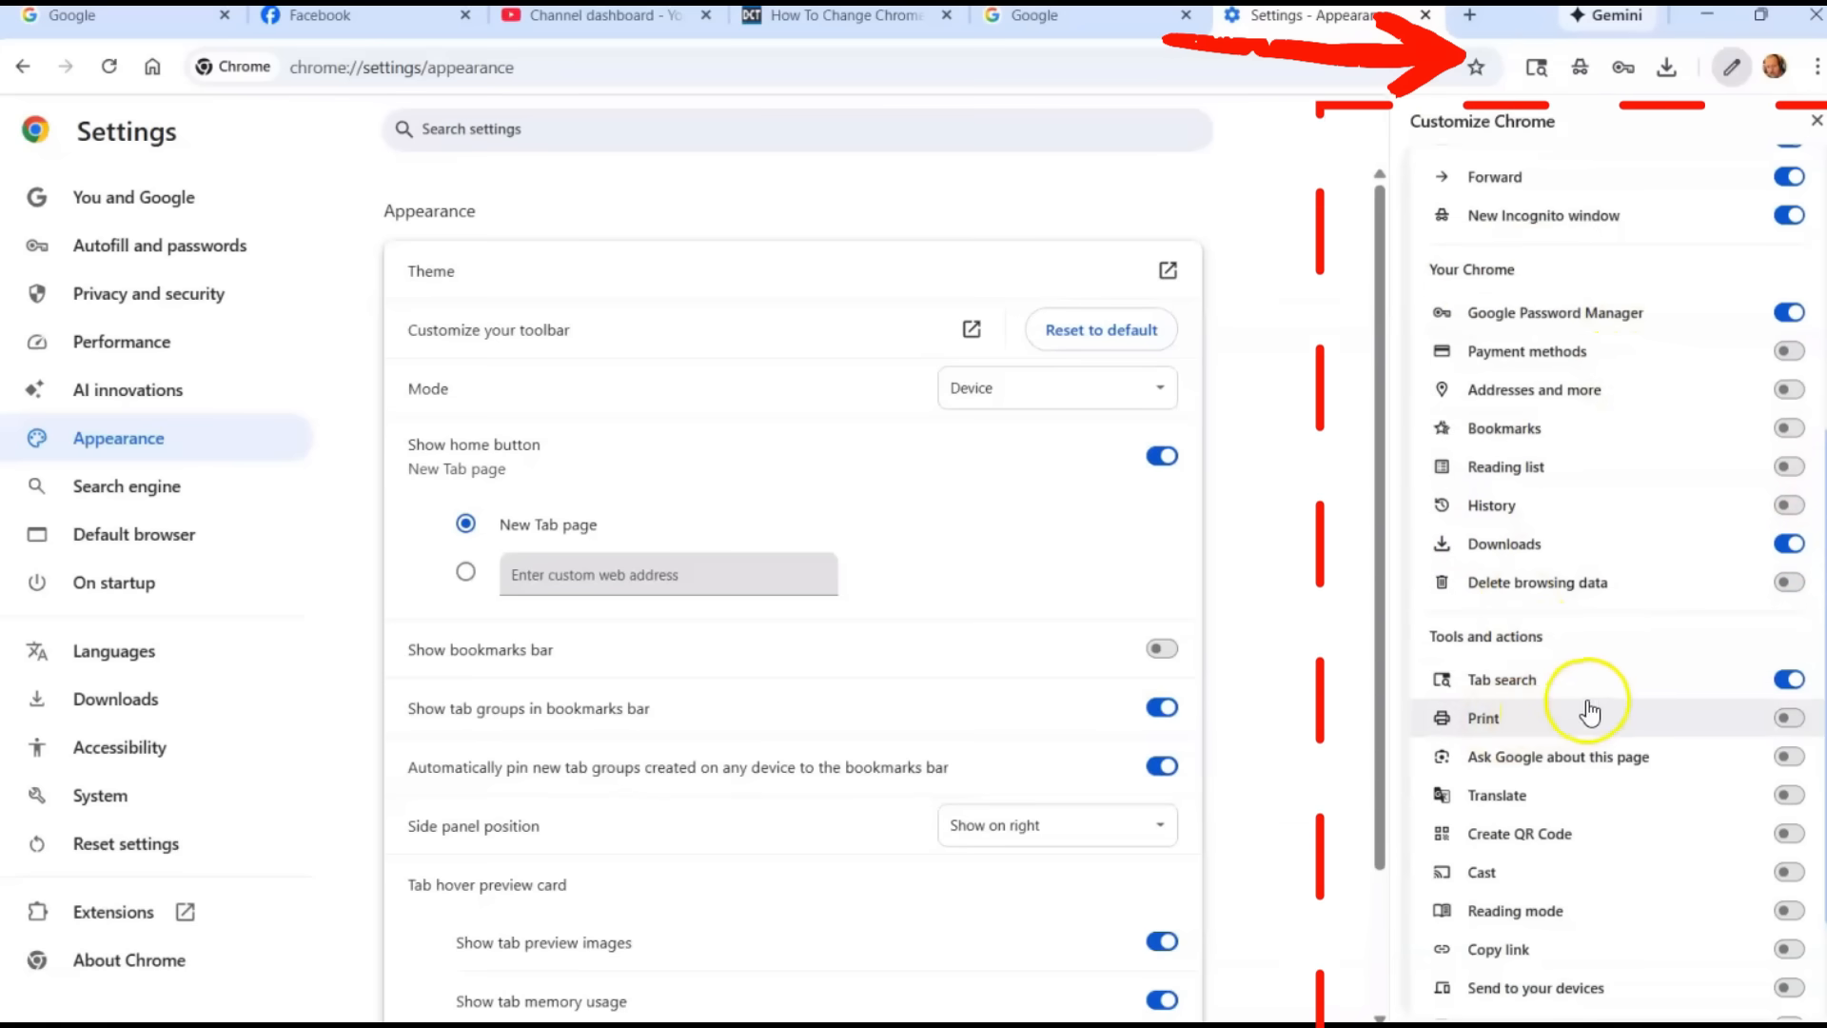
scroll(down, 3)
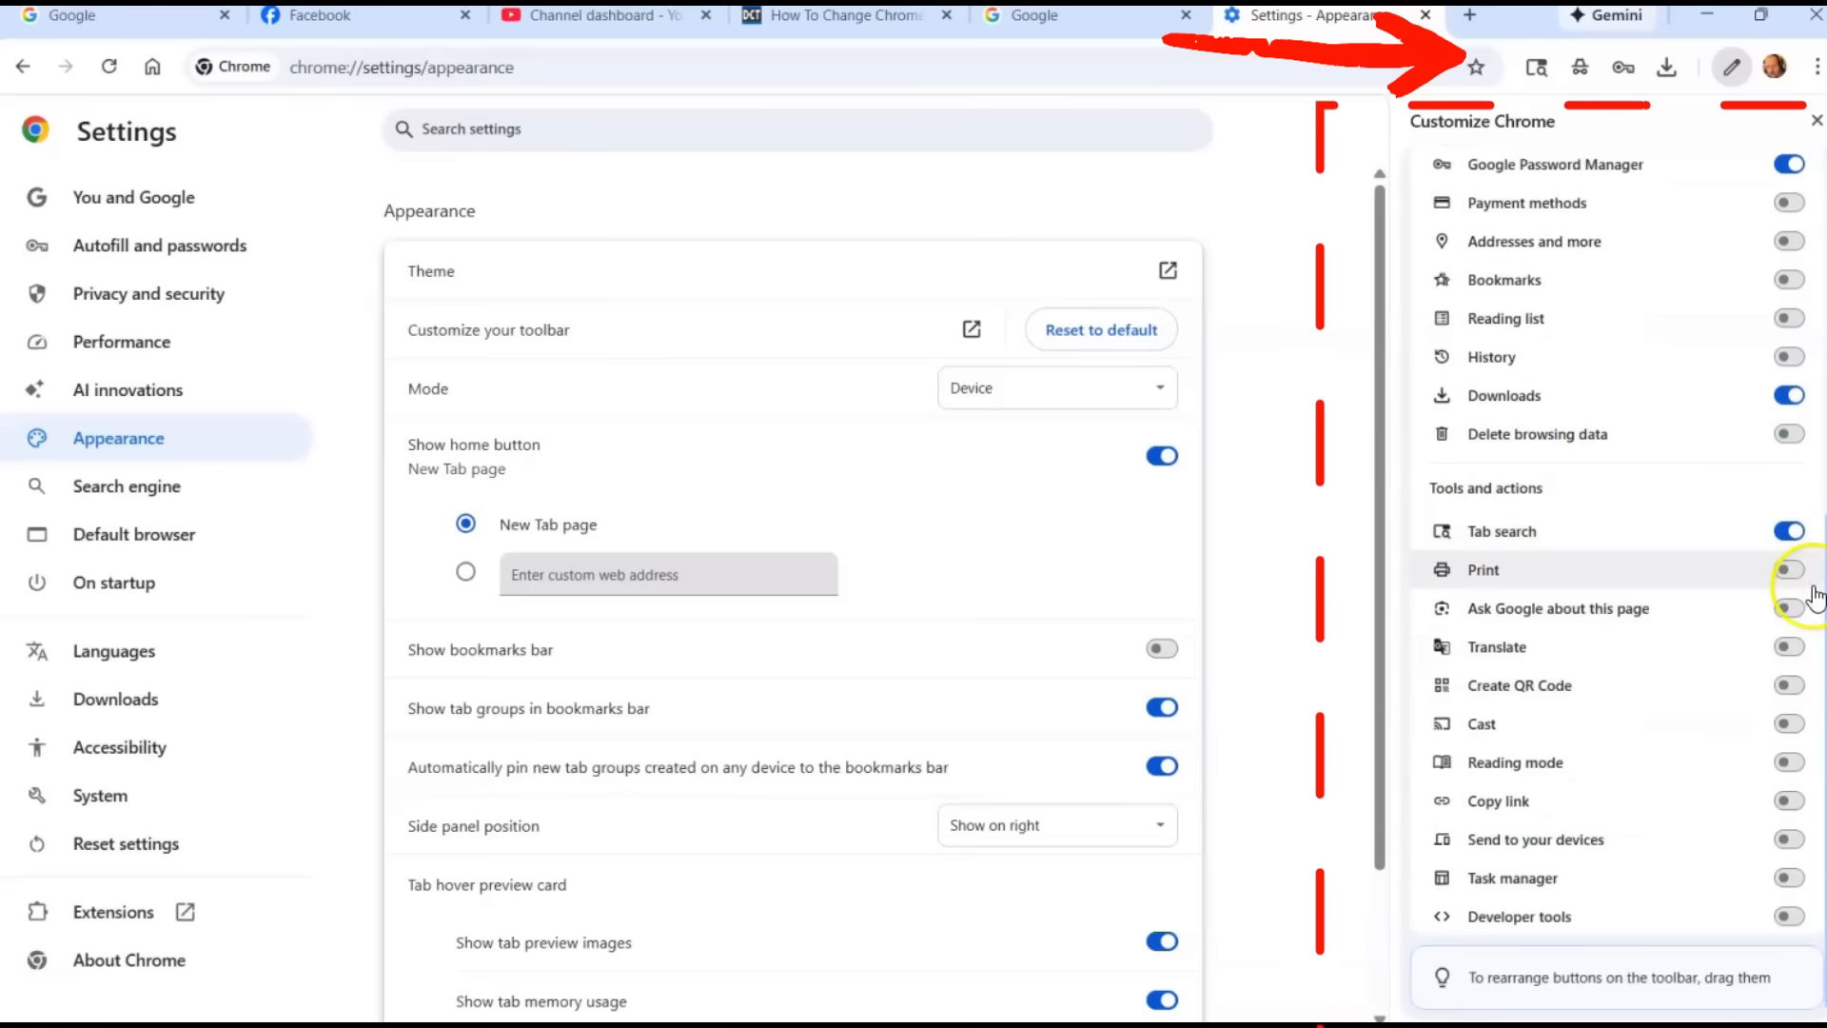
click(1786, 570)
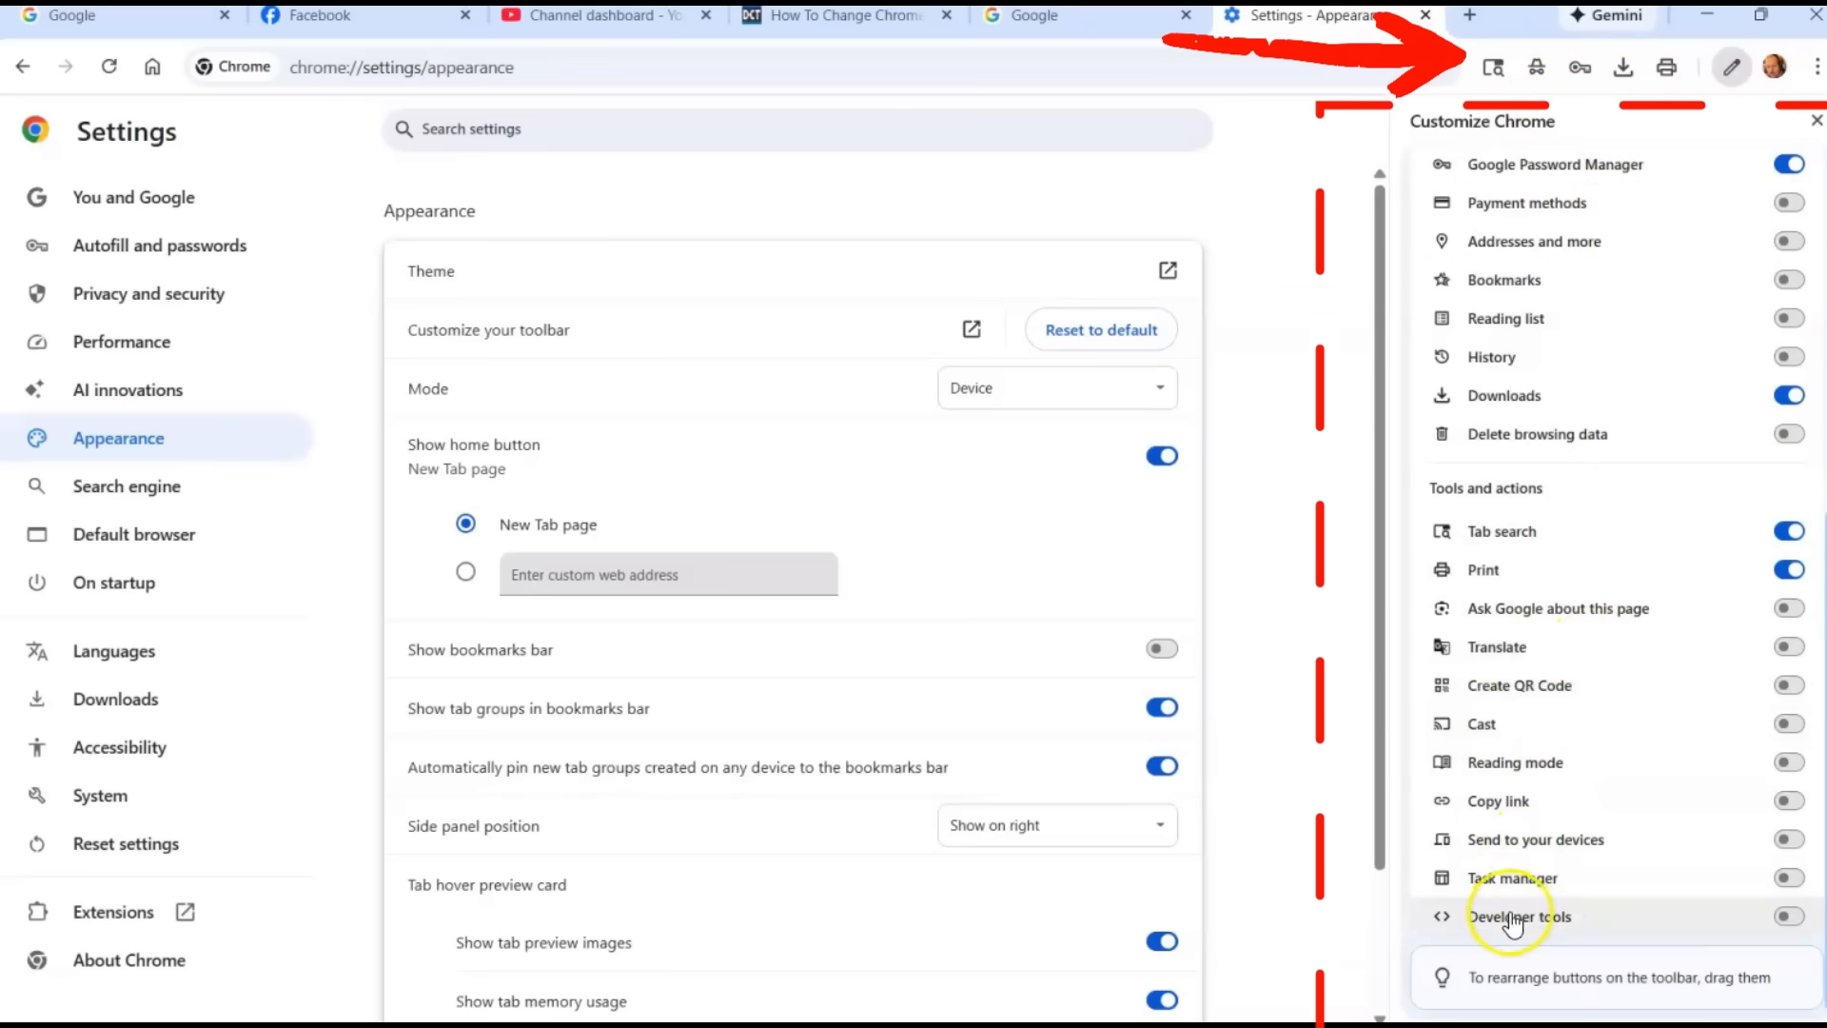
mouse_move(1613, 474)
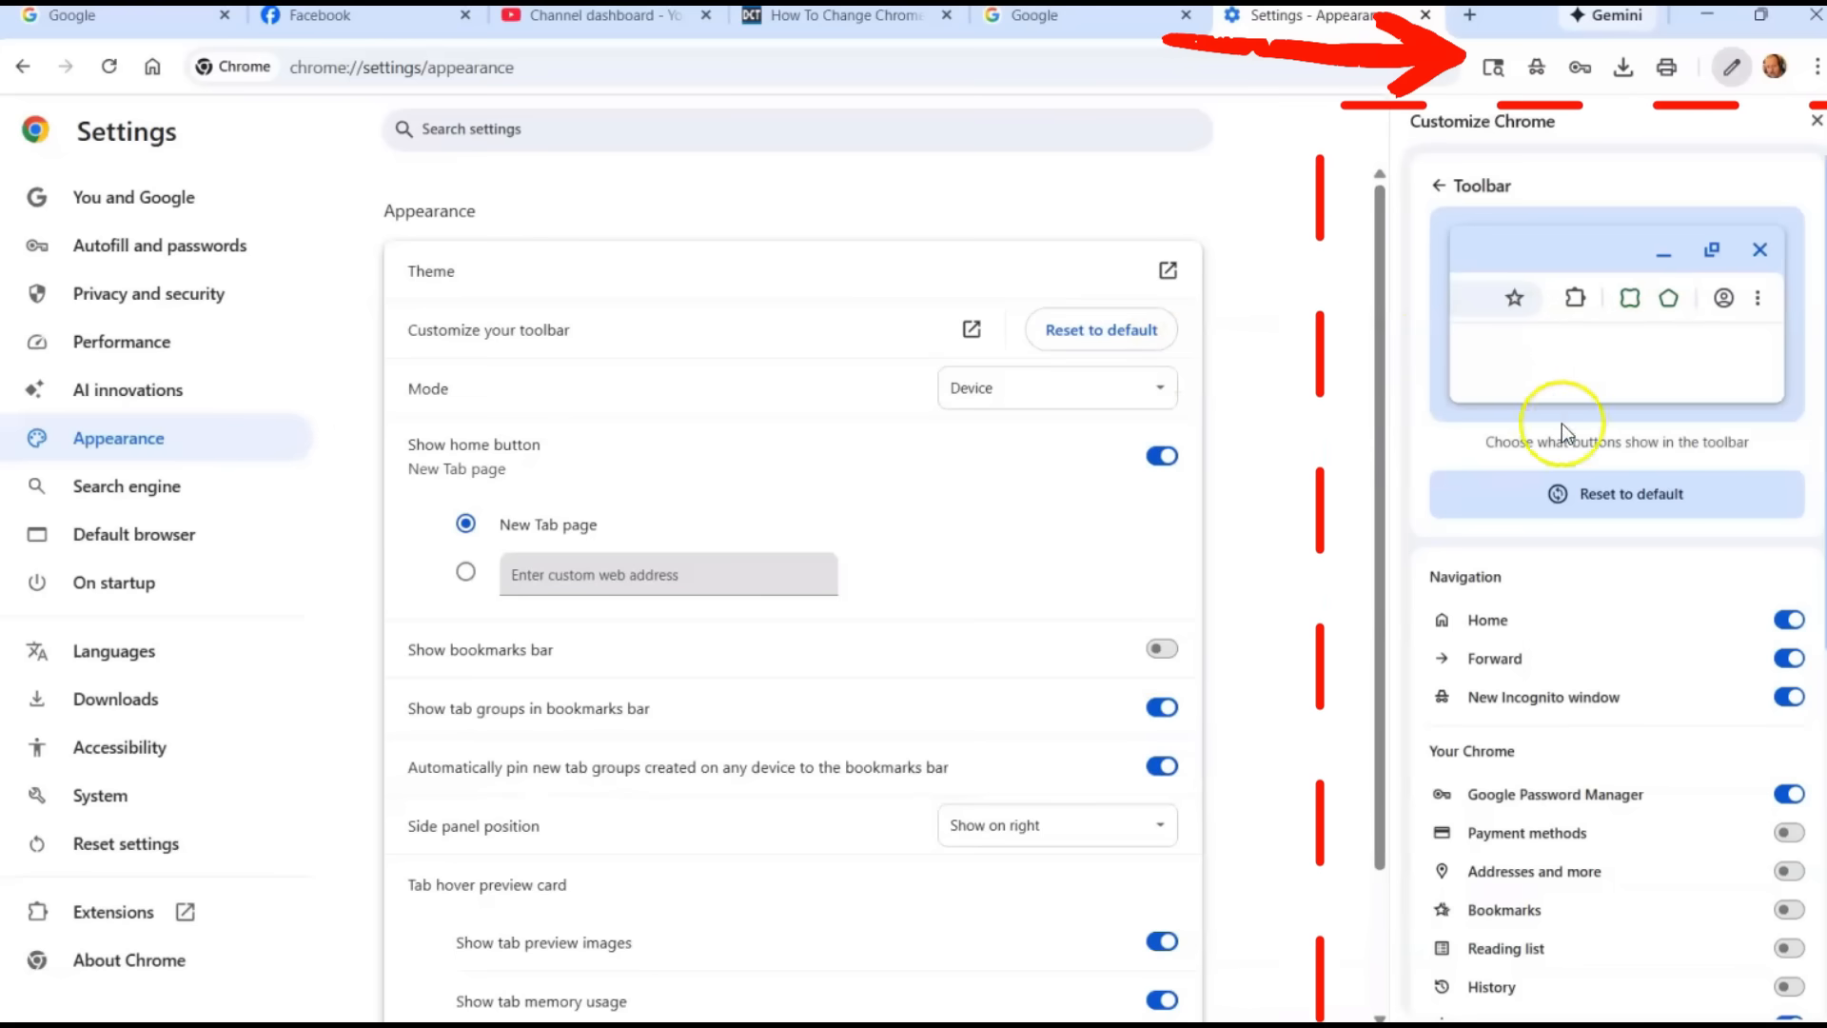
mouse_move(583, 861)
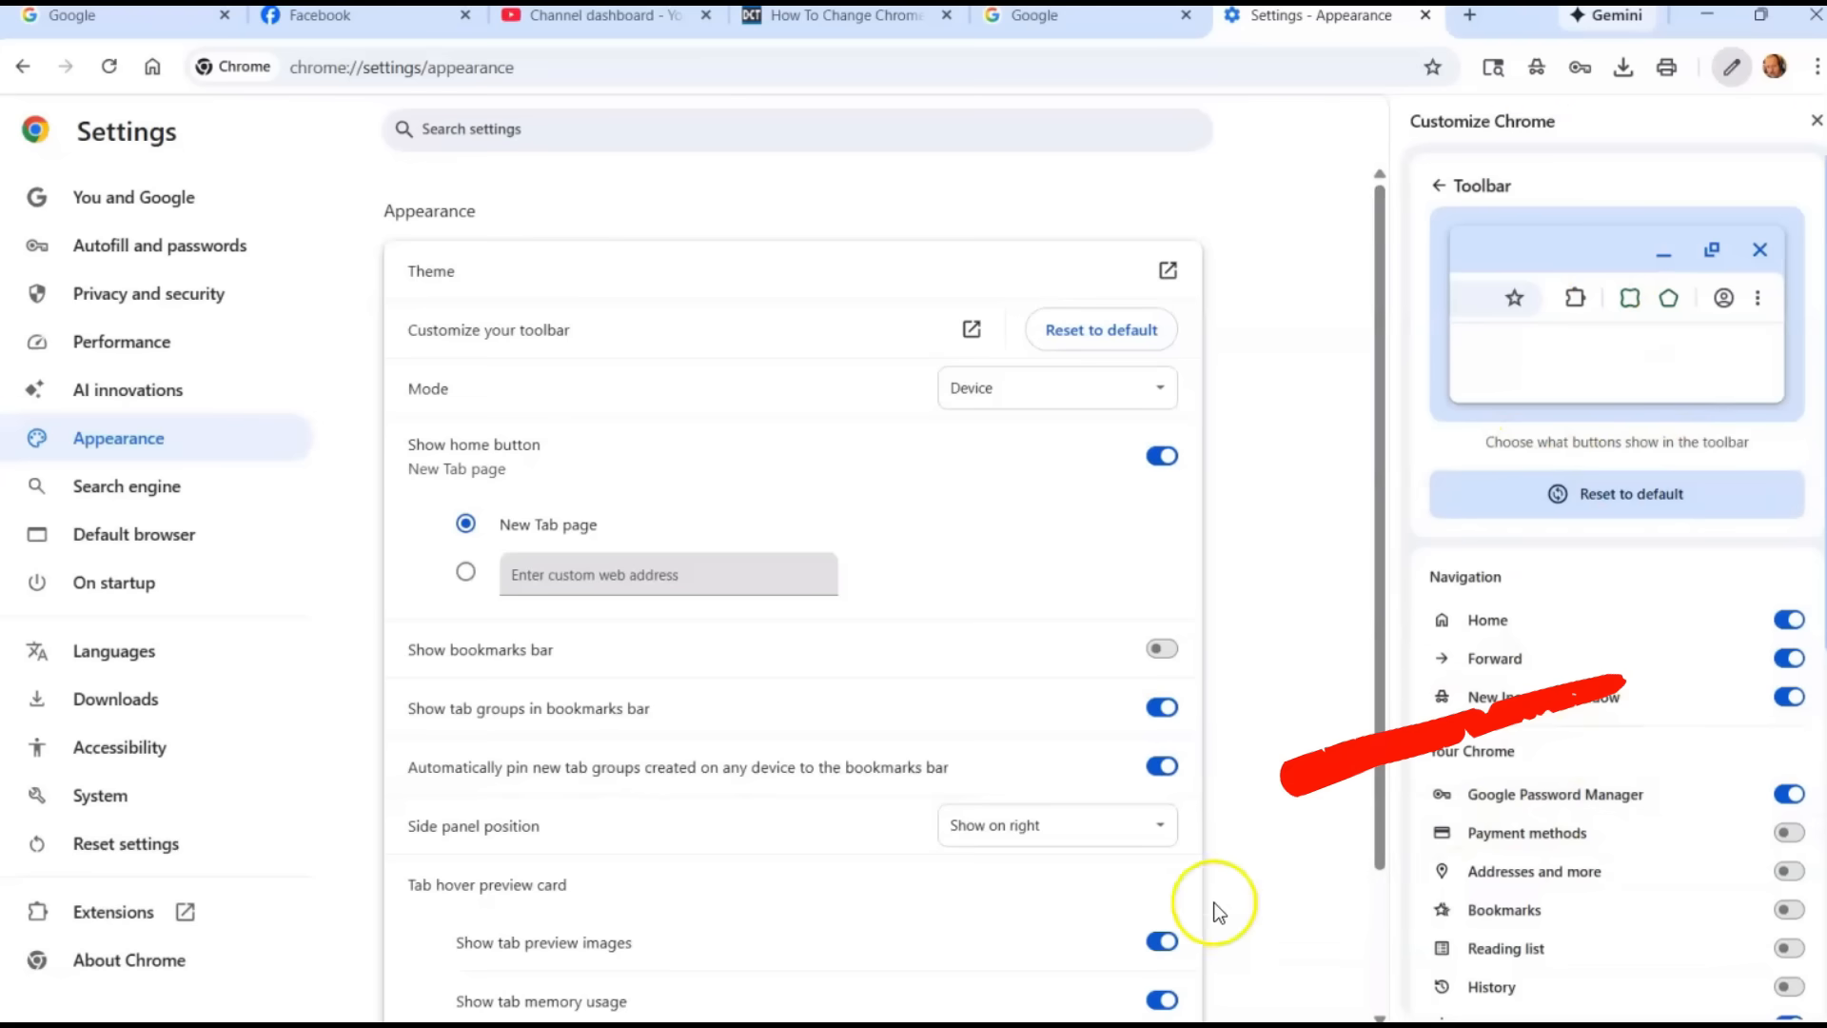
click(1054, 825)
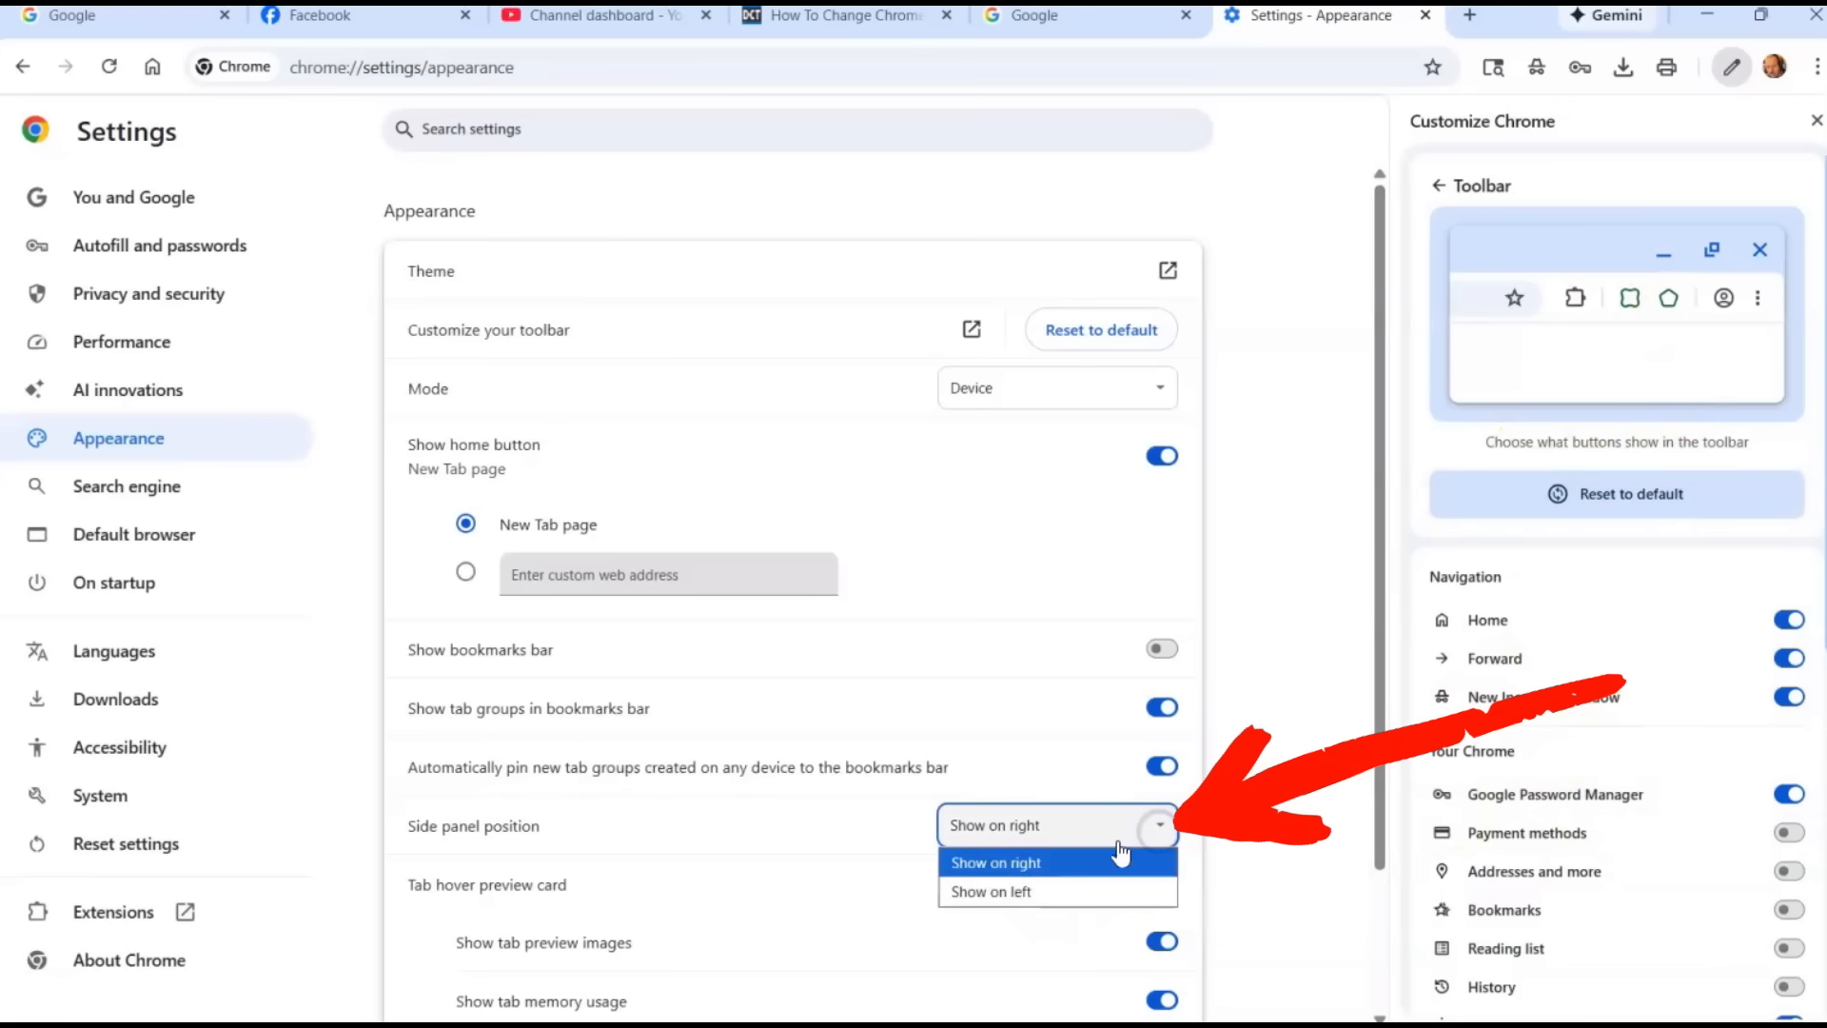
click(989, 891)
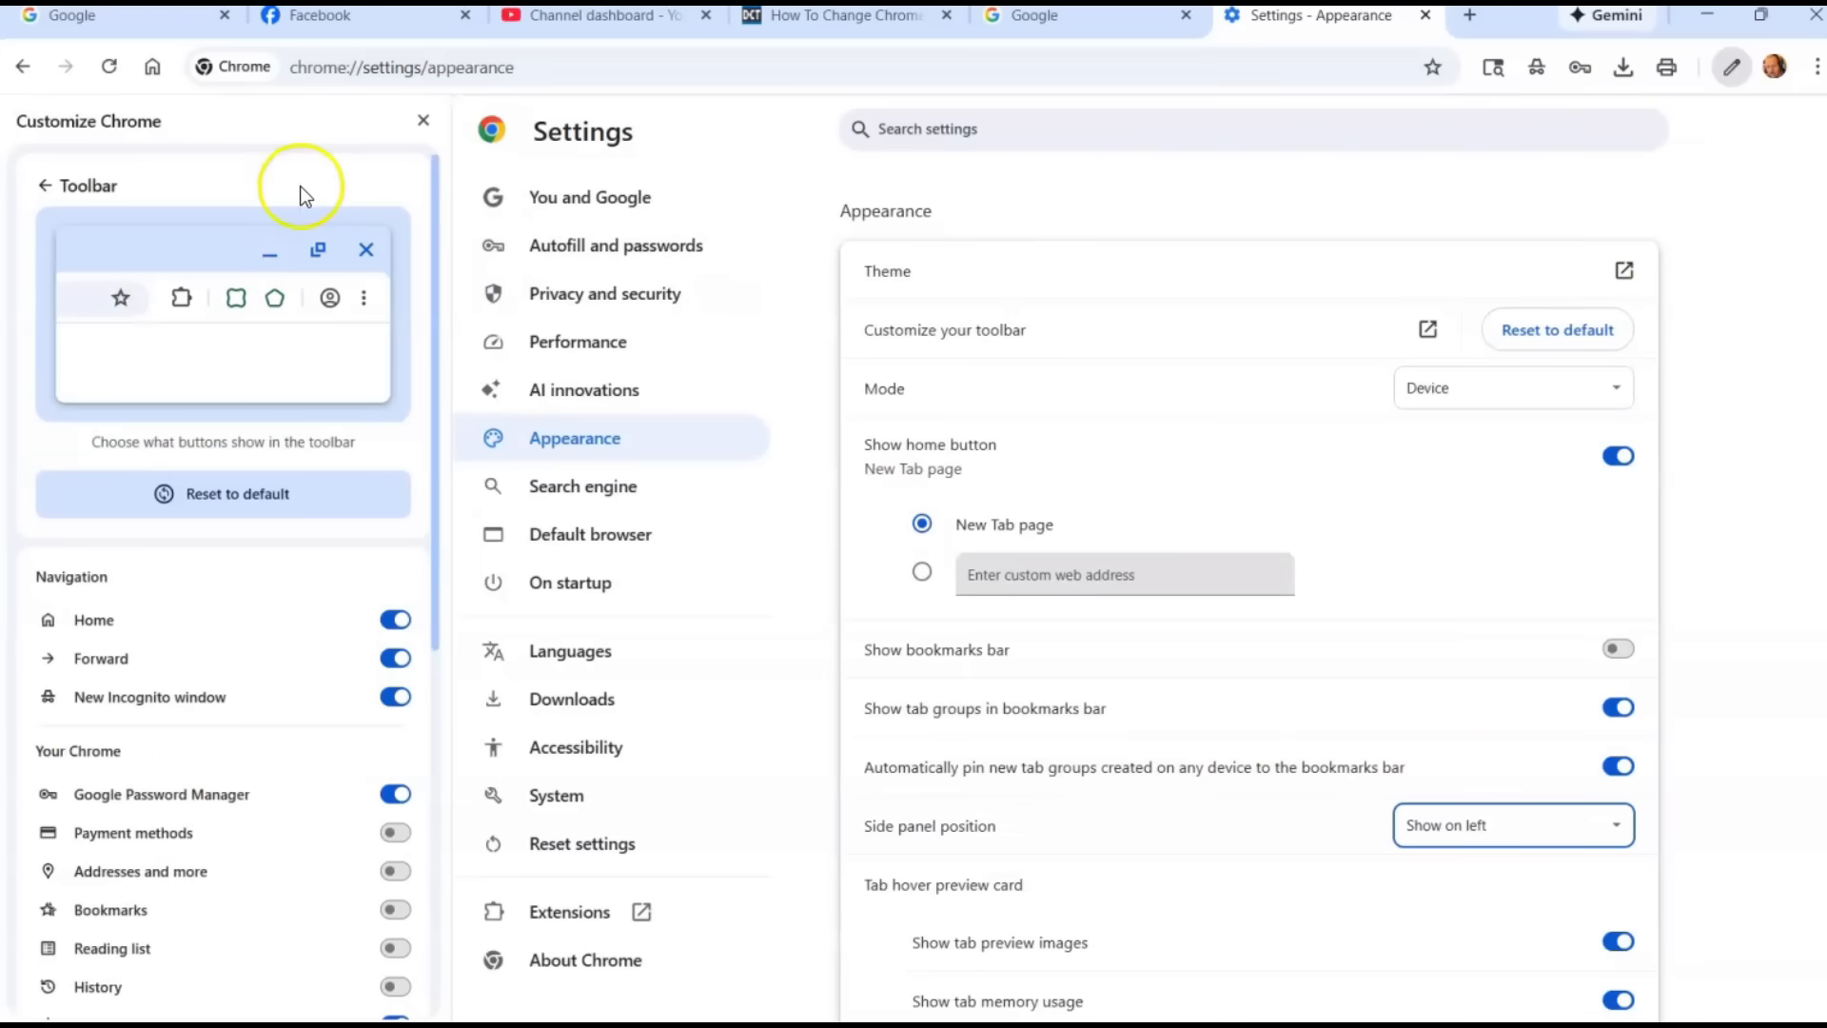
mouse_move(184, 359)
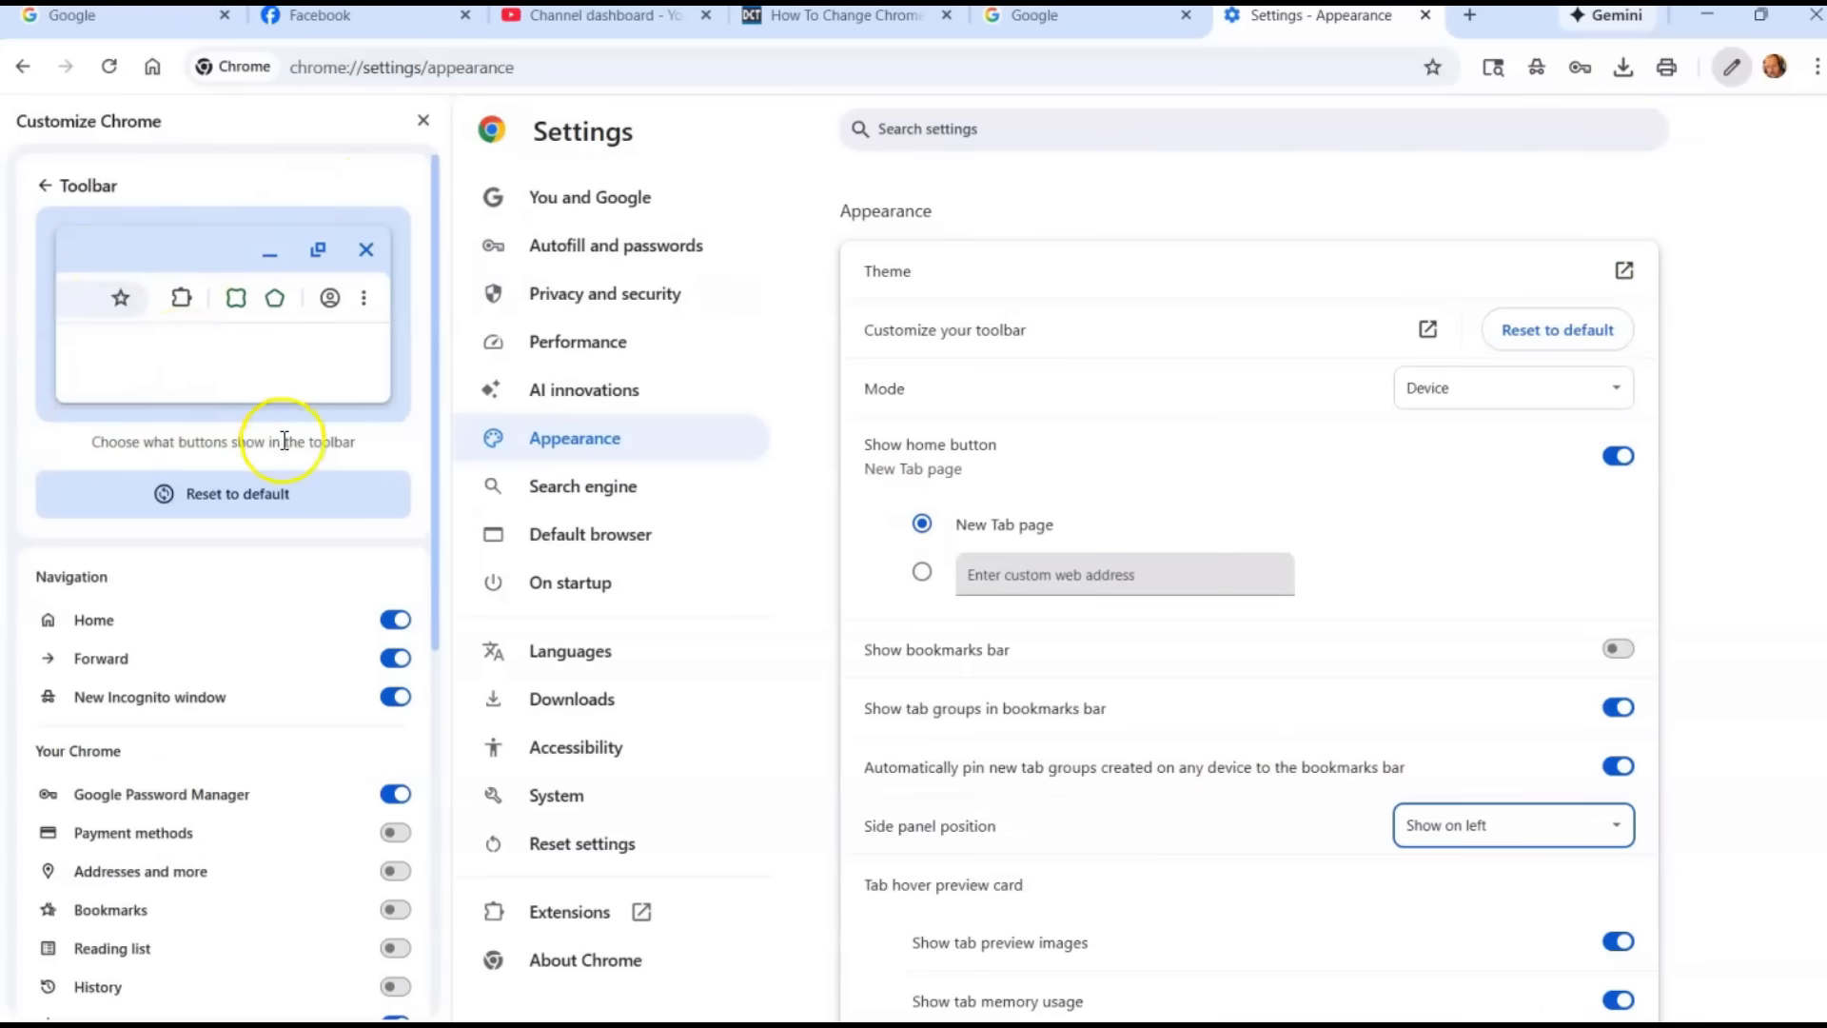
scroll(down, 3)
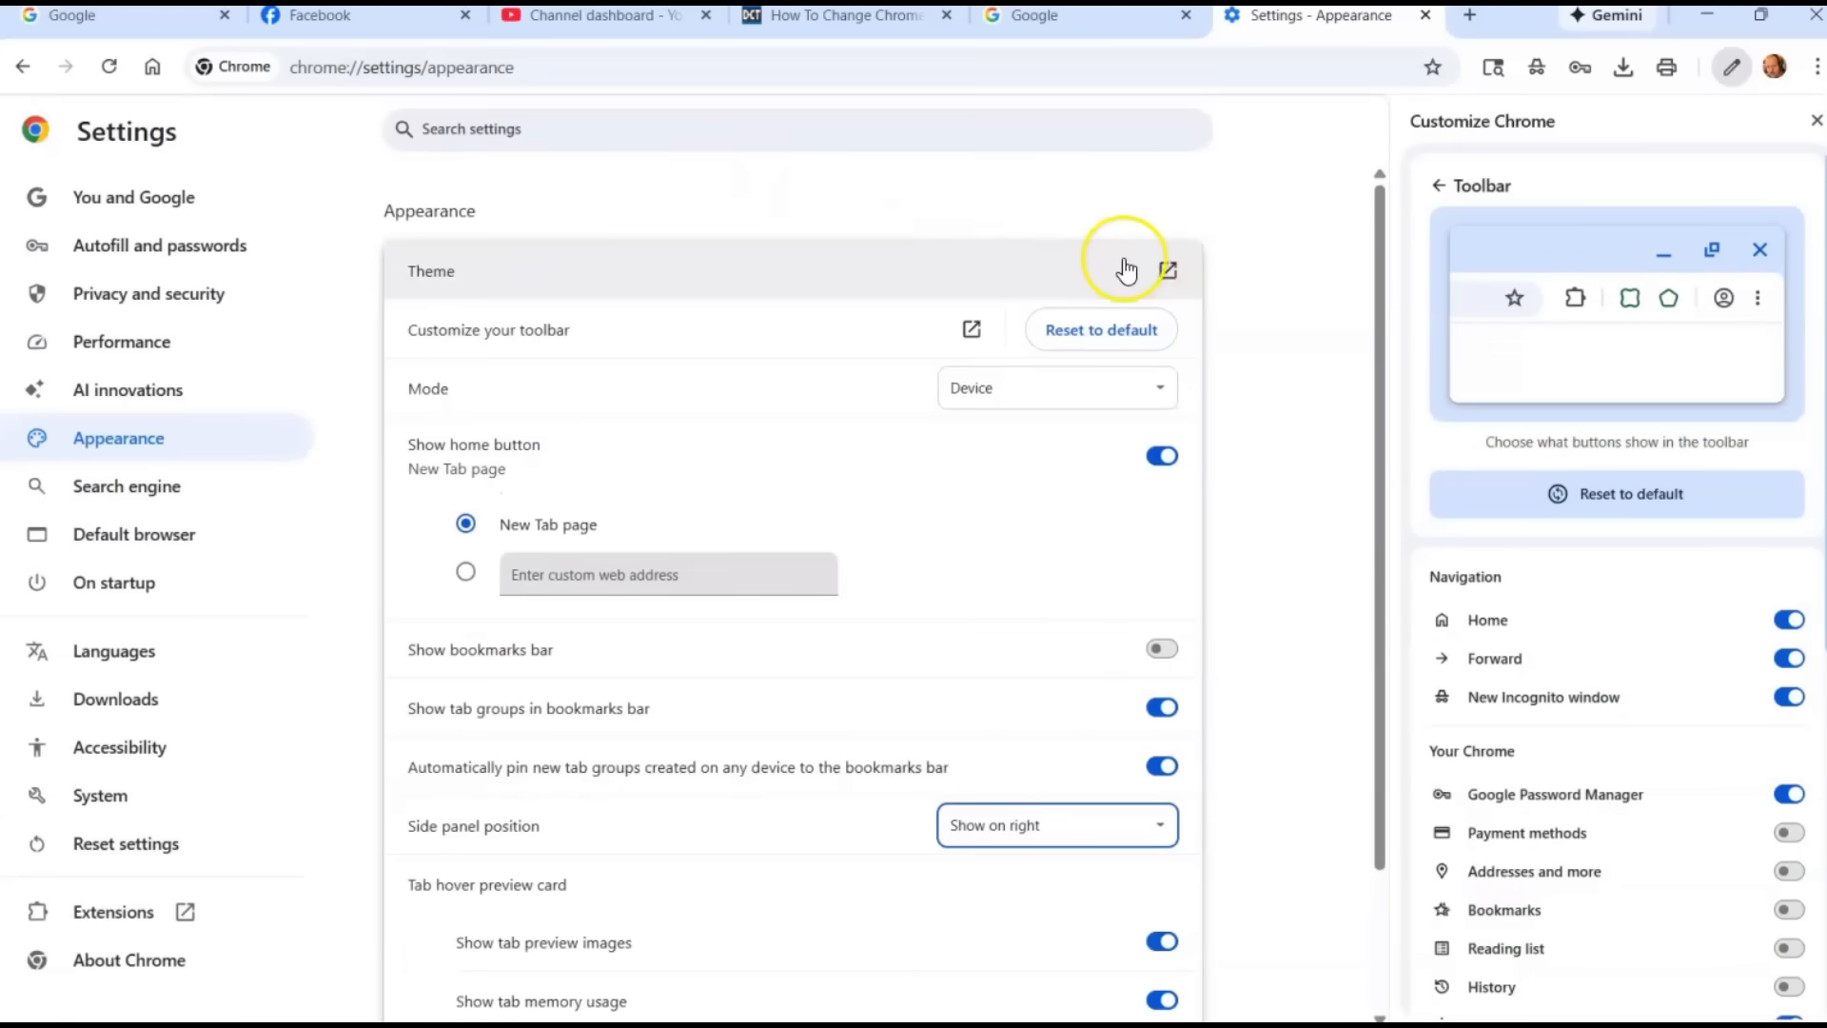
mouse_move(1053, 271)
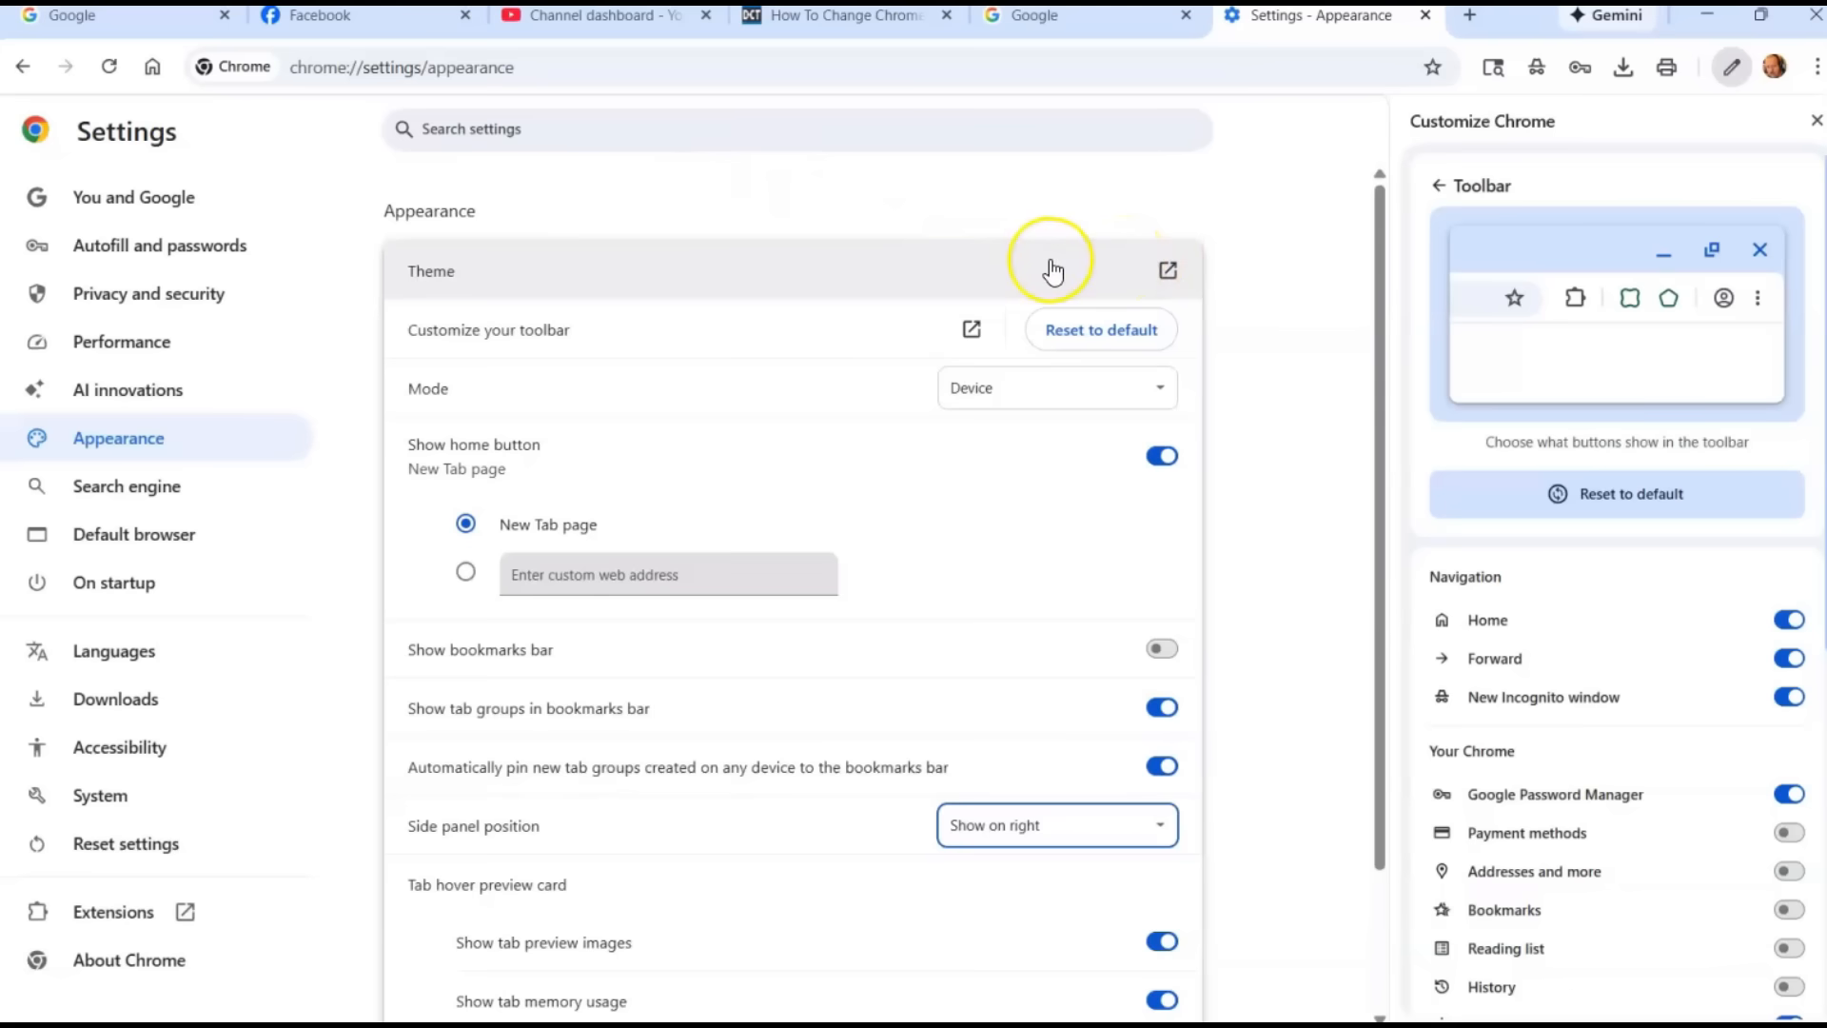
mouse_move(956, 301)
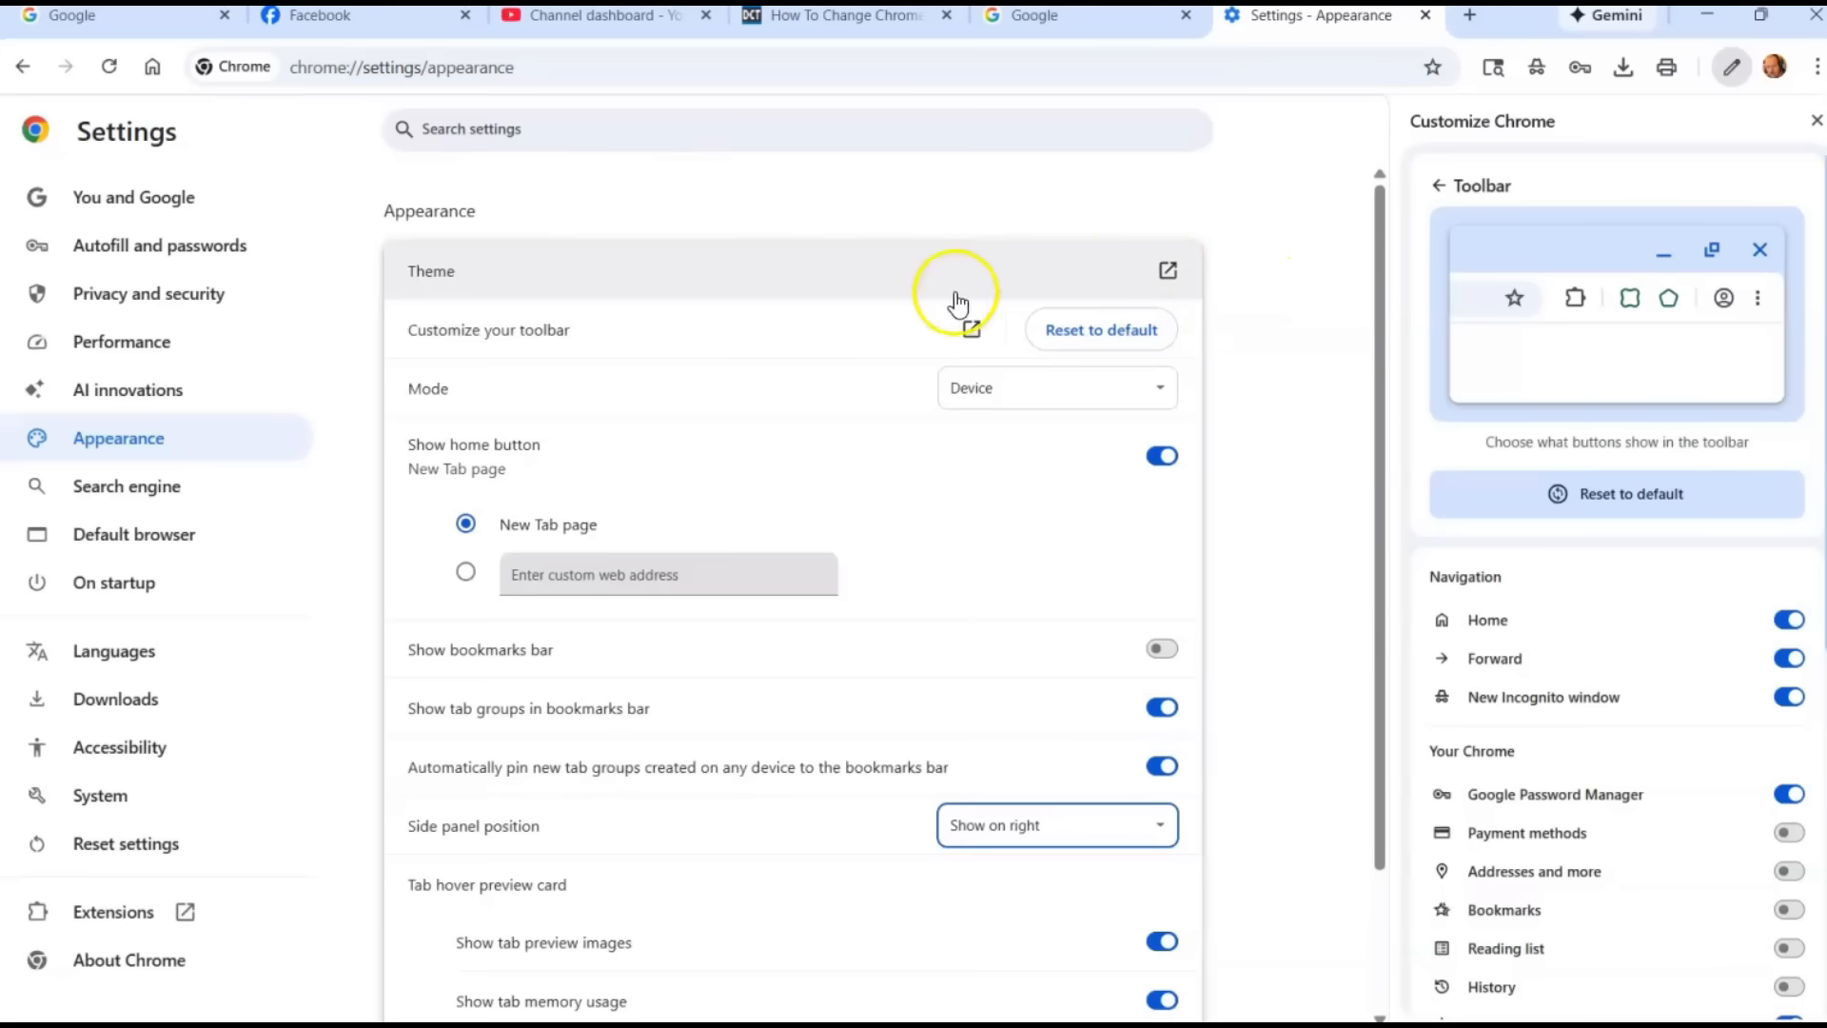
Step: Preview Dark mode, then set Chrome's mode to Light
click(1056, 388)
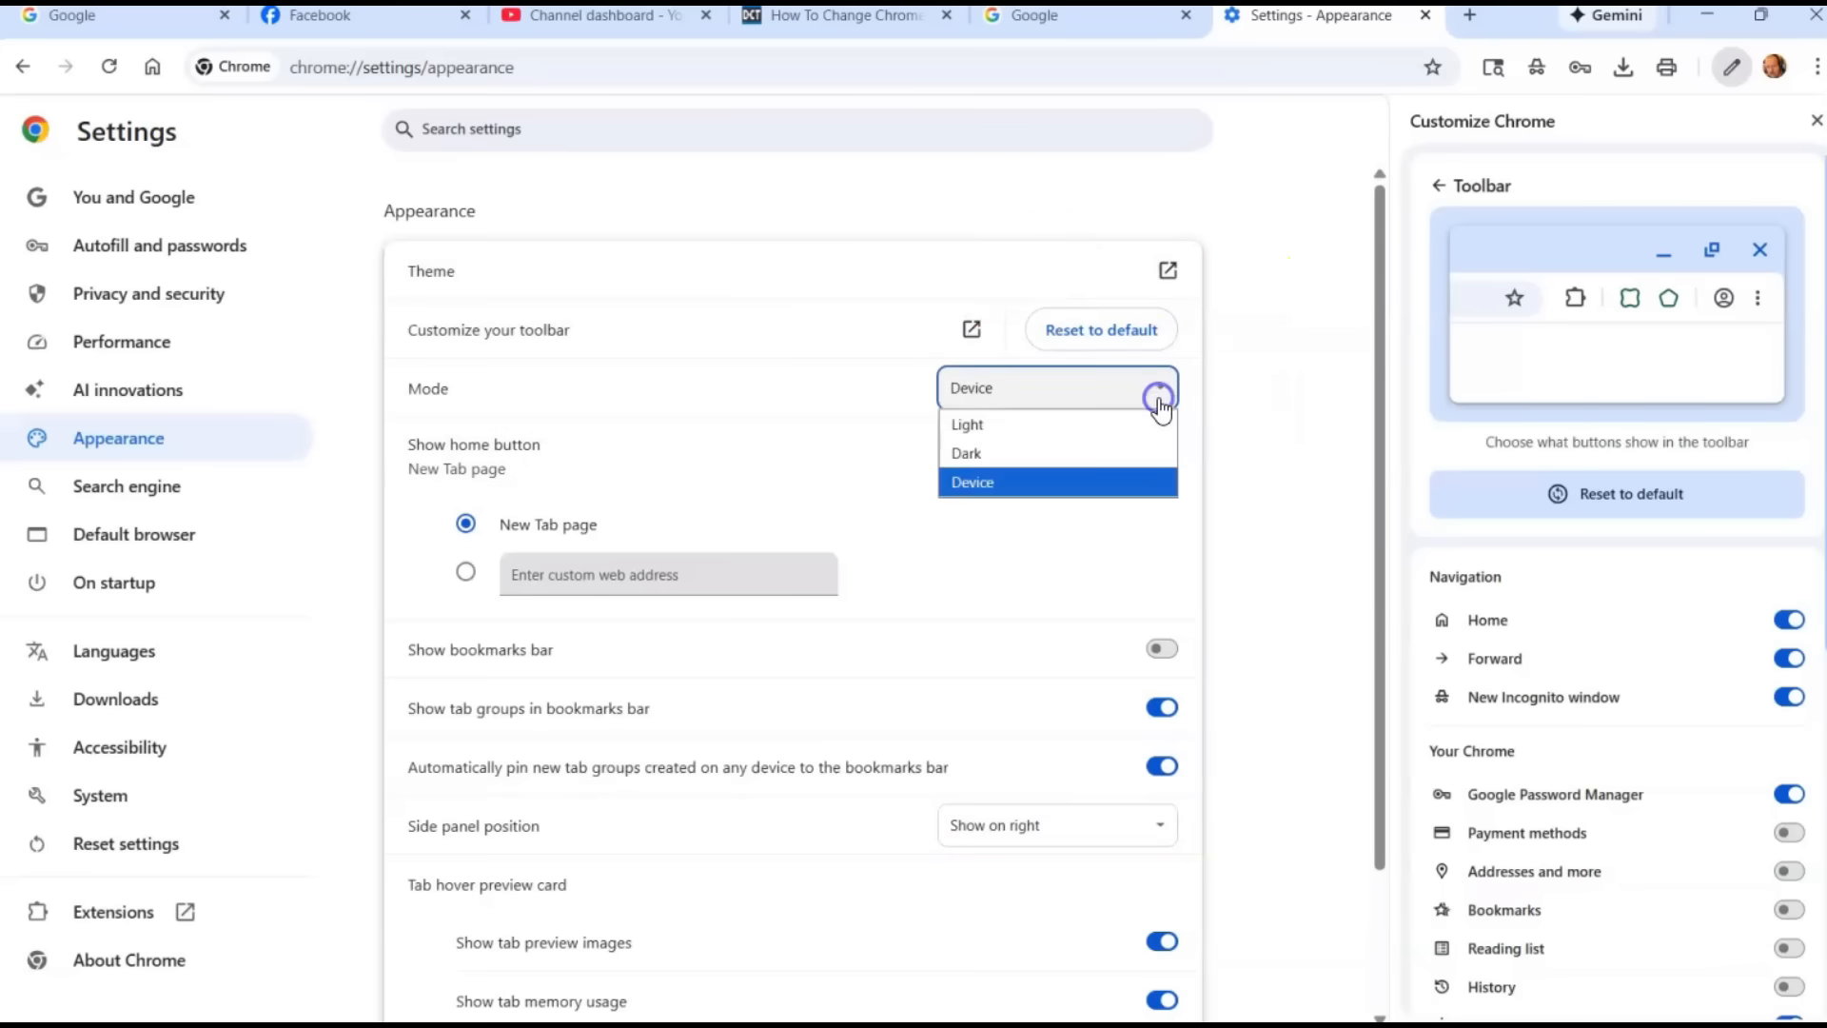
click(965, 453)
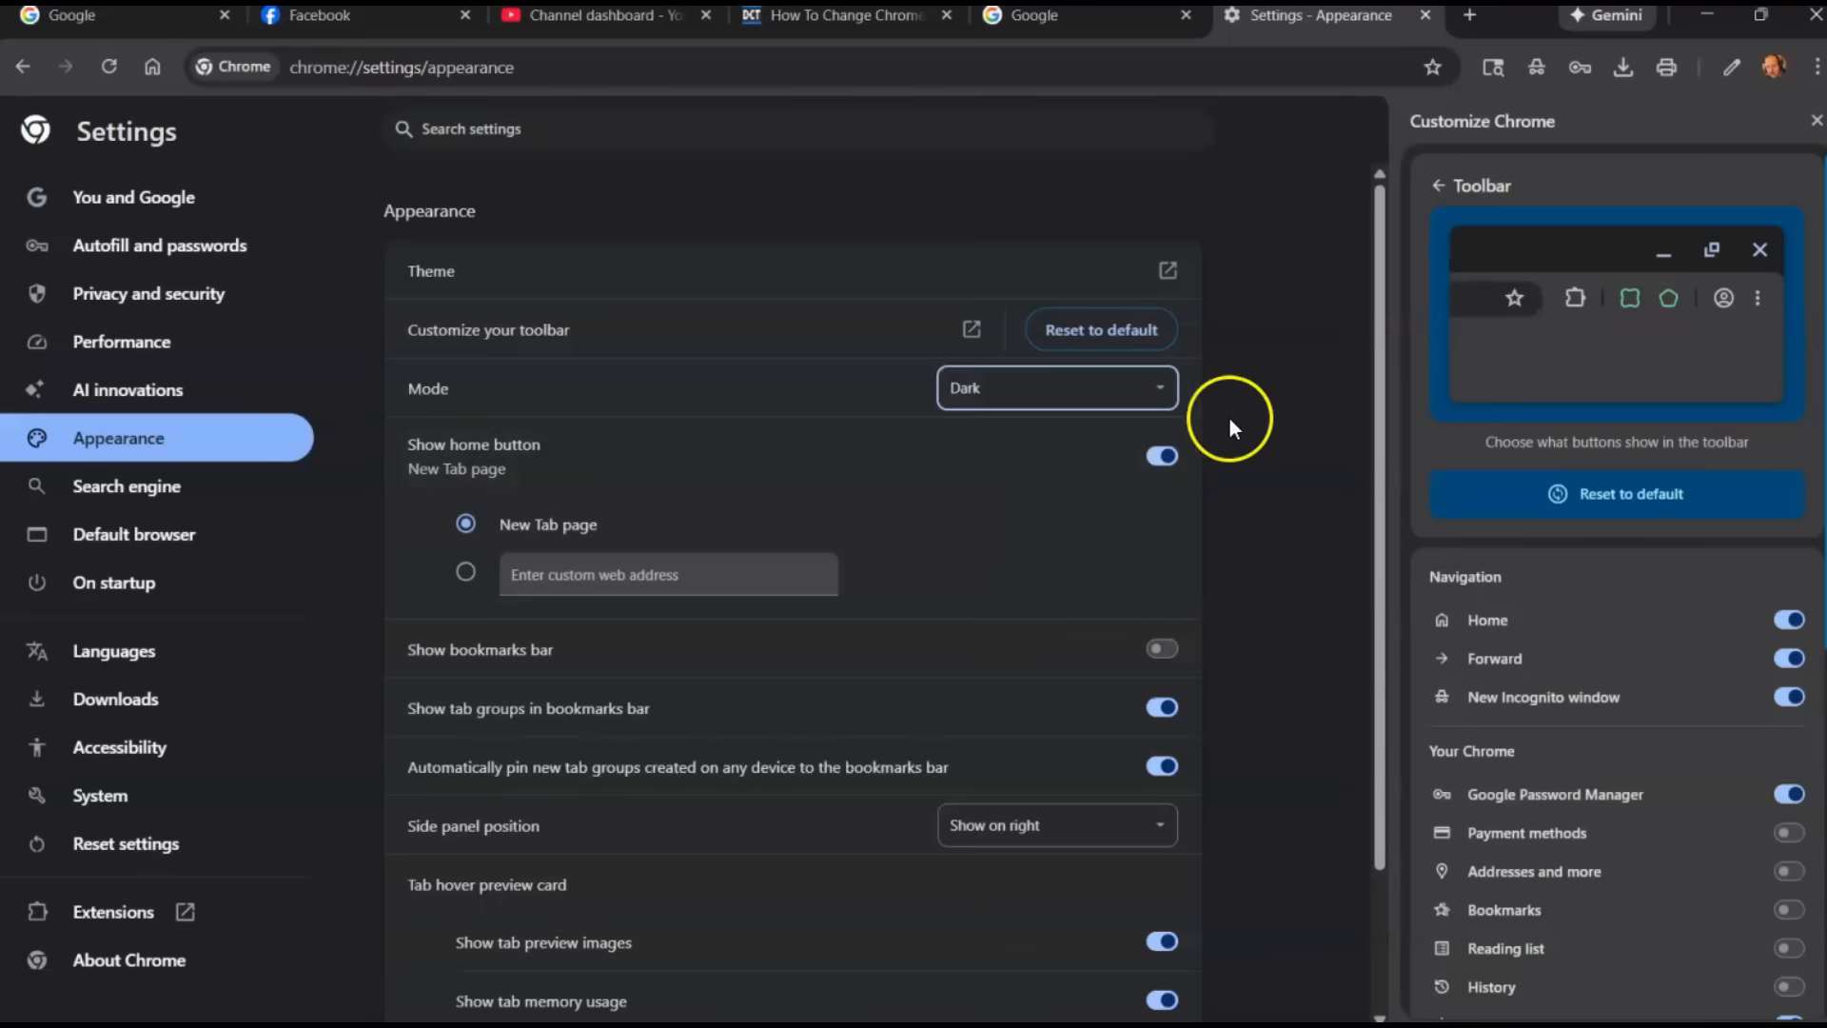
click(1055, 389)
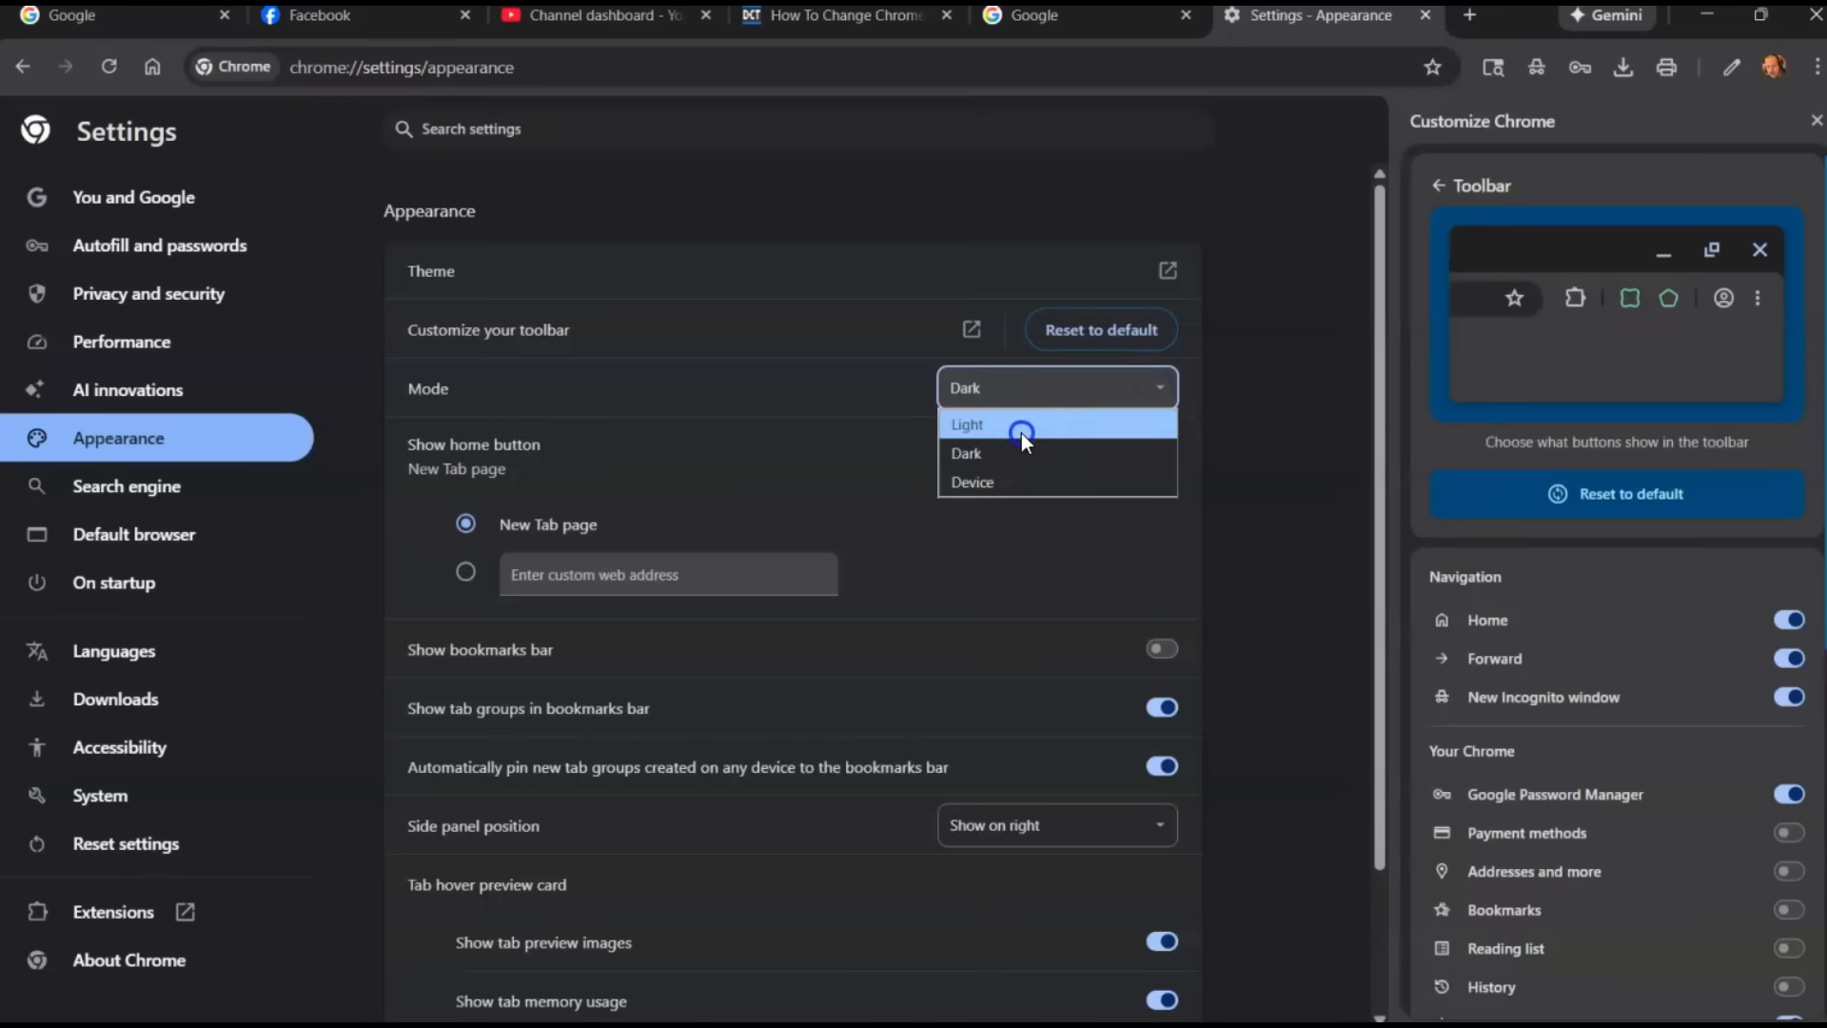
click(967, 422)
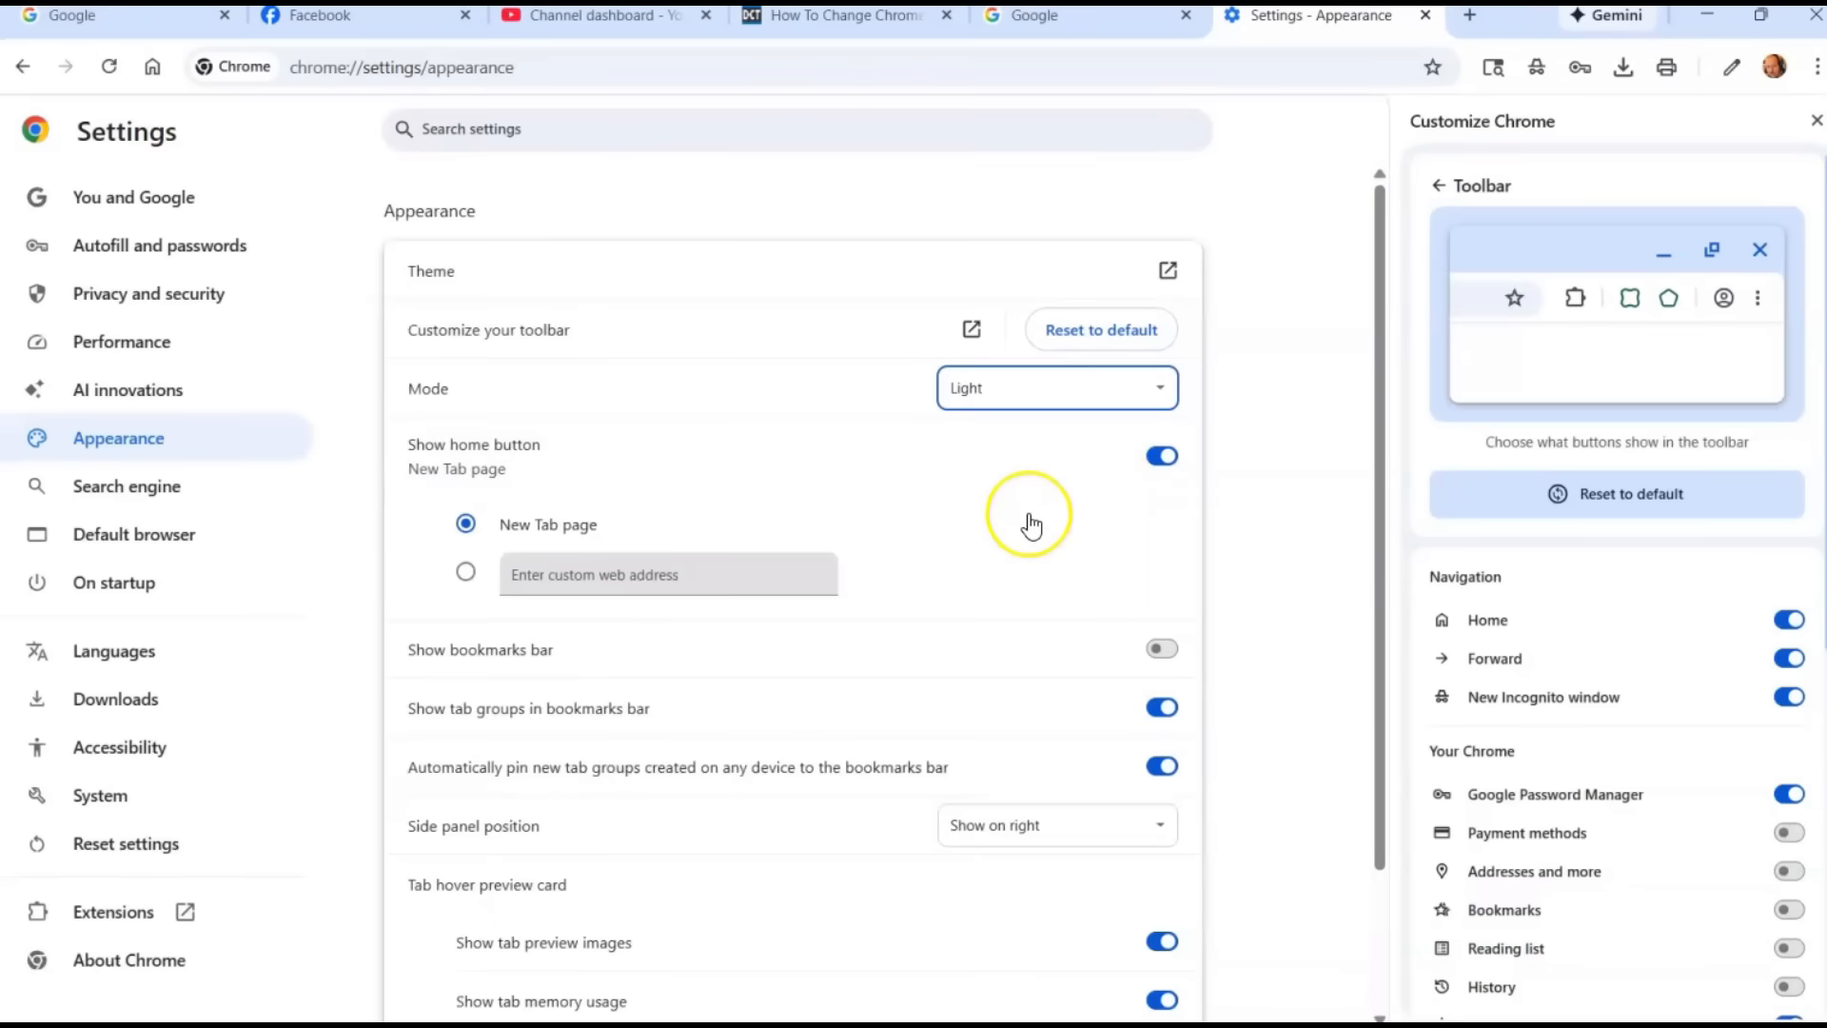
scroll(down, 3)
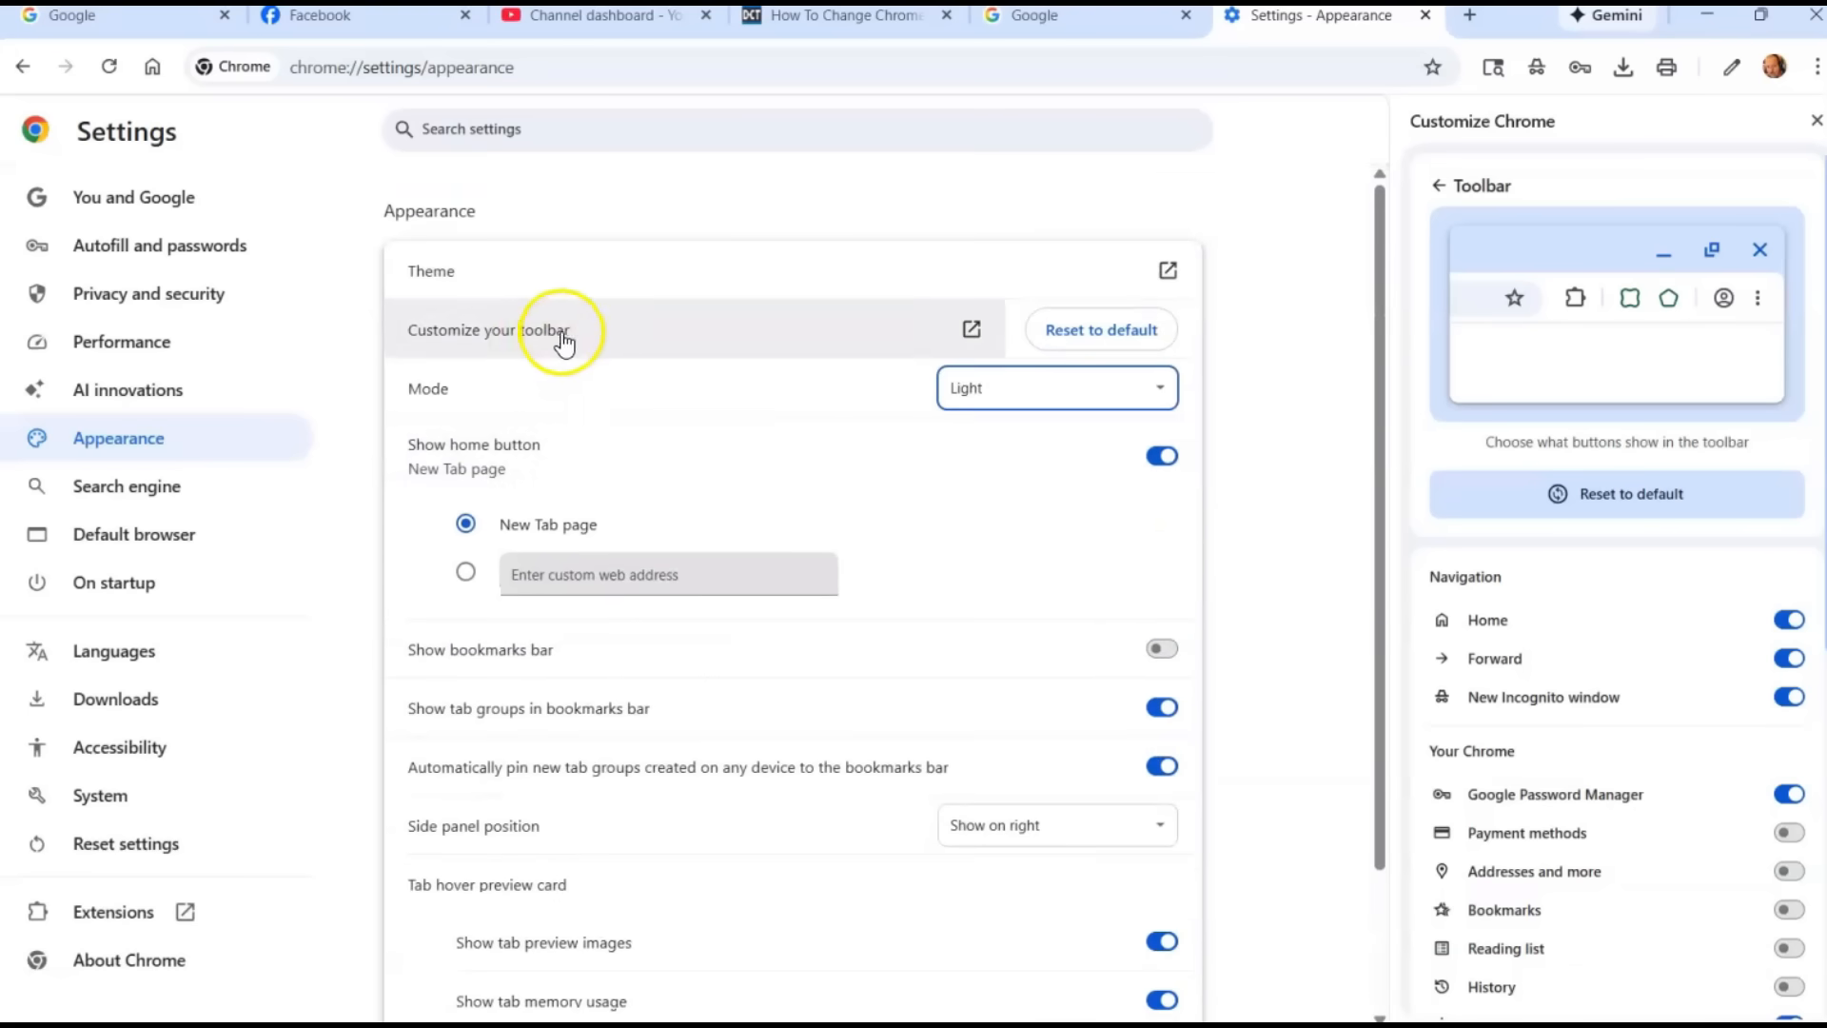
mouse_move(1550, 88)
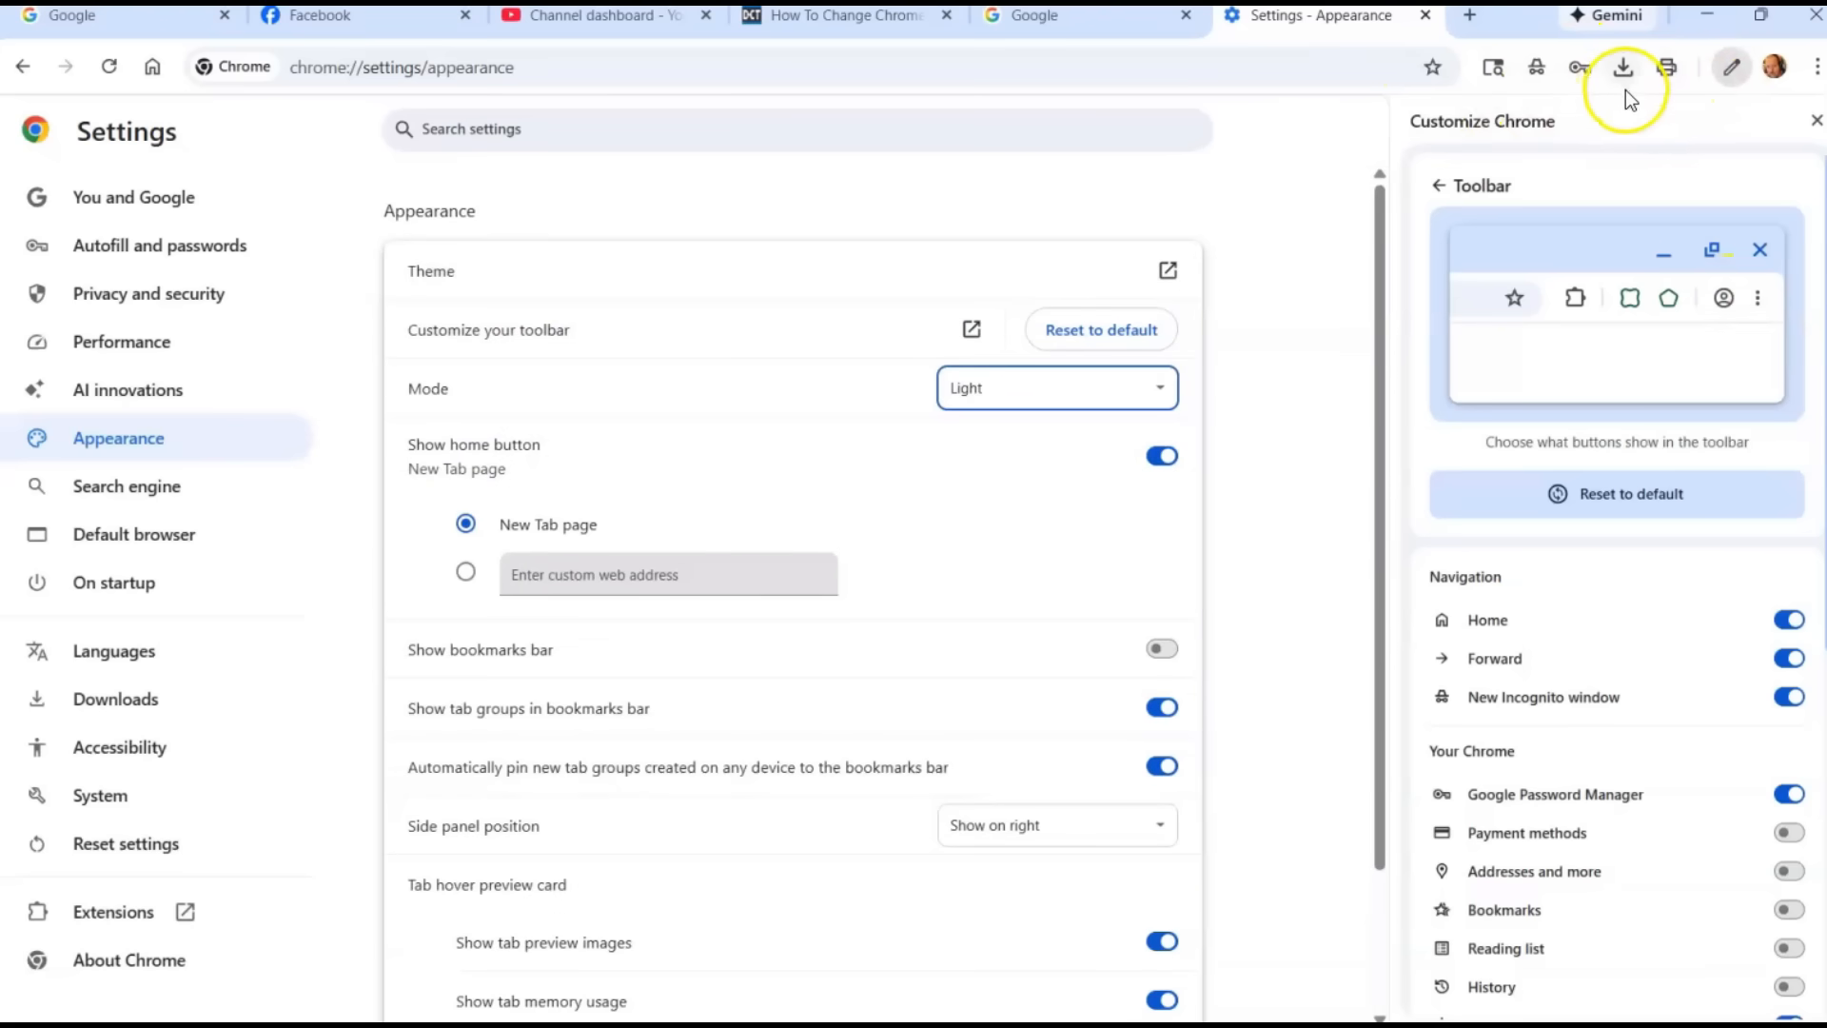
mouse_move(1536, 67)
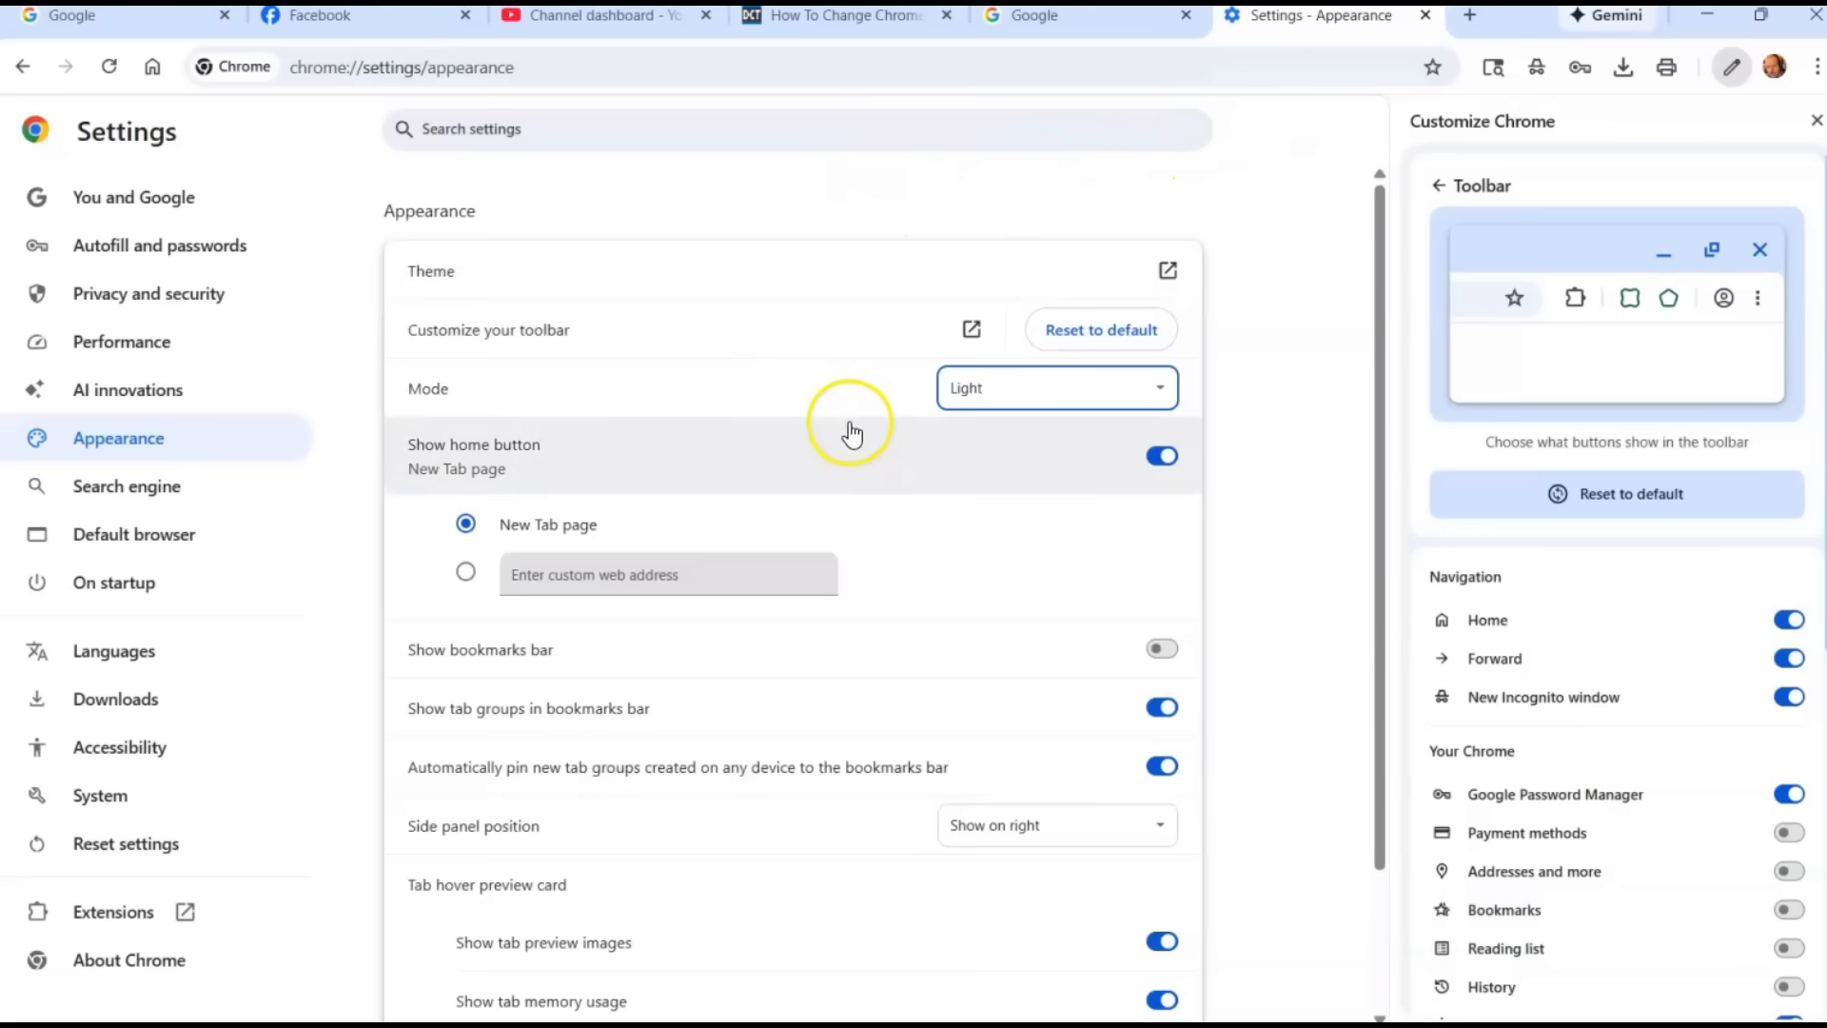
scroll(down, 3)
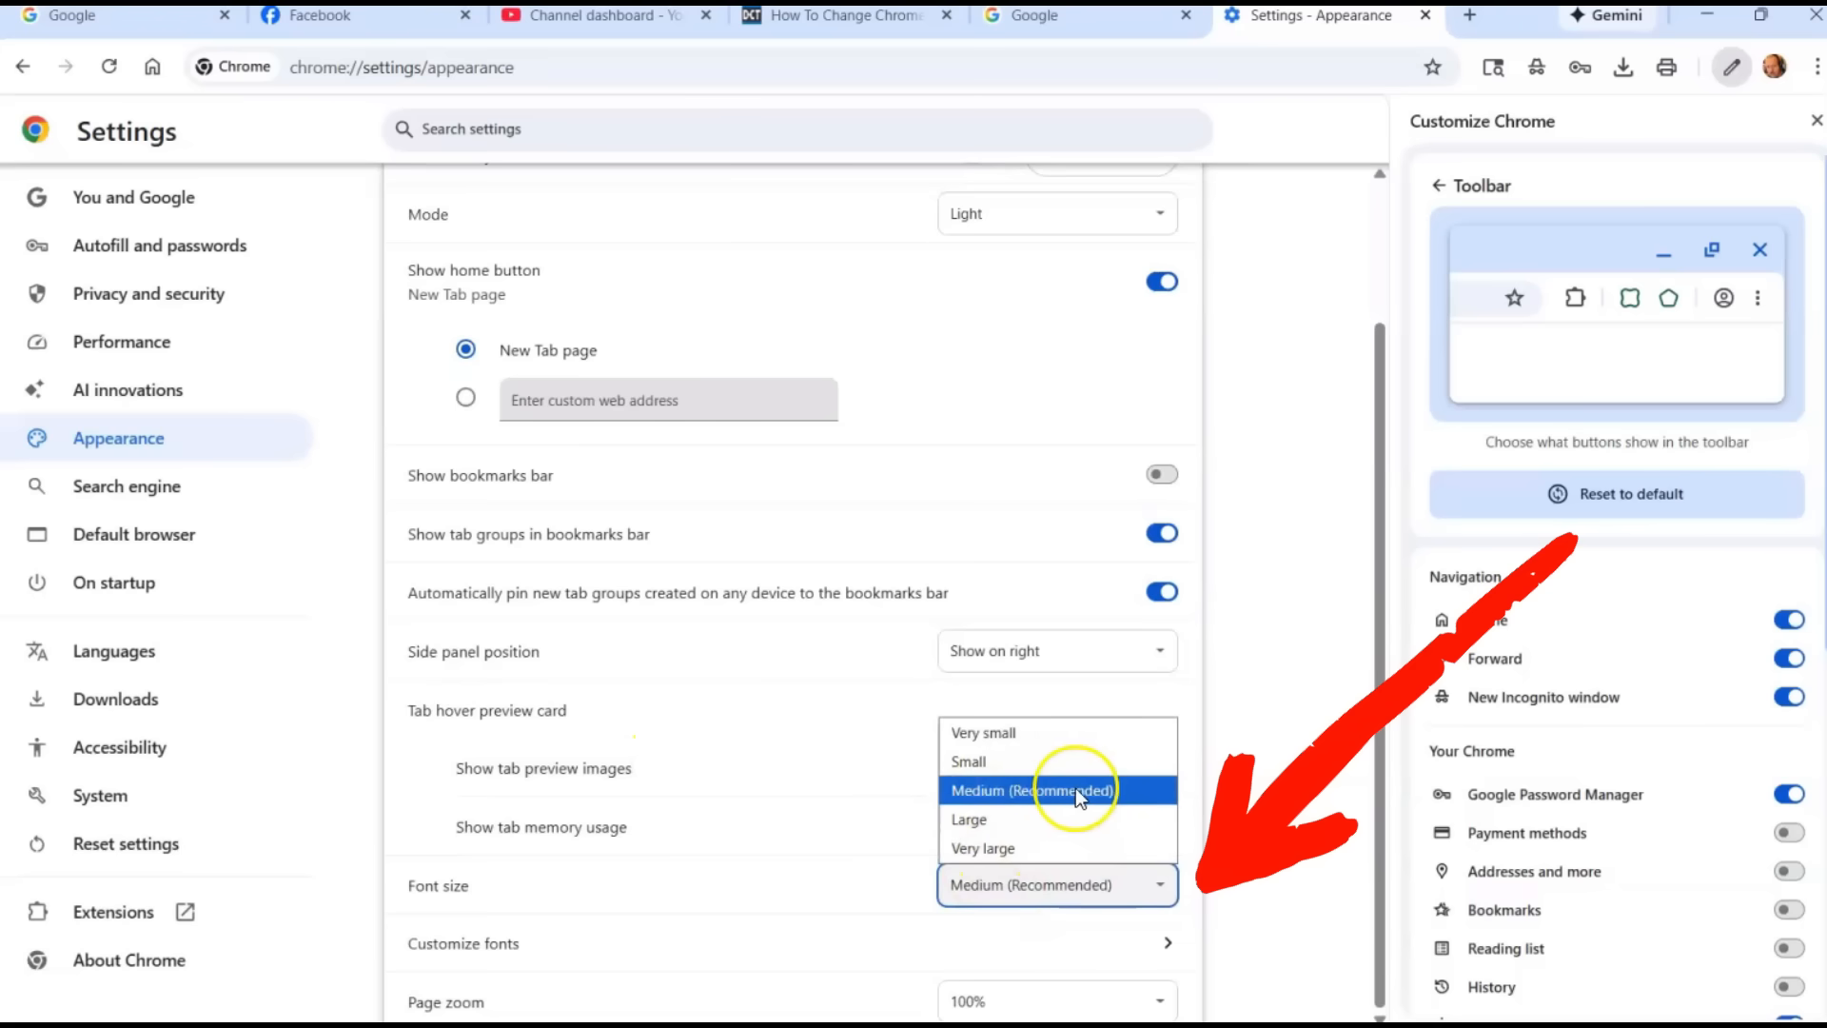
mouse_move(969, 819)
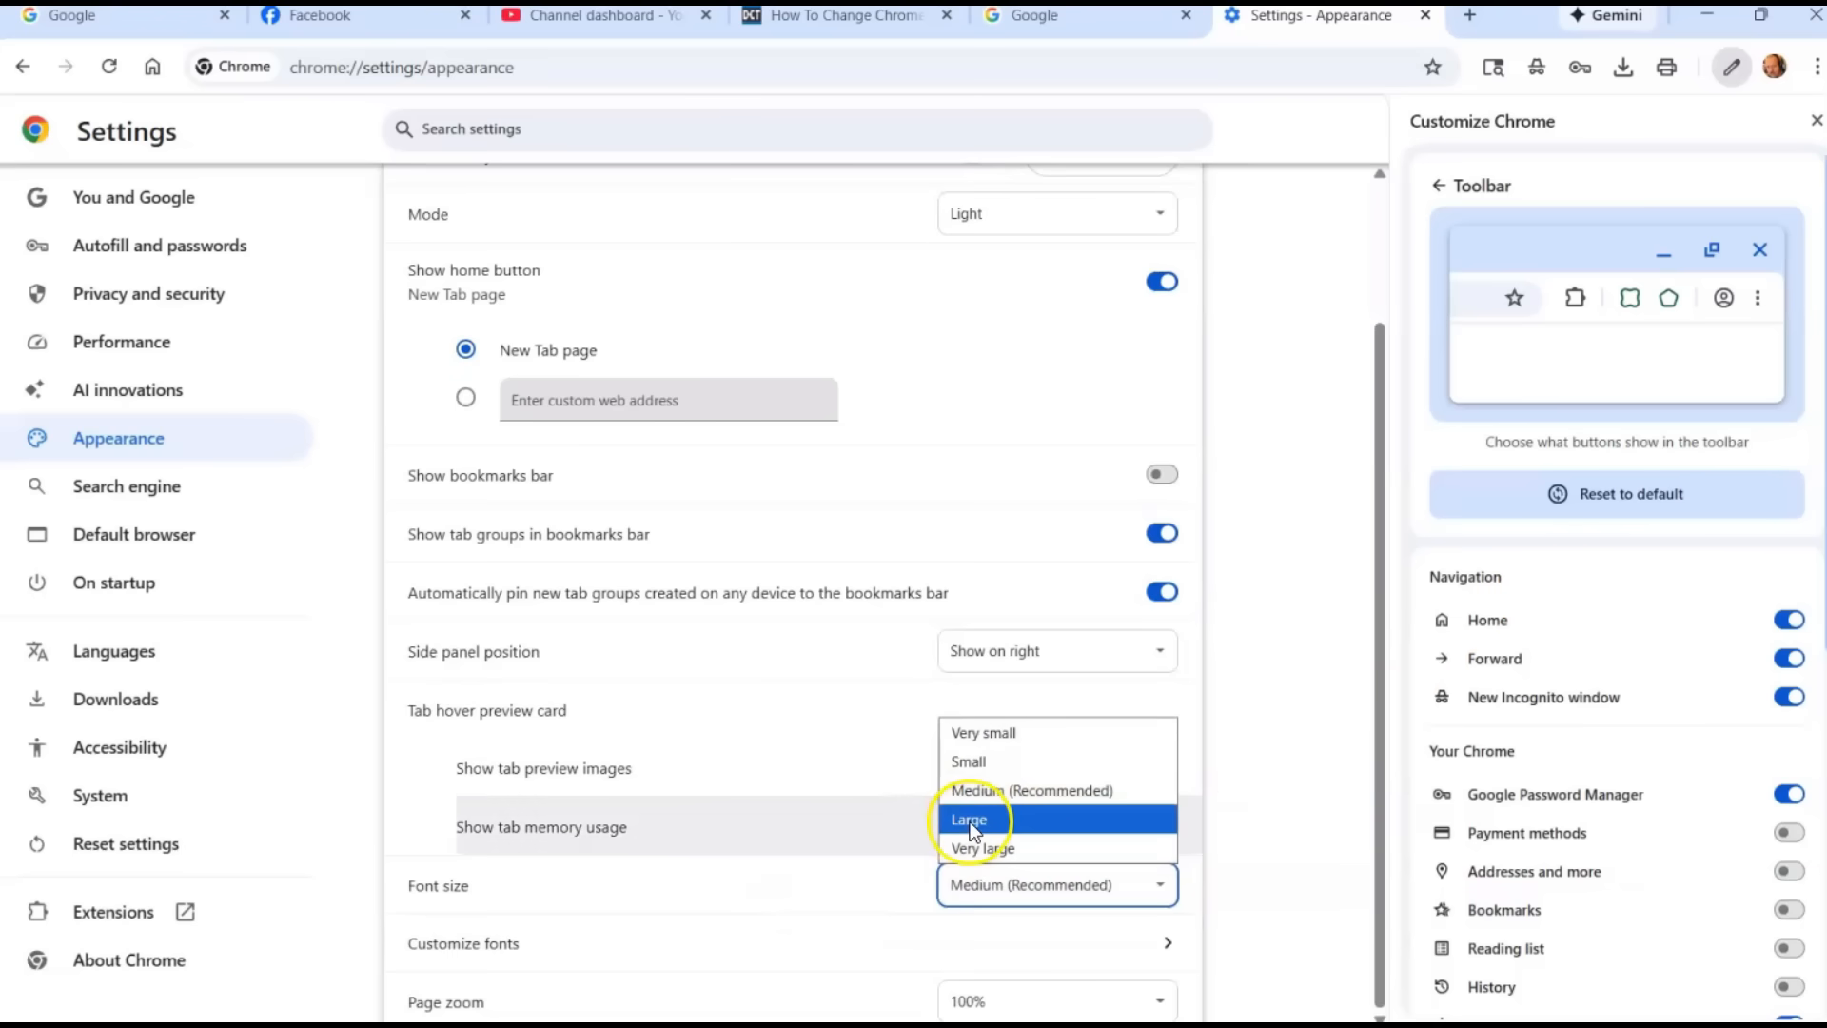
click(967, 820)
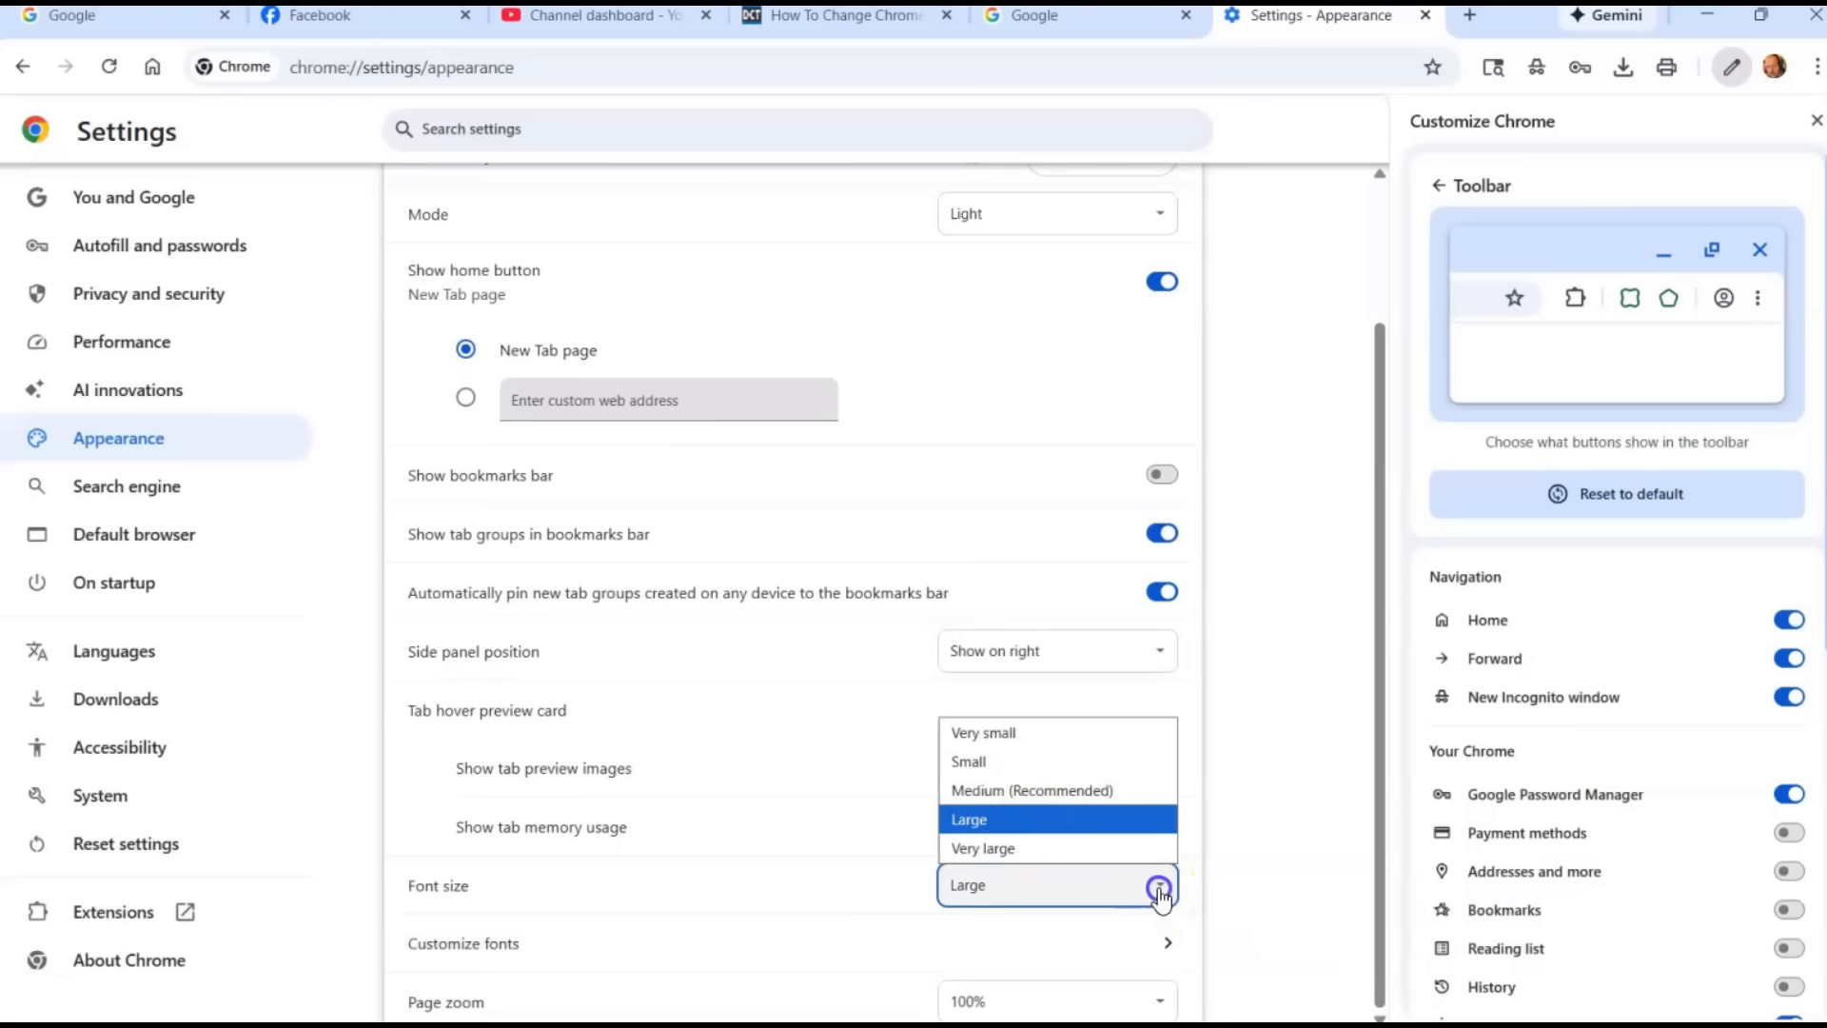
click(982, 846)
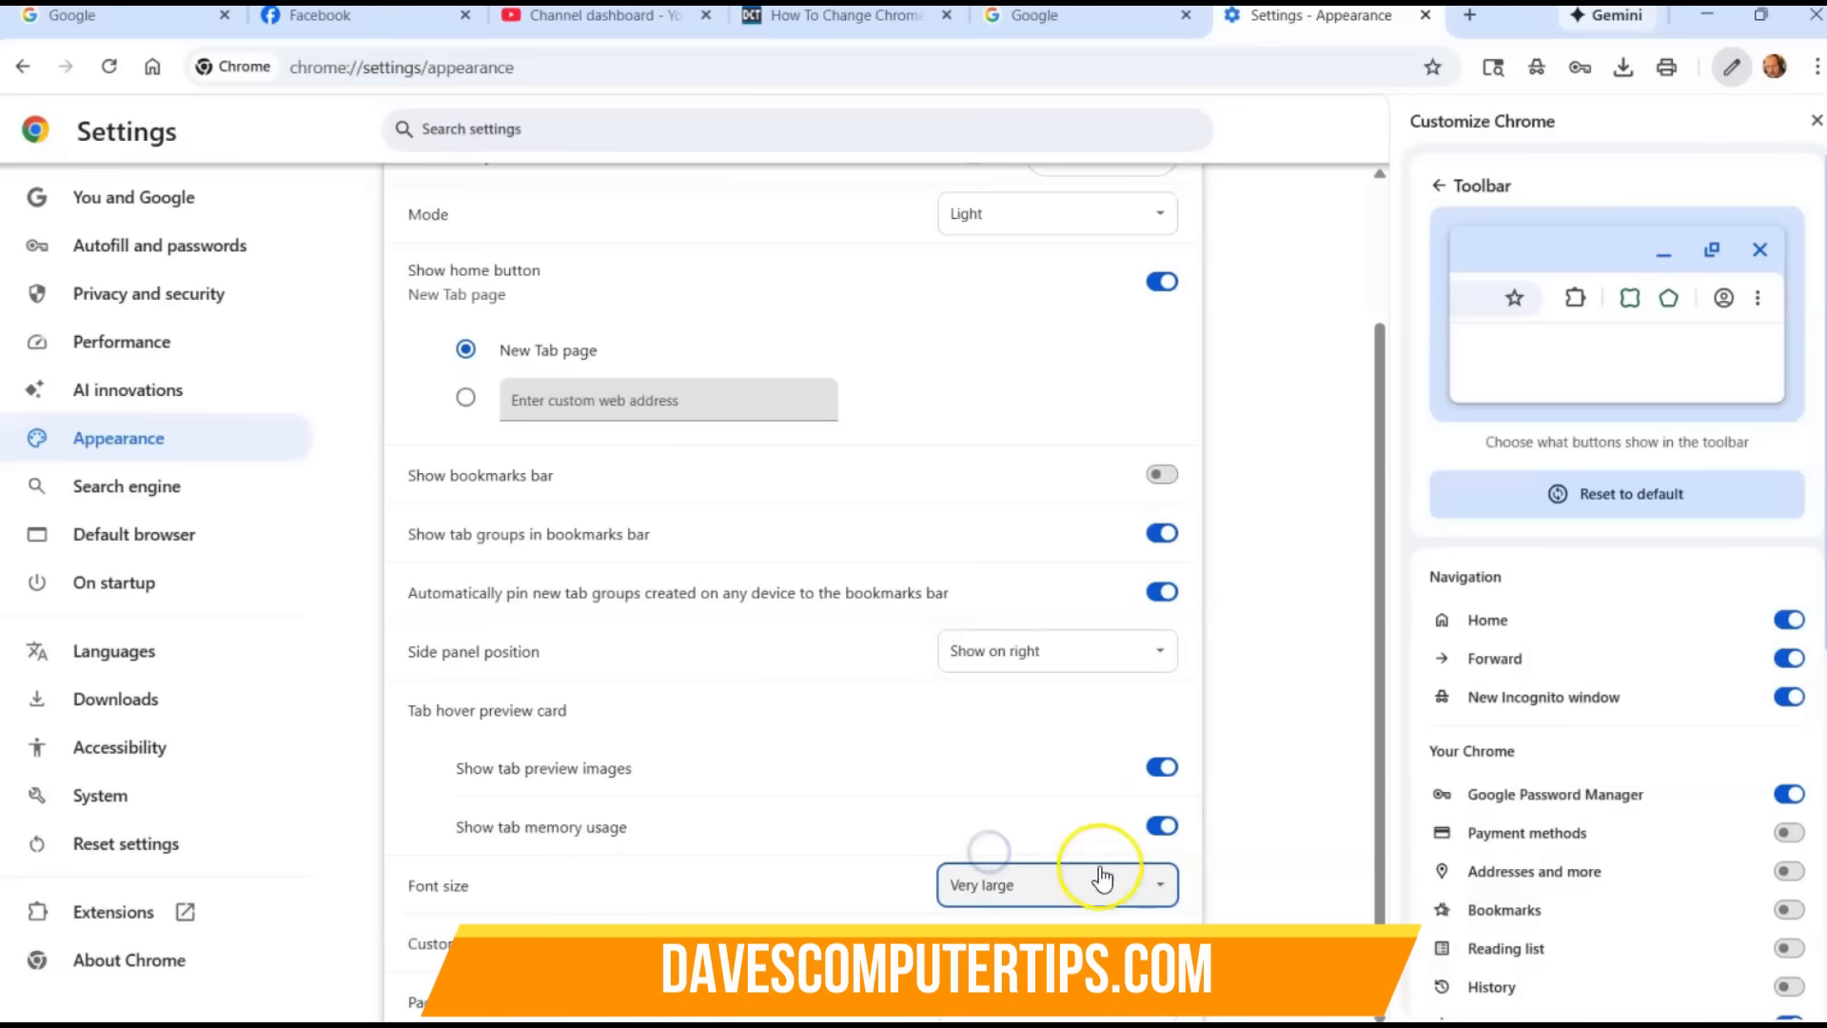
click(1054, 884)
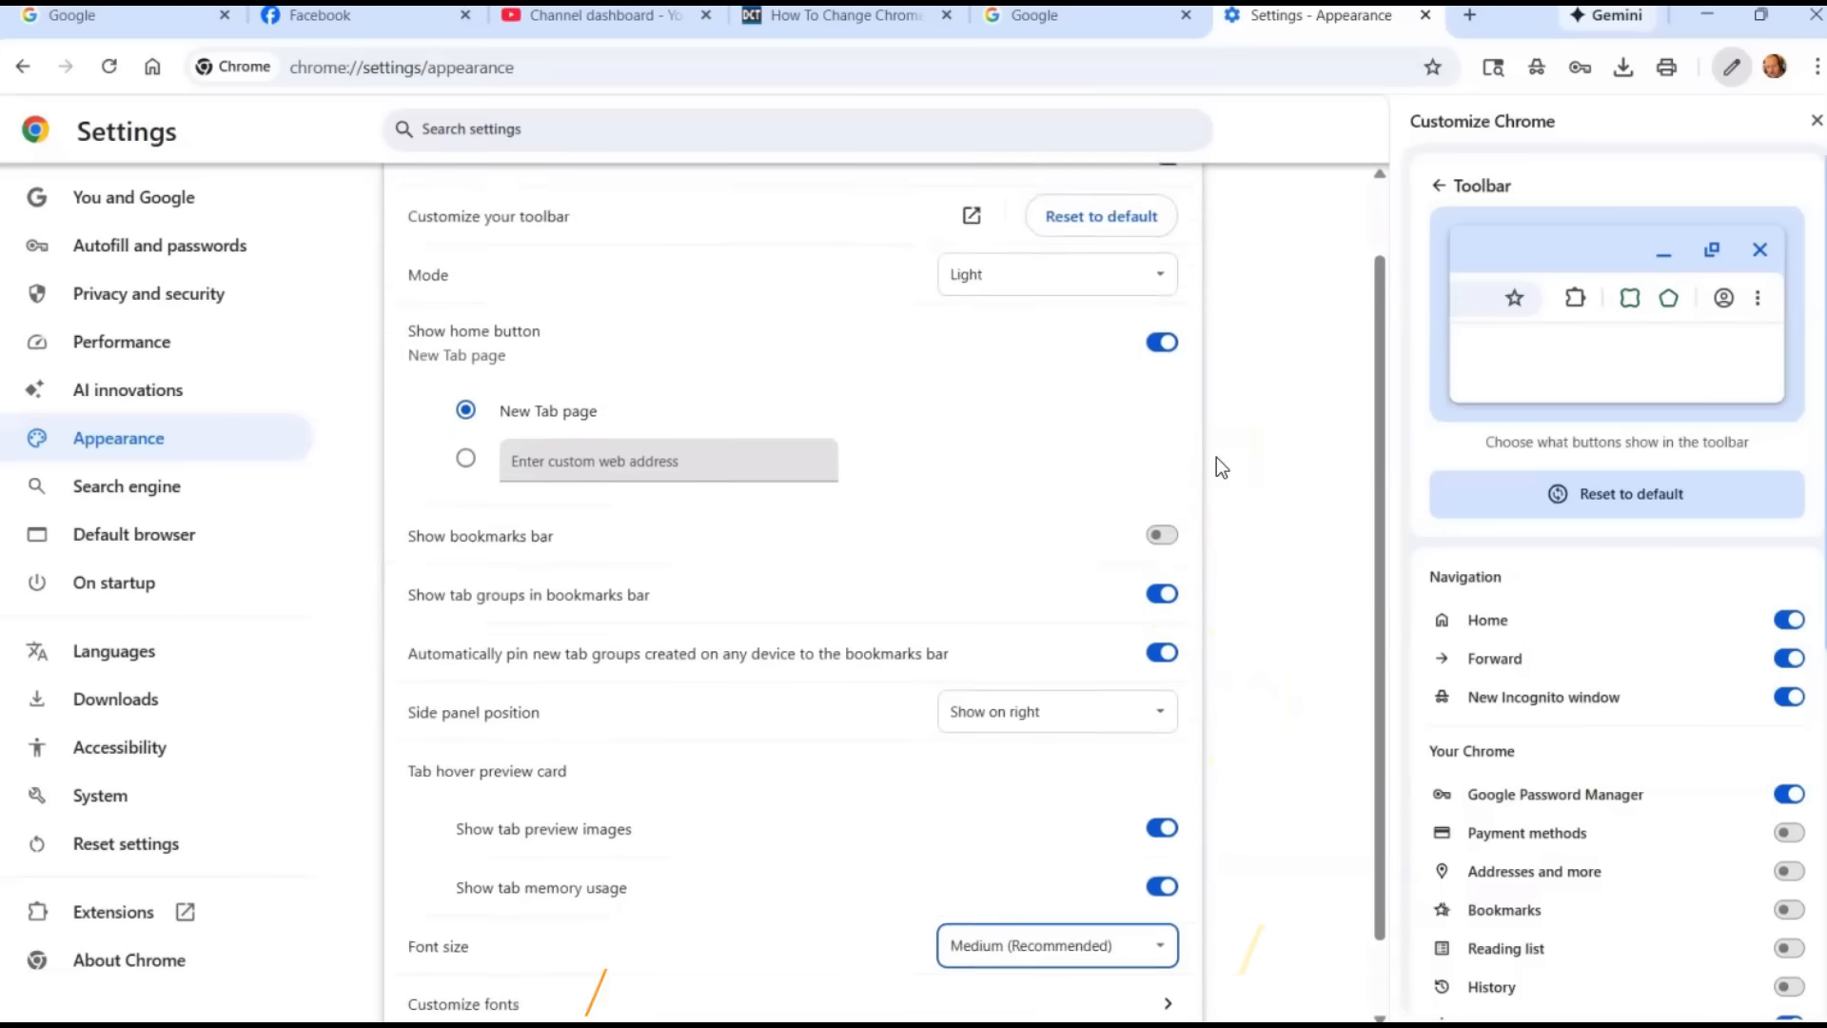
Step: Return to the Daves Computer Tips article on changing Chrome appearance settings
click(837, 16)
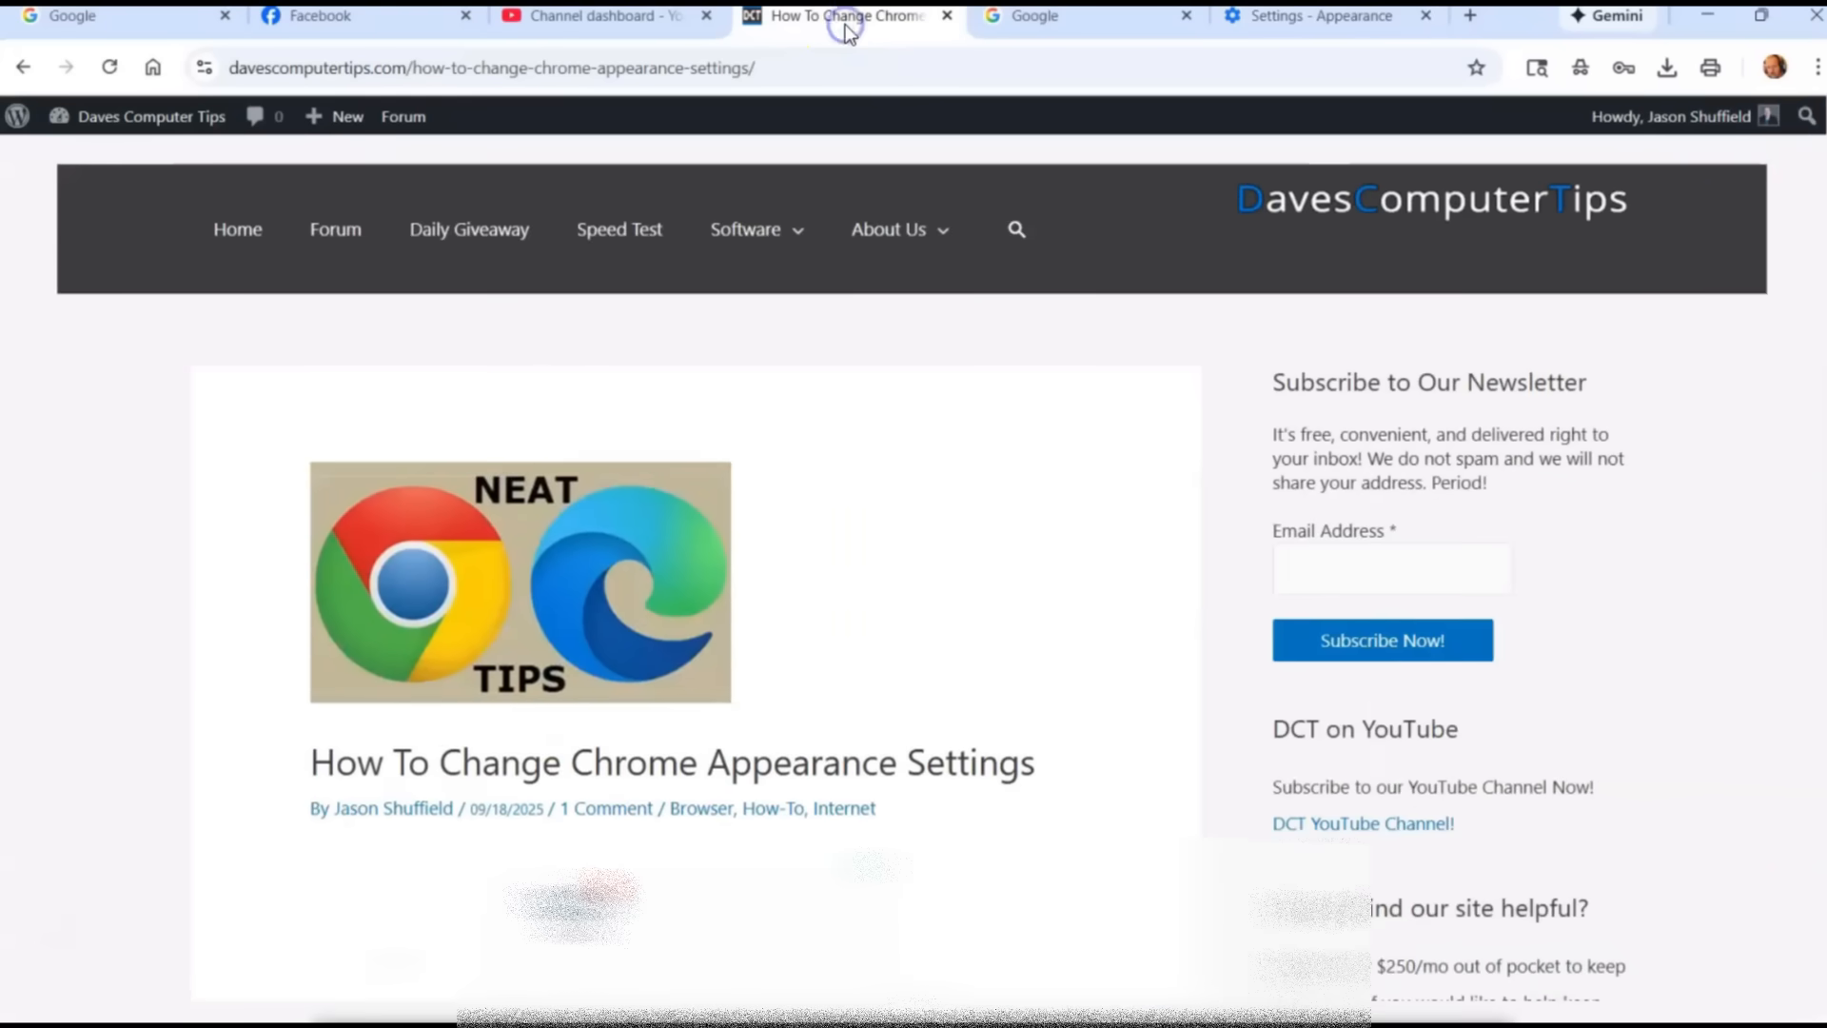
mouse_move(1050, 505)
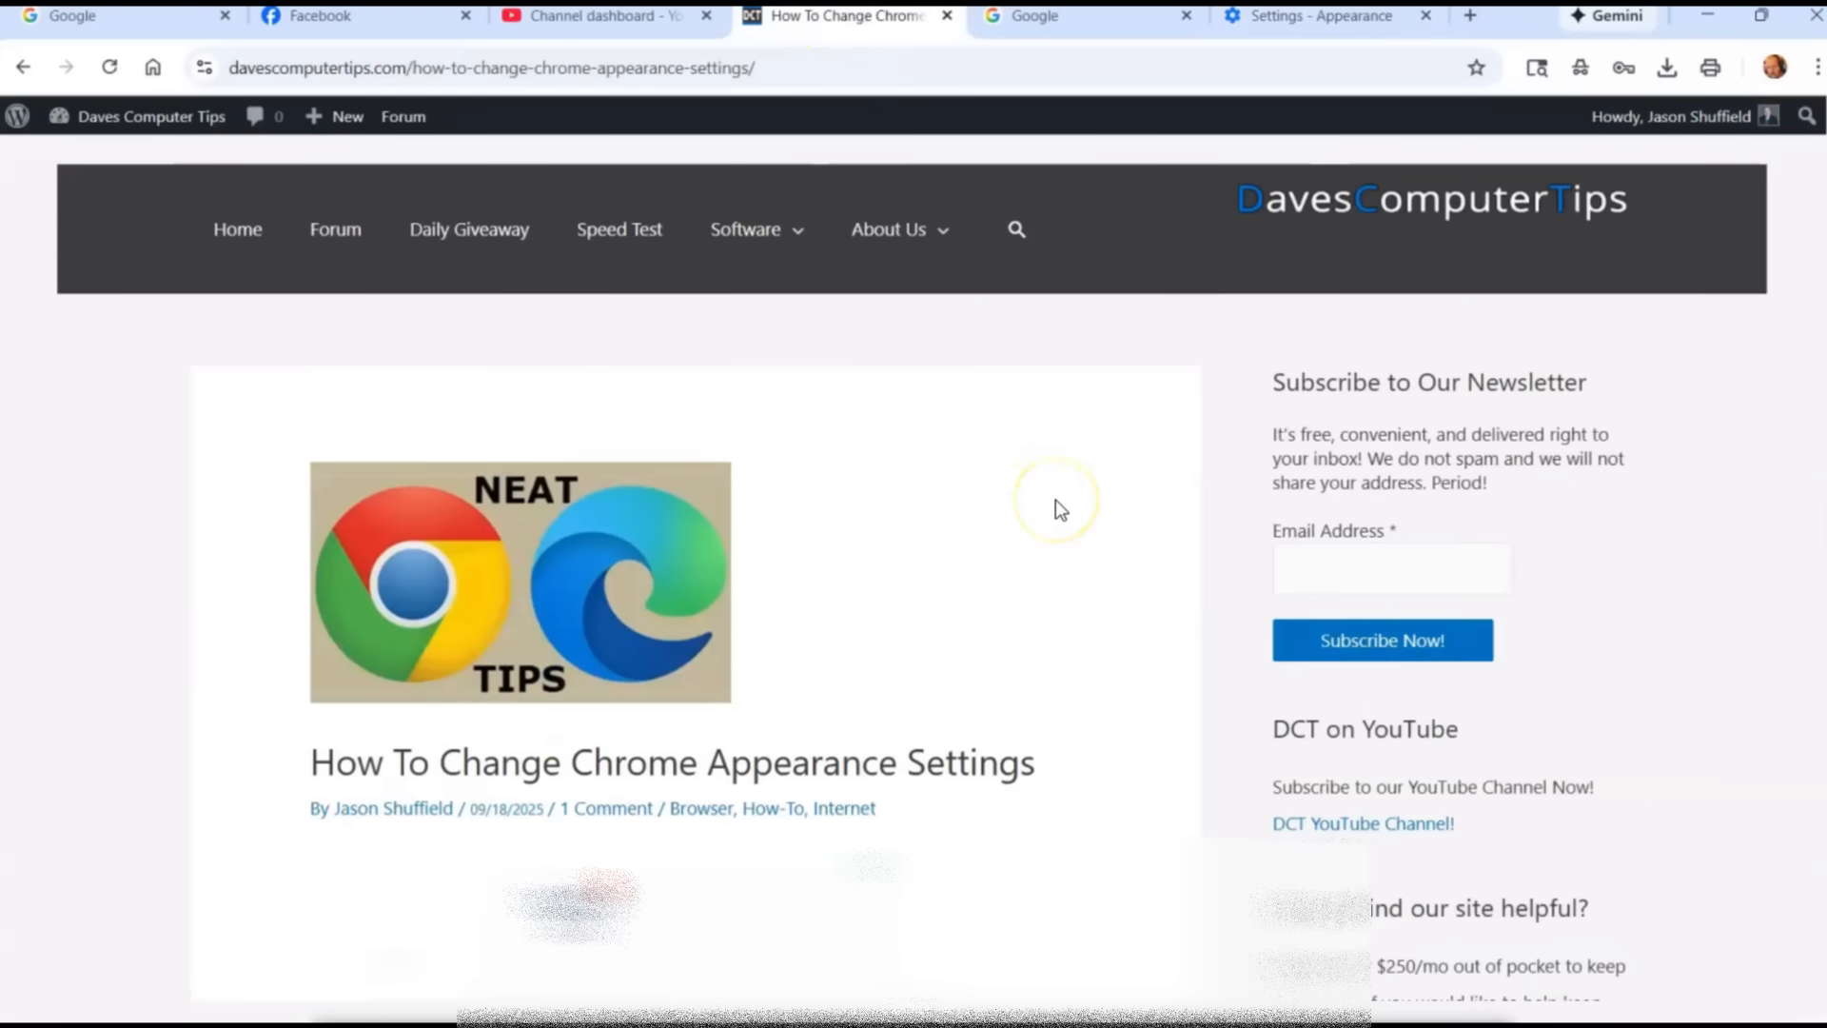
mouse_move(952, 639)
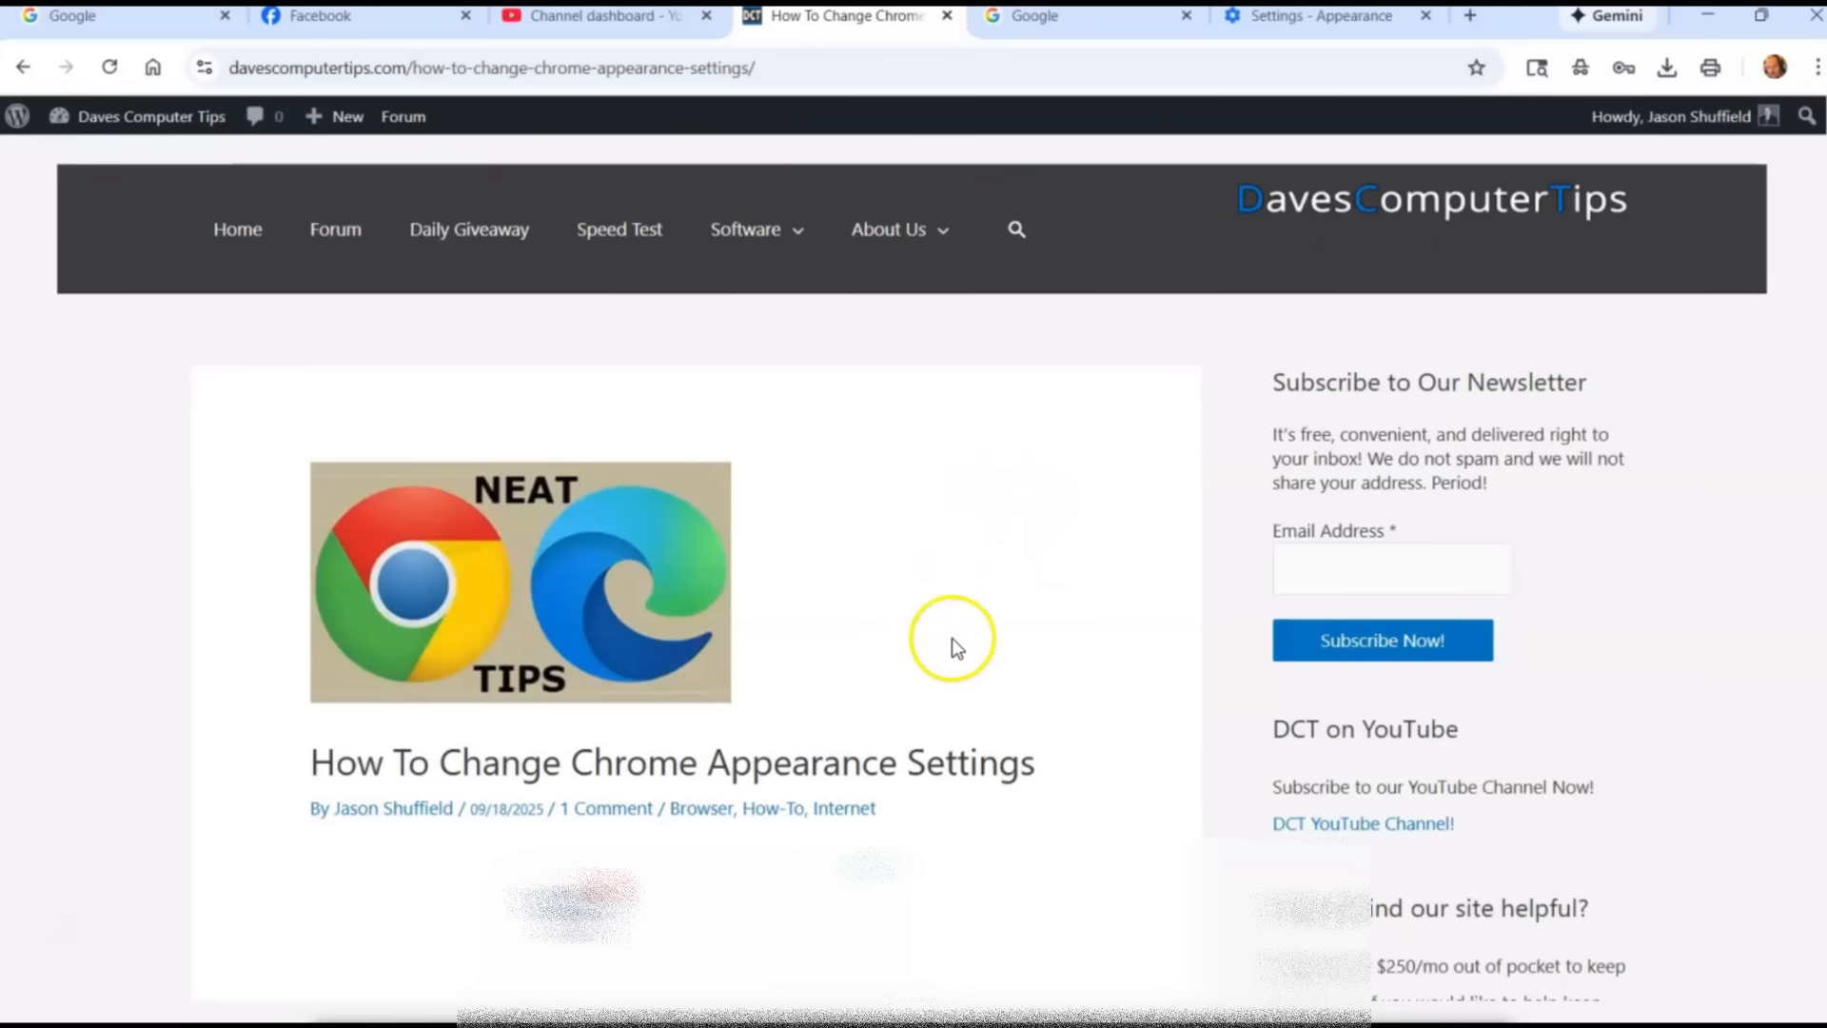
mouse_move(1023, 452)
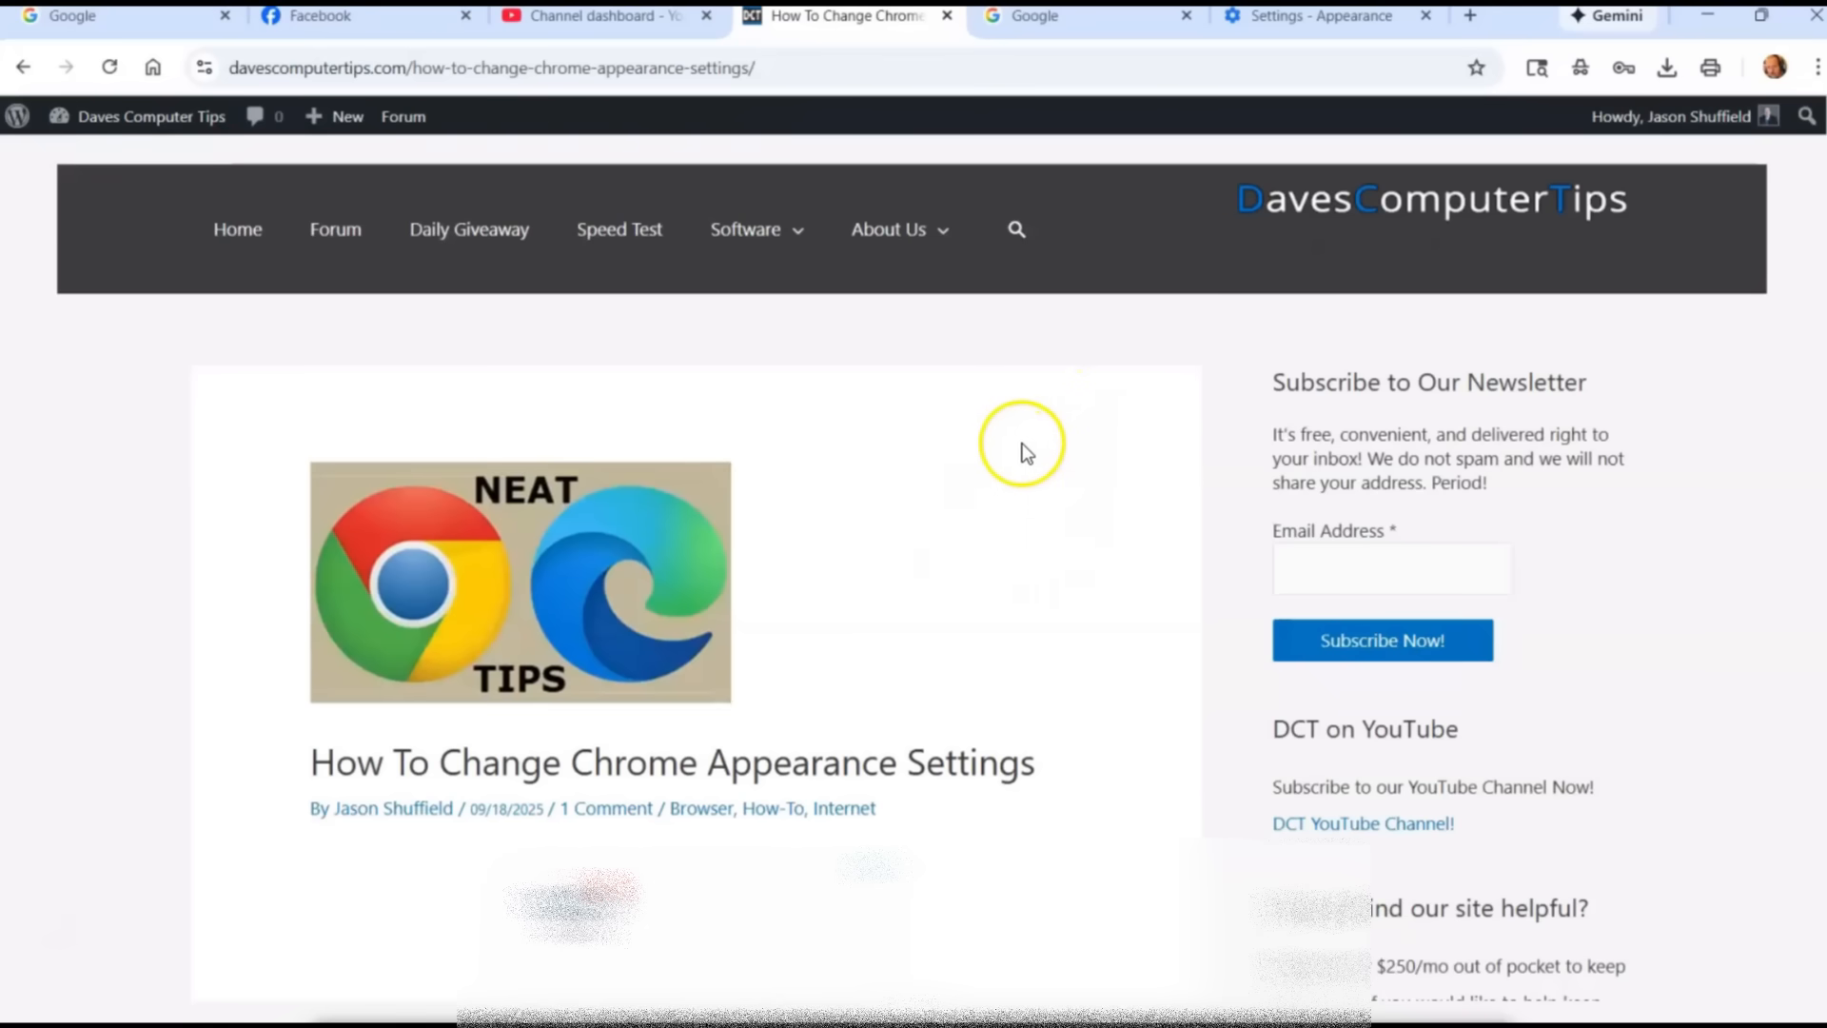